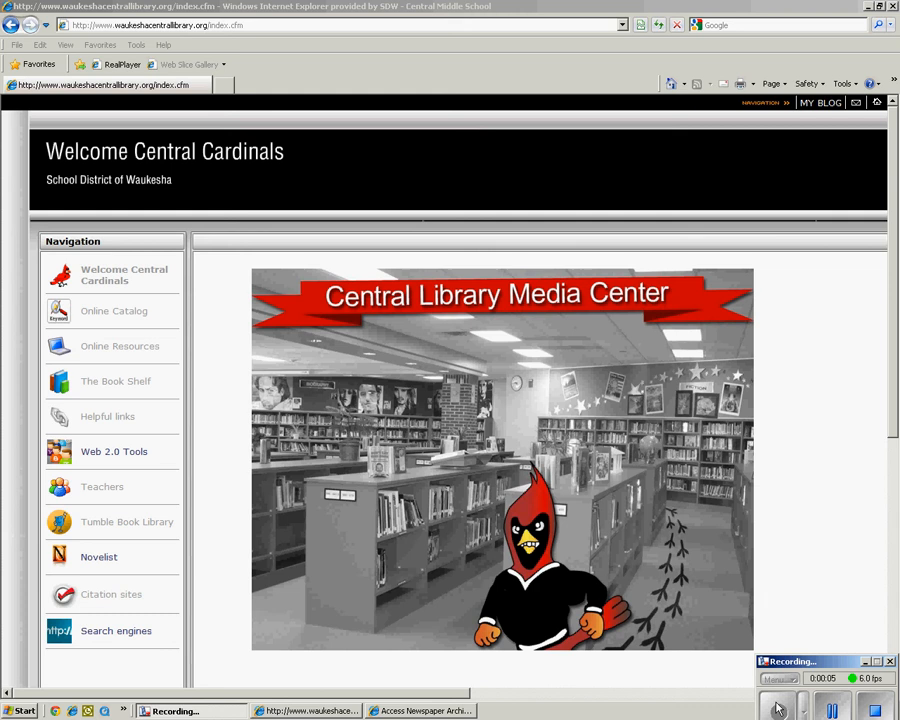
{"action": "mouse_move", "coordinate": [168, 352]}
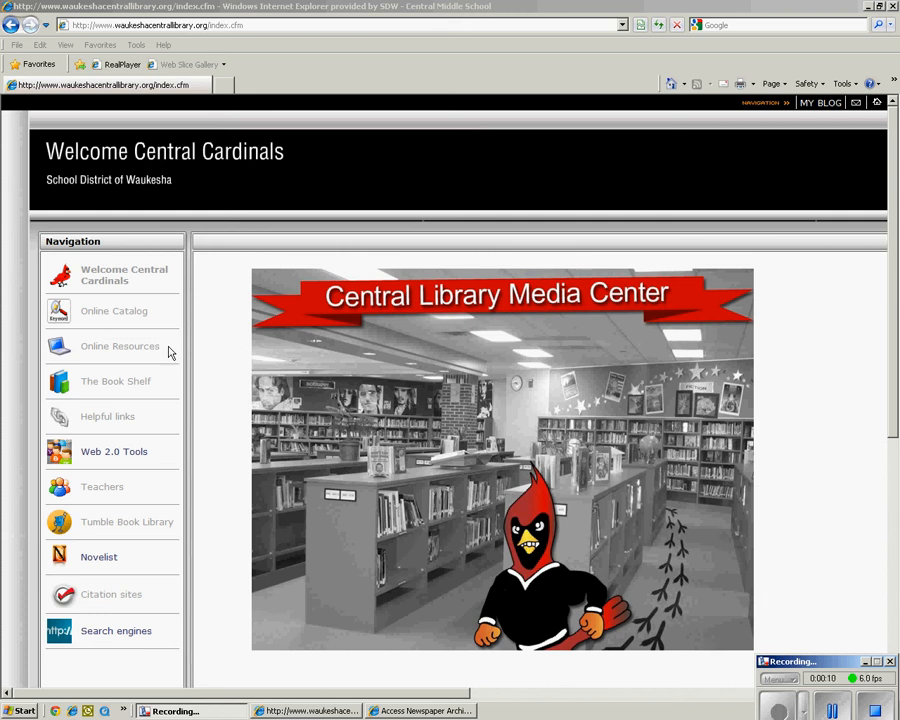
- Open Online Resources from the library's Navigation sidebar
{"action": "left_click", "coordinate": [119, 345]}
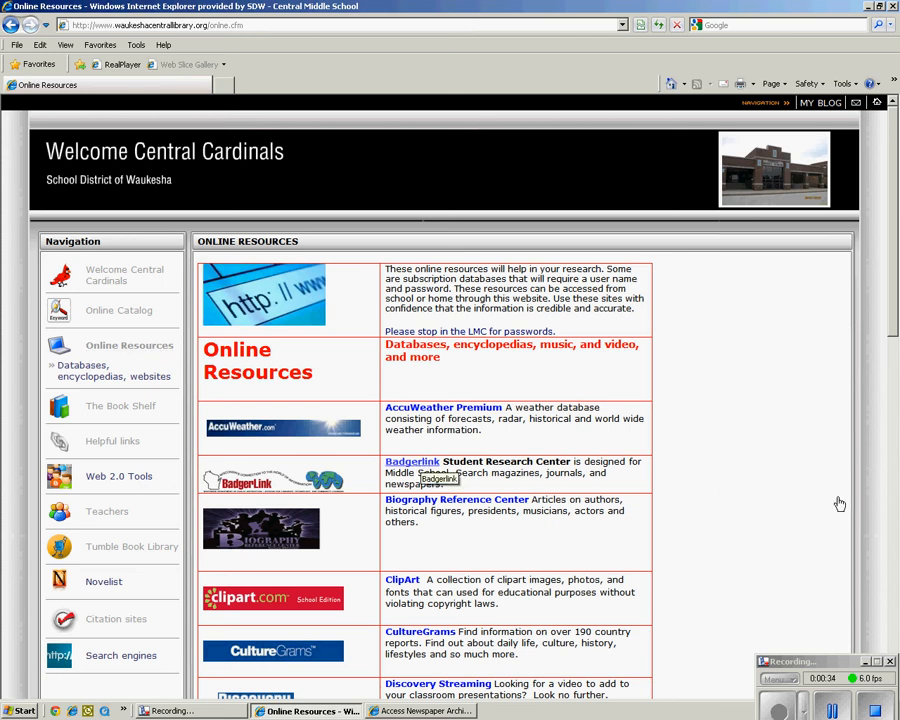
- Open the Badgerlink link in the Online Resources table
{"action": "left_click", "coordinate": [411, 461]}
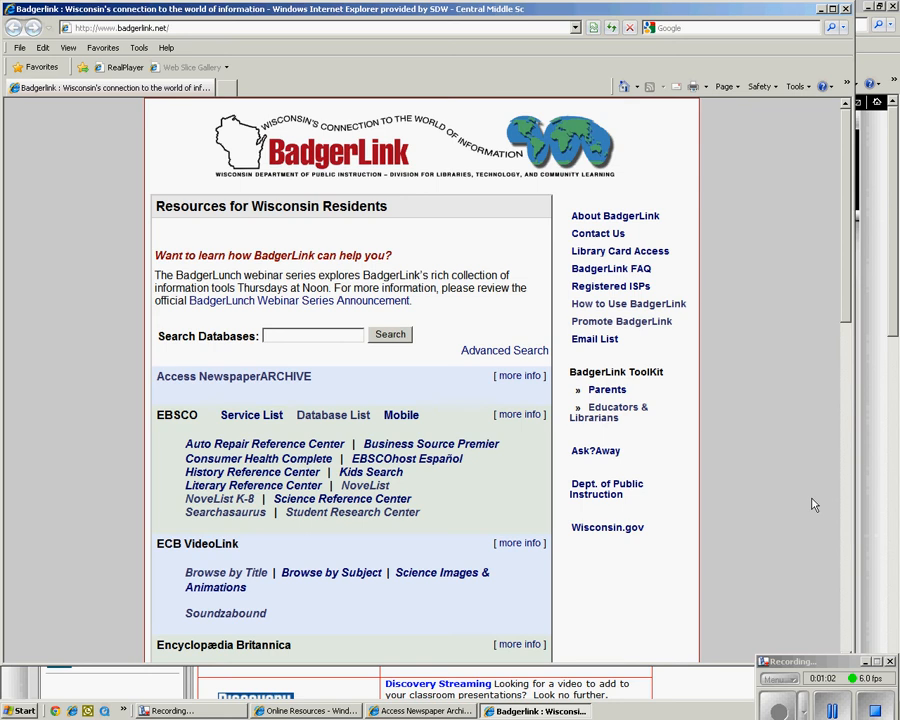
{"action": "mouse_move", "coordinate": [610, 268]}
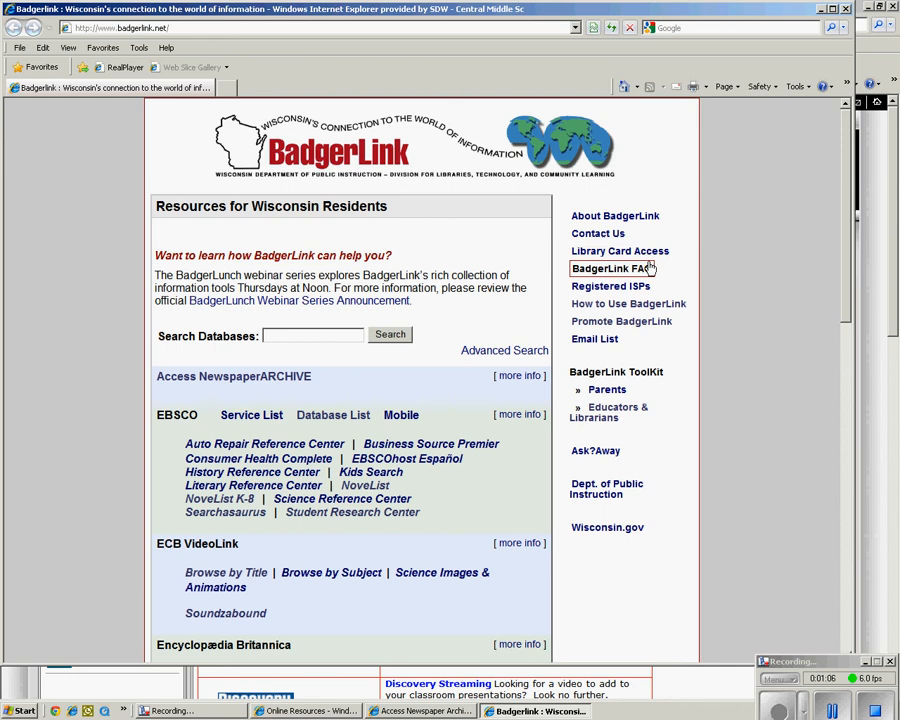
{"action": "mouse_move", "coordinate": [691, 542]}
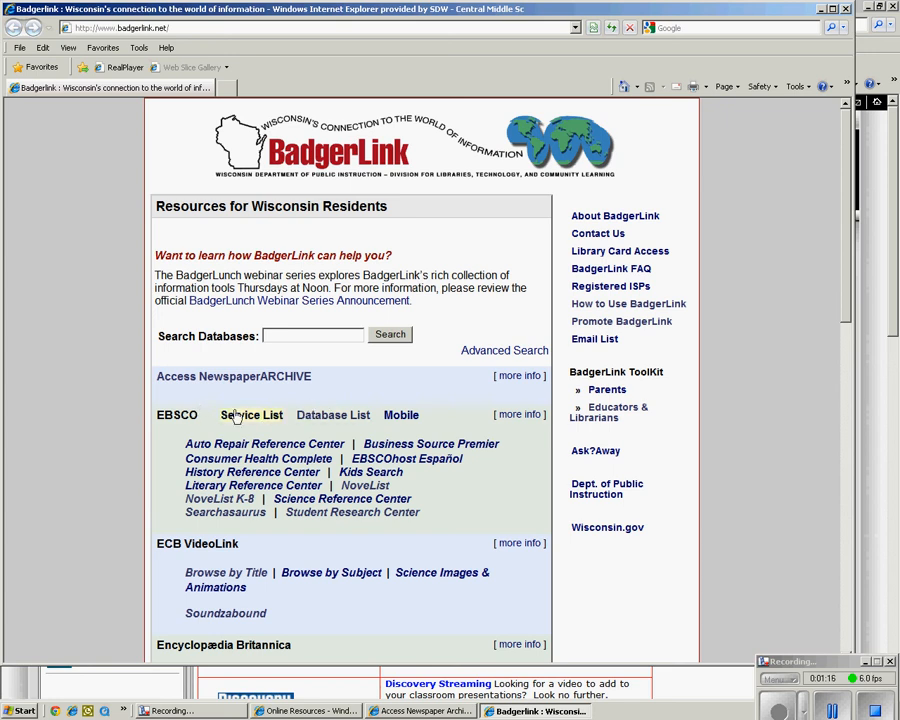
{"action": "mouse_move", "coordinate": [333, 414]}
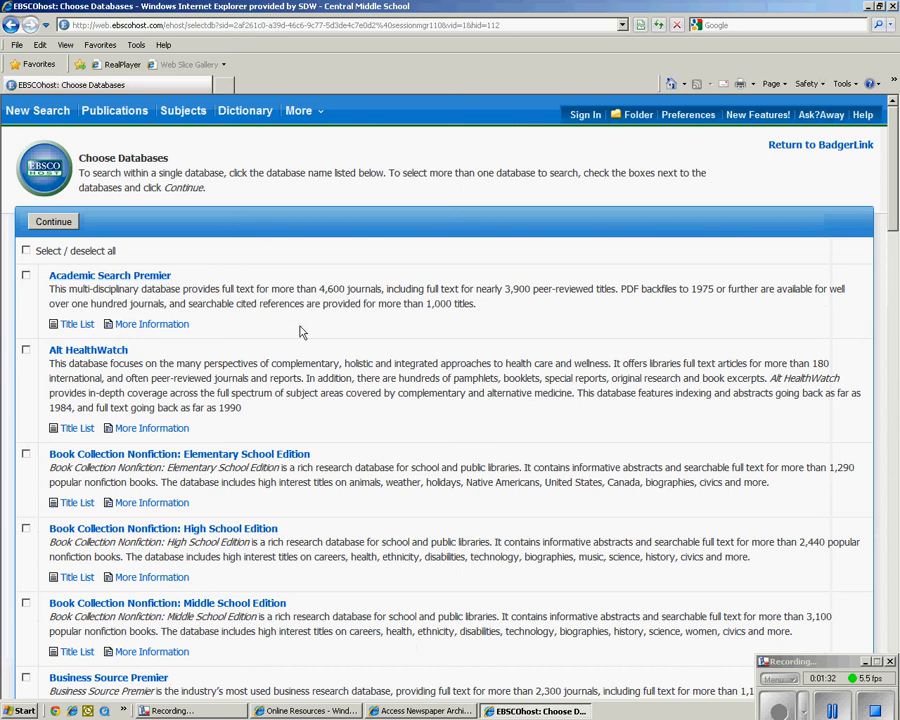
{"action": "mouse_move", "coordinate": [310, 335]}
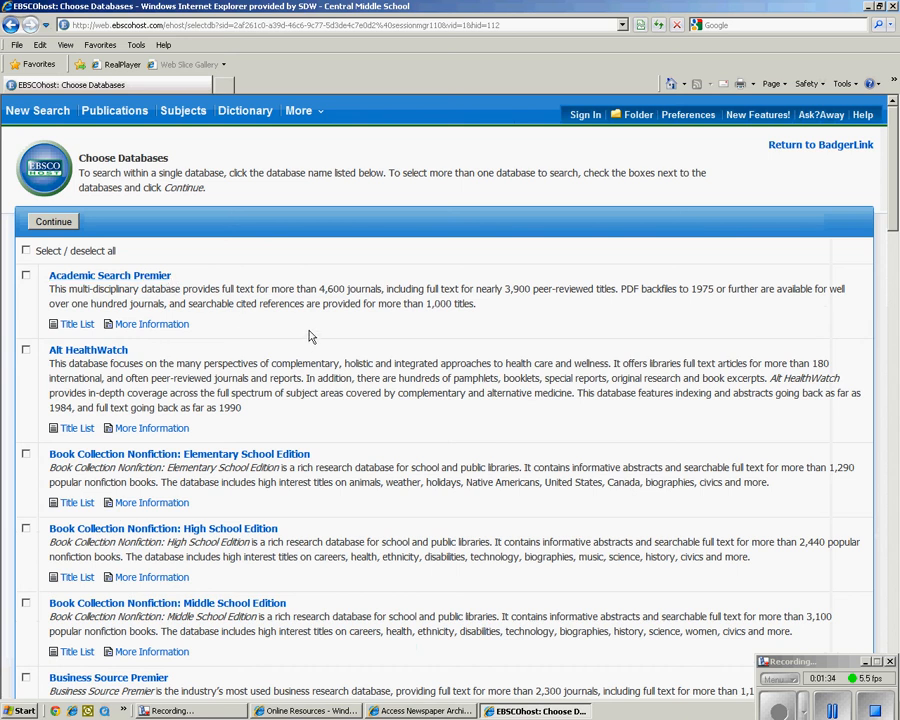
- Scroll through the Choose Databases list to European Views of the Americas and back up
{"action": "scroll", "scroll_direction": "down", "scroll_amount": 3}
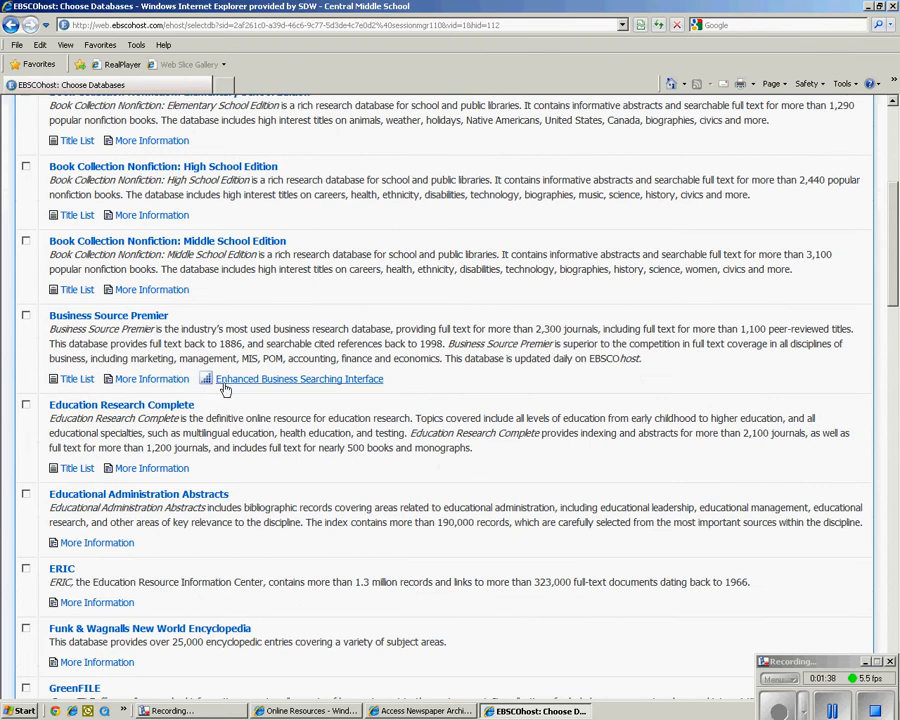
{"action": "scroll", "scroll_direction": "down", "scroll_amount": 3}
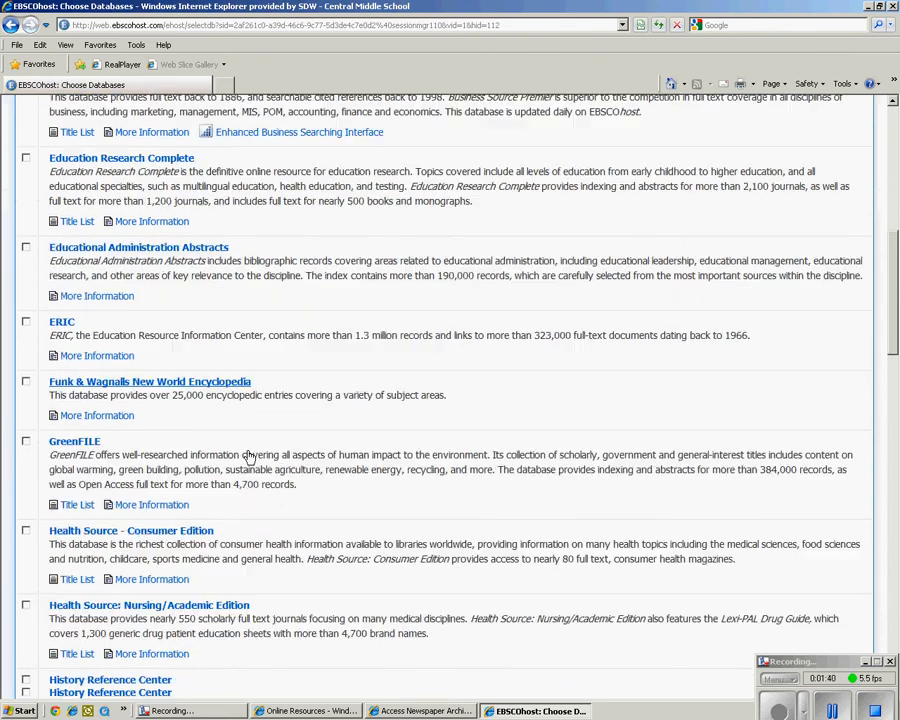
{"action": "scroll", "scroll_direction": "down", "scroll_amount": 3}
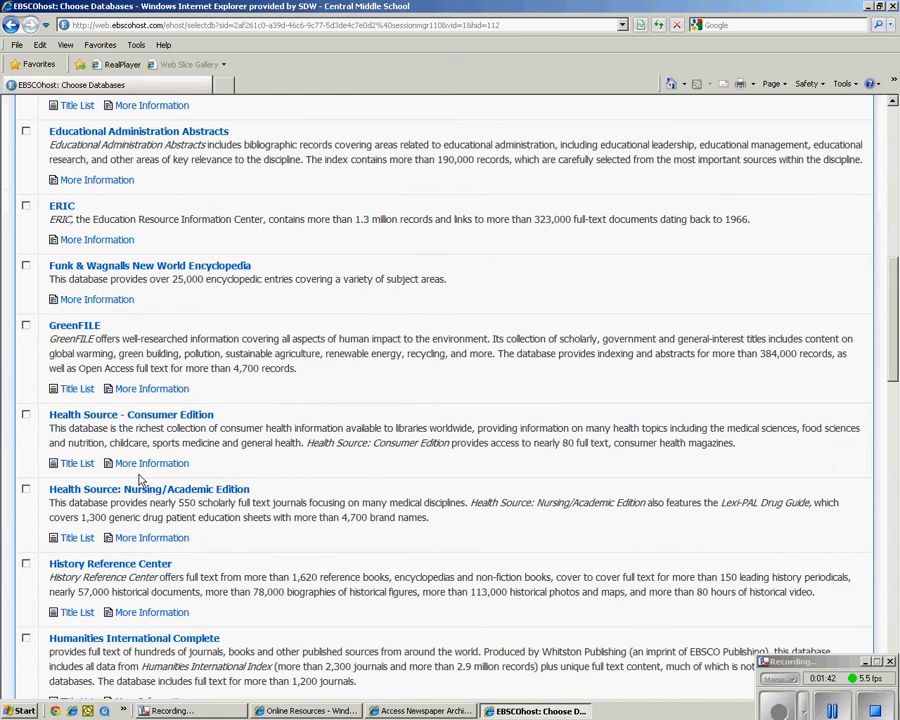
{"action": "scroll", "scroll_direction": "down", "scroll_amount": 3}
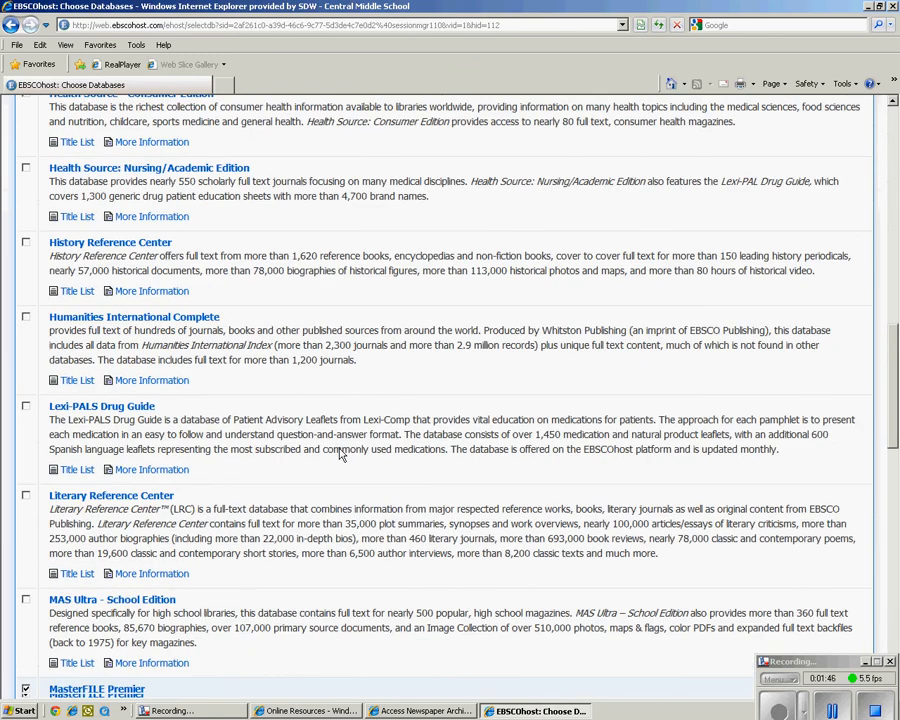
{"action": "scroll", "scroll_direction": "down", "scroll_amount": 3}
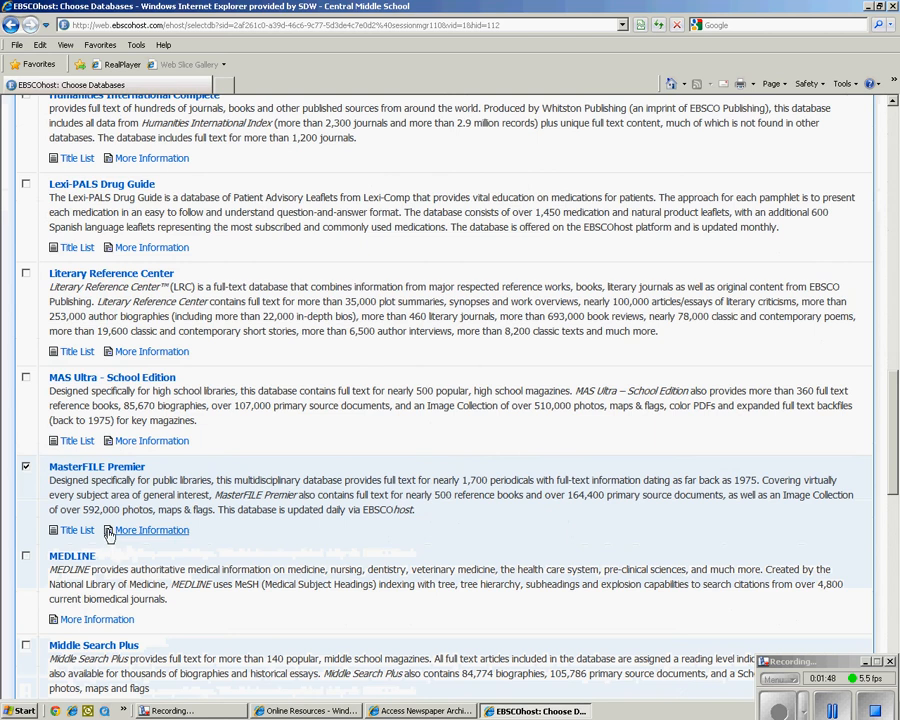
{"action": "scroll", "scroll_direction": "down", "scroll_amount": 3}
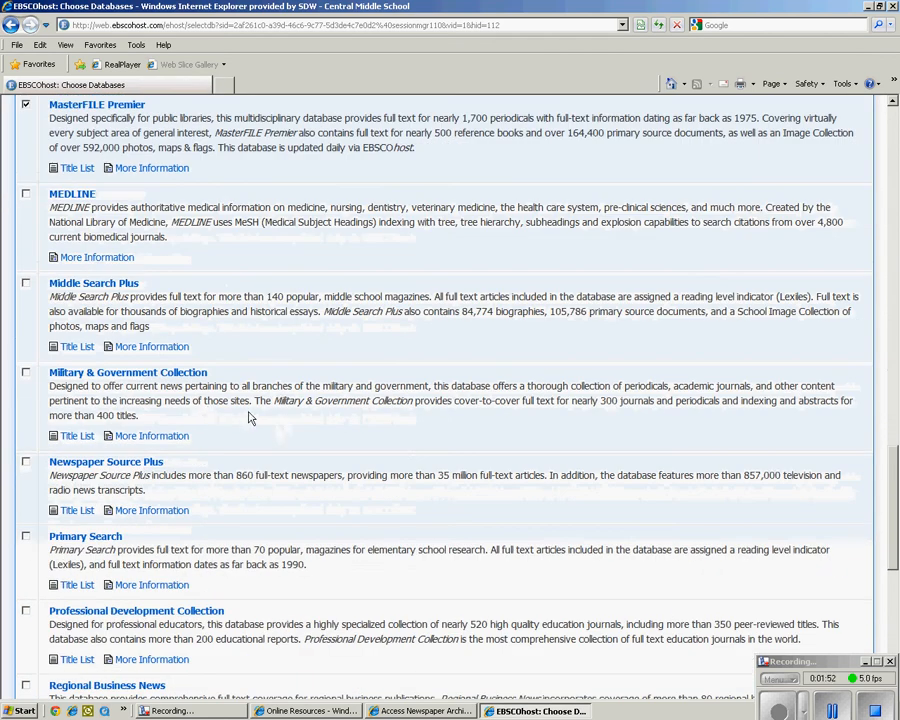
{"action": "scroll", "scroll_direction": "down", "scroll_amount": 3}
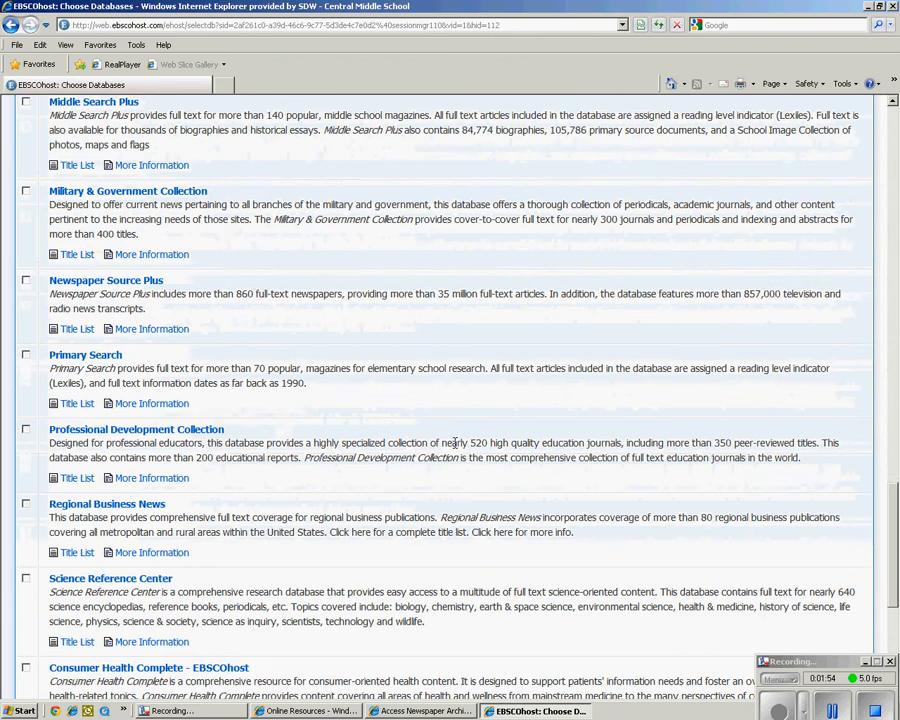
{"action": "scroll", "scroll_direction": "down", "scroll_amount": 3}
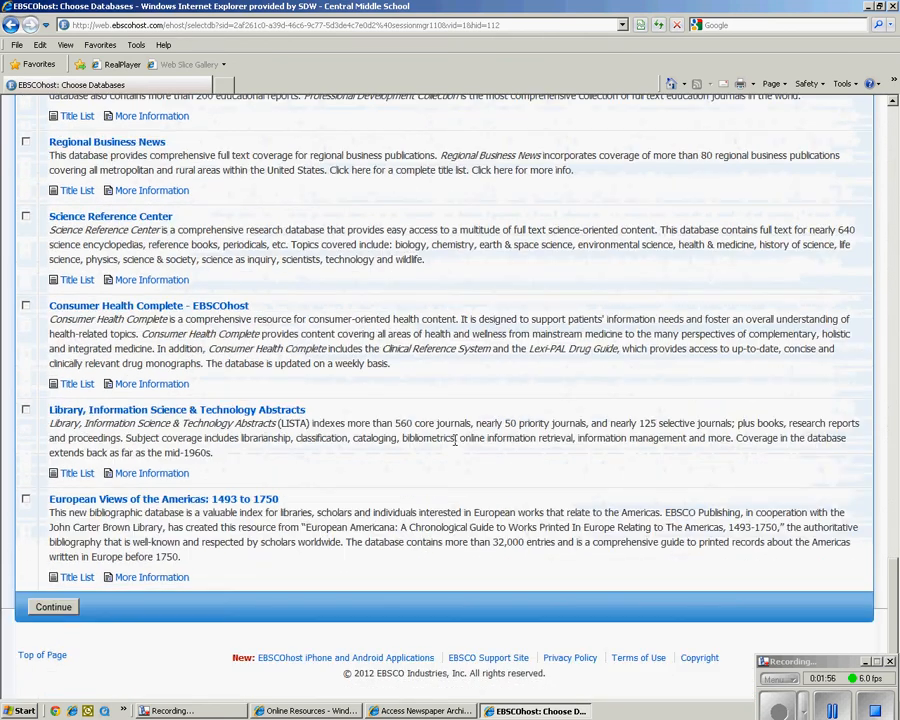
{"action": "mouse_move", "coordinate": [113, 527]}
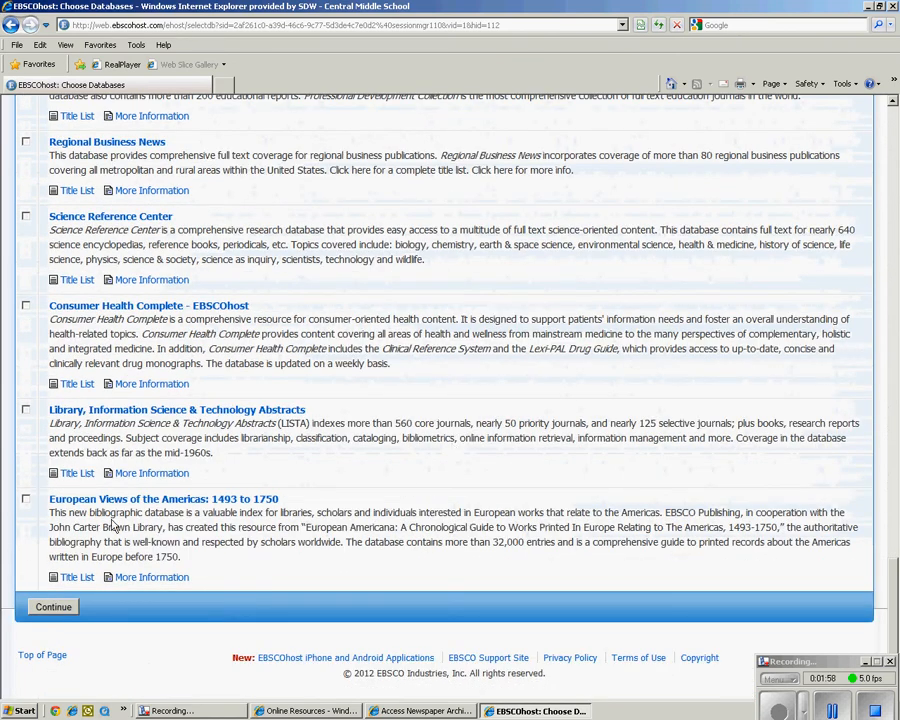
{"action": "scroll", "scroll_direction": "up", "scroll_amount": 3}
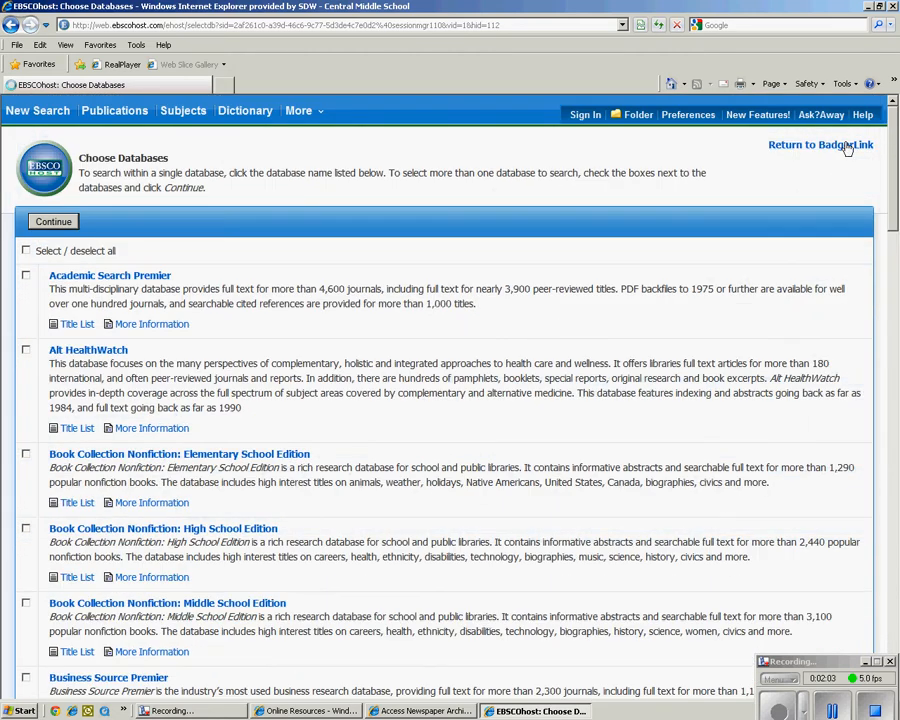
- Return to BadgerLink and open Student Research Center under EBSCO
{"action": "left_click", "coordinate": [820, 144]}
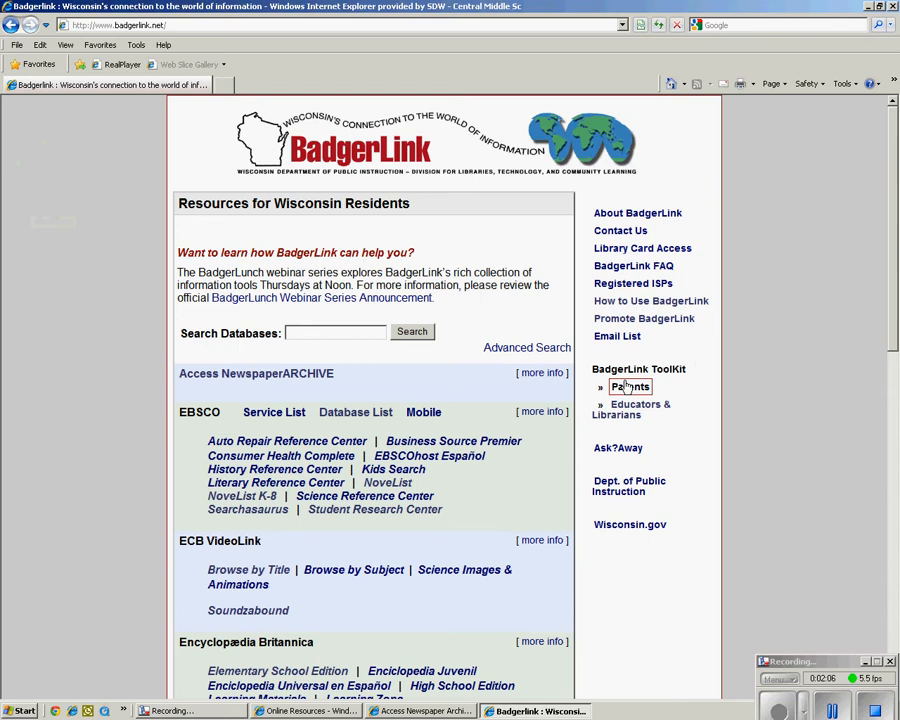
{"action": "mouse_move", "coordinate": [374, 509]}
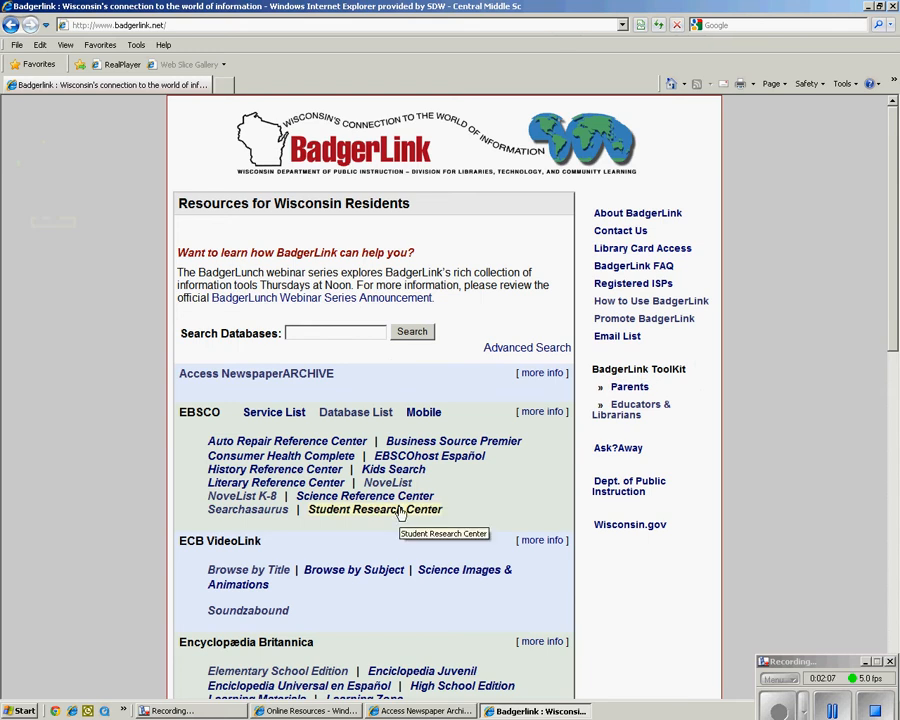
{"action": "left_click", "coordinate": [375, 509]}
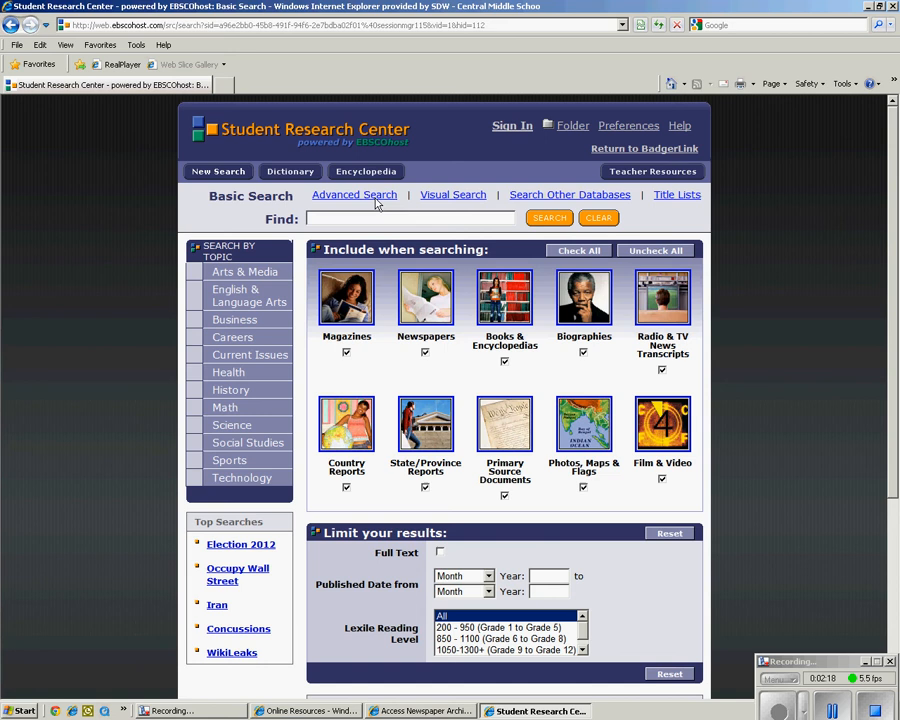
{"action": "mouse_move", "coordinate": [354, 194]}
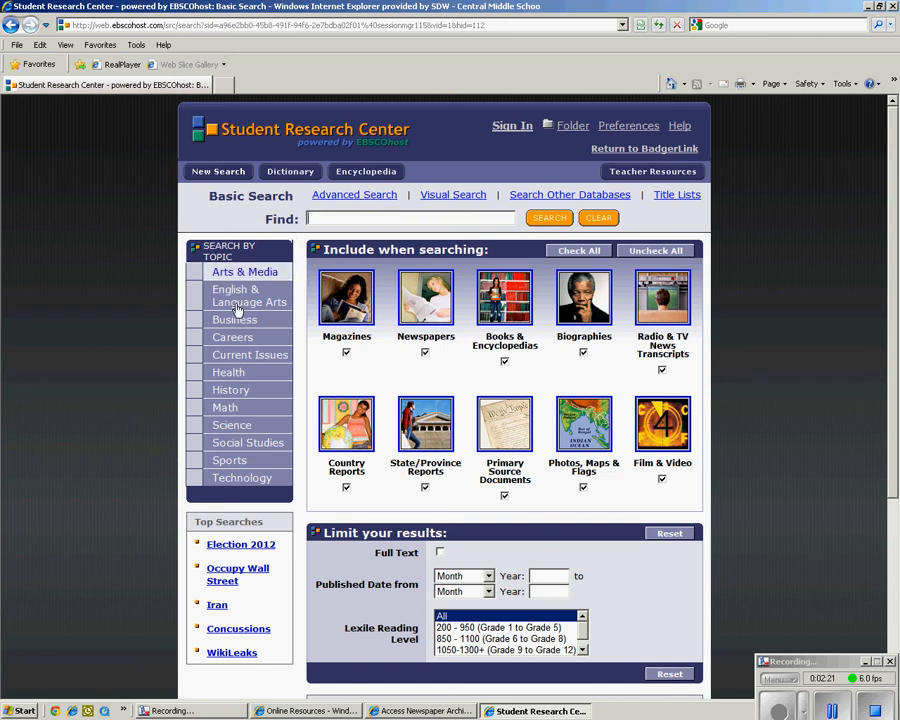
{"action": "mouse_move", "coordinate": [232, 390]}
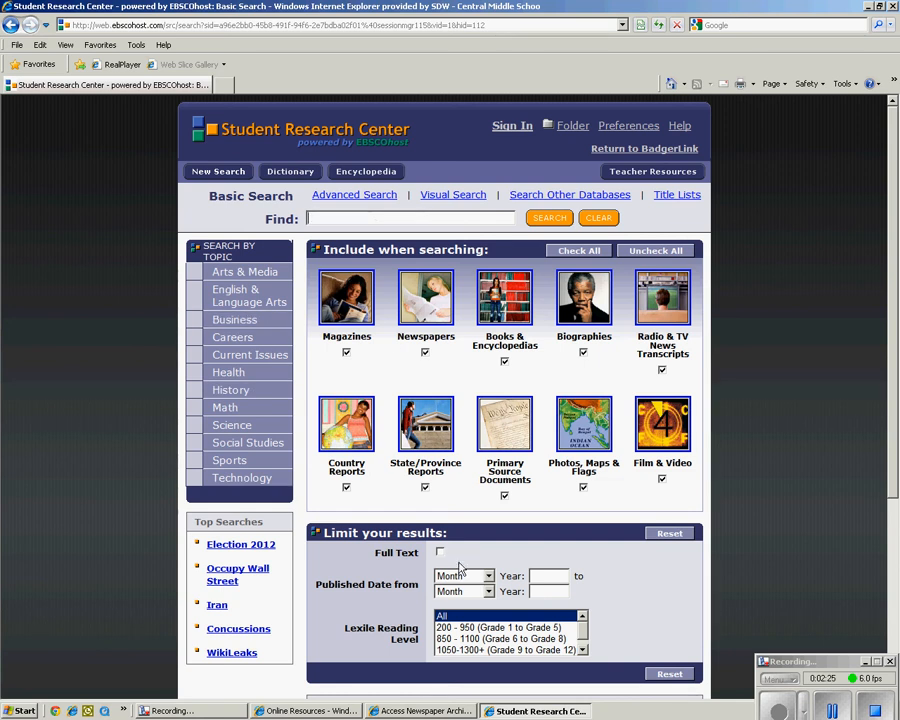
- Tick the Full Text limiter and review the search options page
{"action": "left_click", "coordinate": [440, 553]}
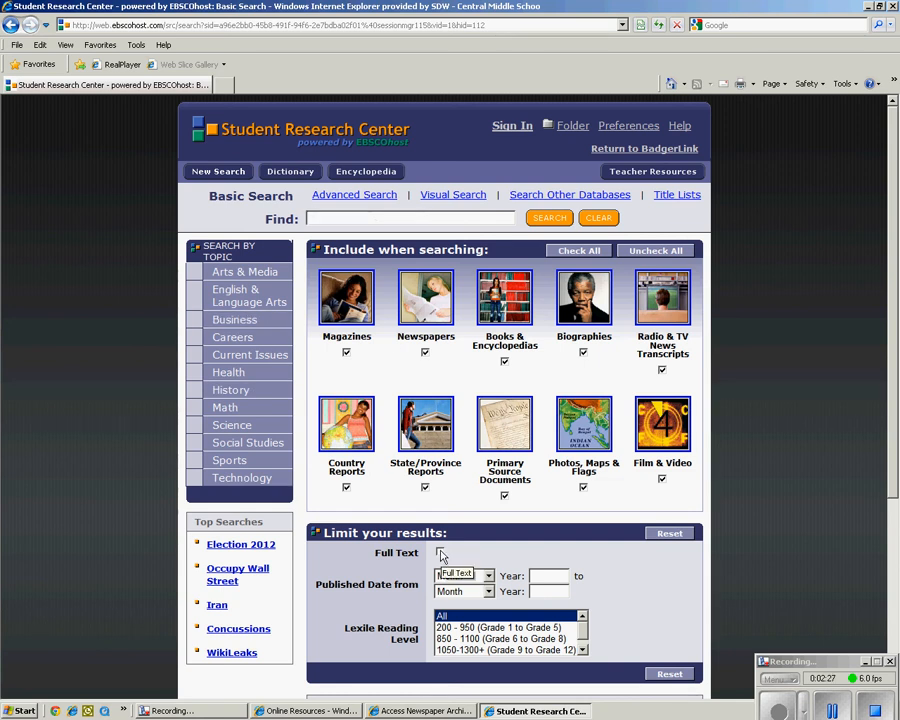
{"action": "left_click", "coordinate": [439, 552]}
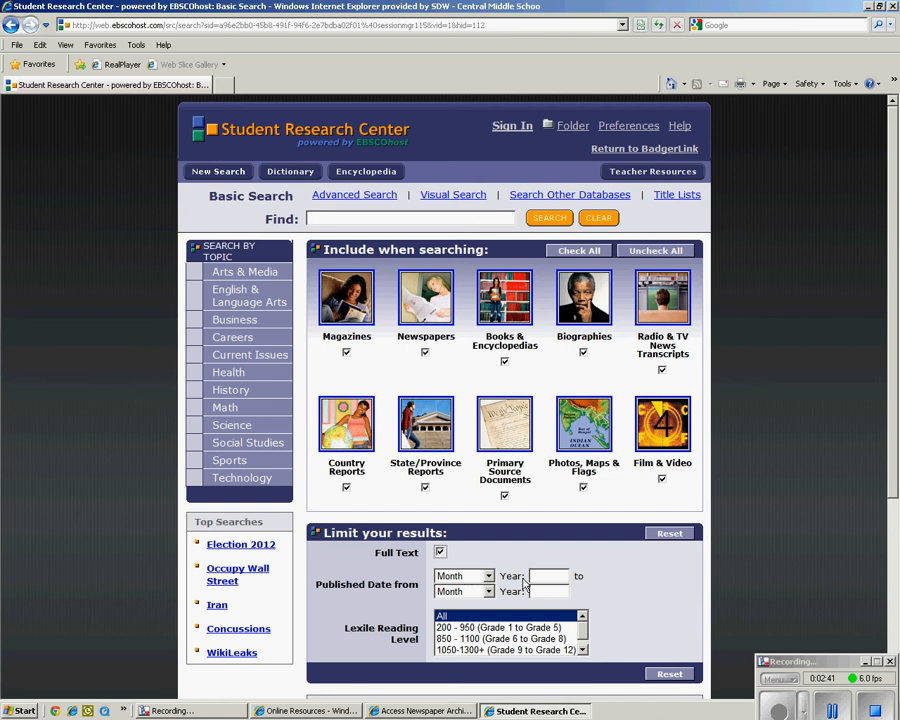
{"action": "scroll", "scroll_direction": "down", "scroll_amount": 3}
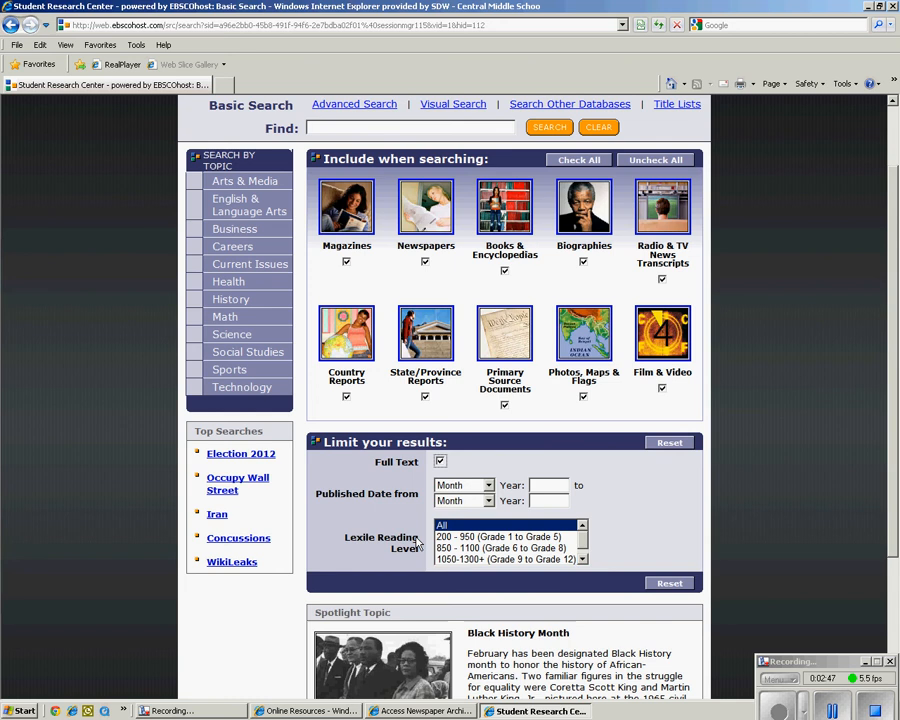
{"action": "mouse_move", "coordinate": [477, 547]}
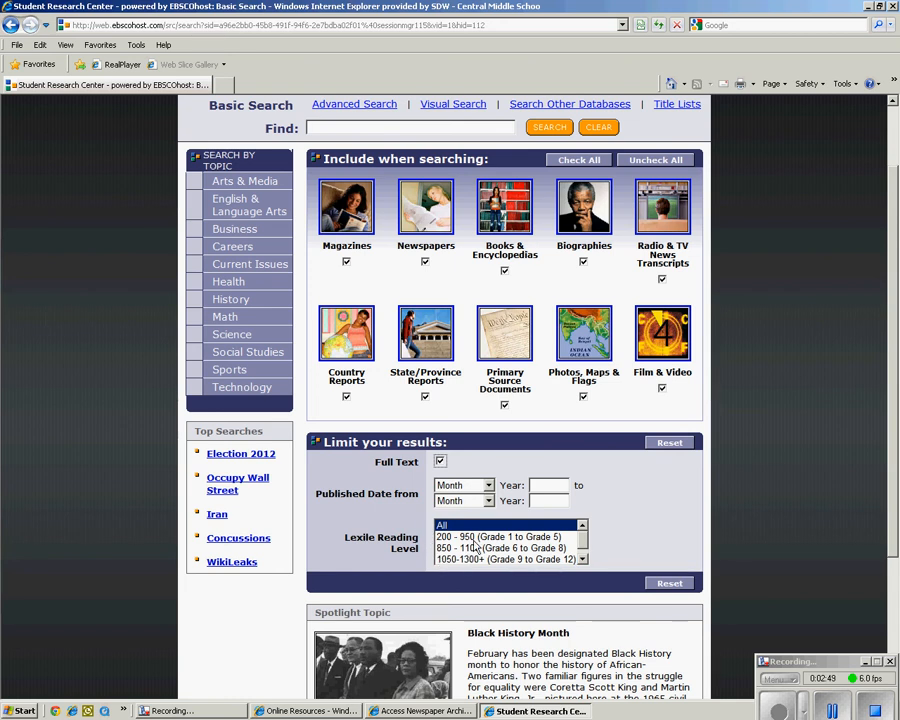
{"action": "mouse_move", "coordinate": [680, 510]}
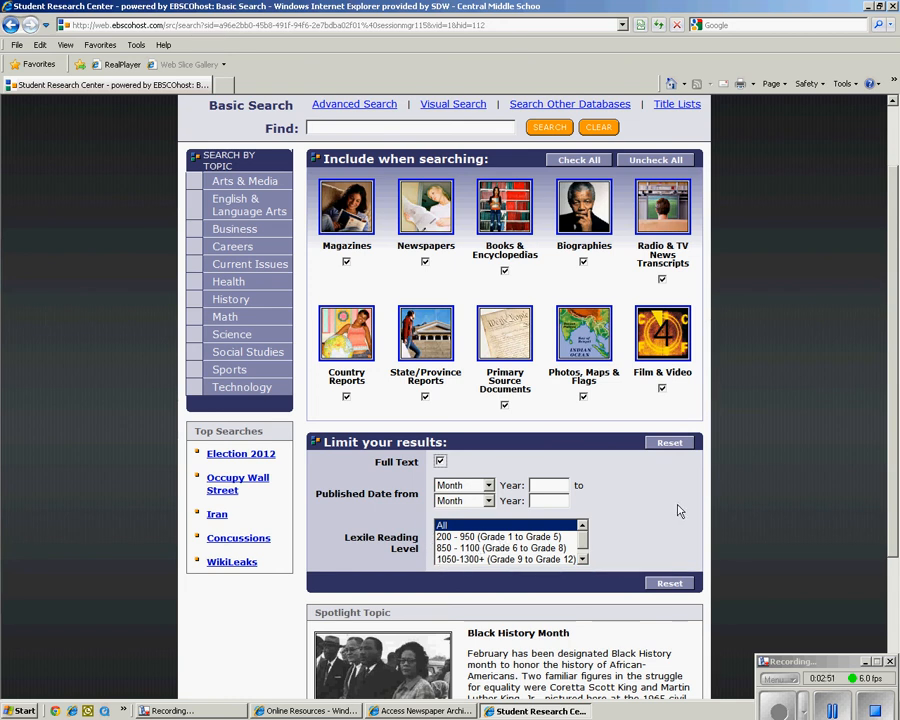
{"action": "scroll", "scroll_direction": "down", "scroll_amount": 3}
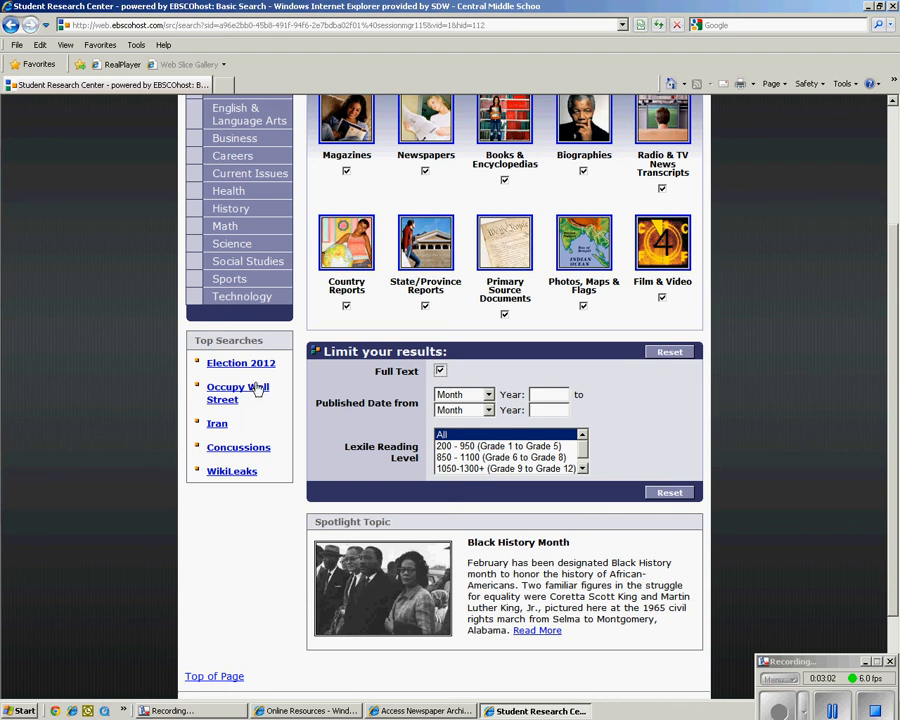
{"action": "scroll", "scroll_direction": "up", "scroll_amount": 3}
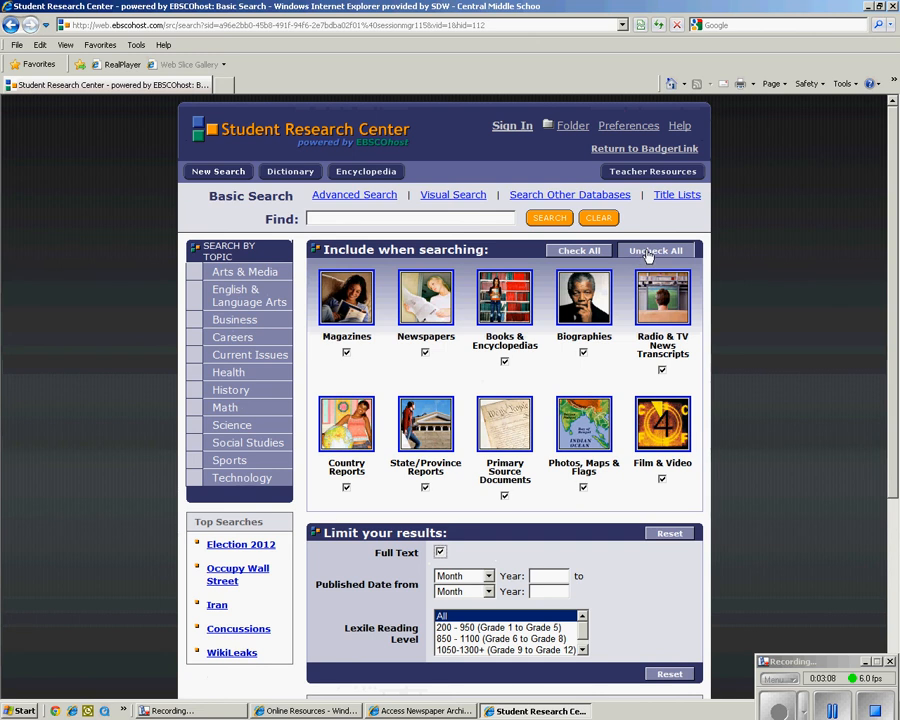
- Include only Magazines, Newspapers, Radio & TV News Transcripts and Primary Source Documents
{"action": "left_click", "coordinate": [656, 250]}
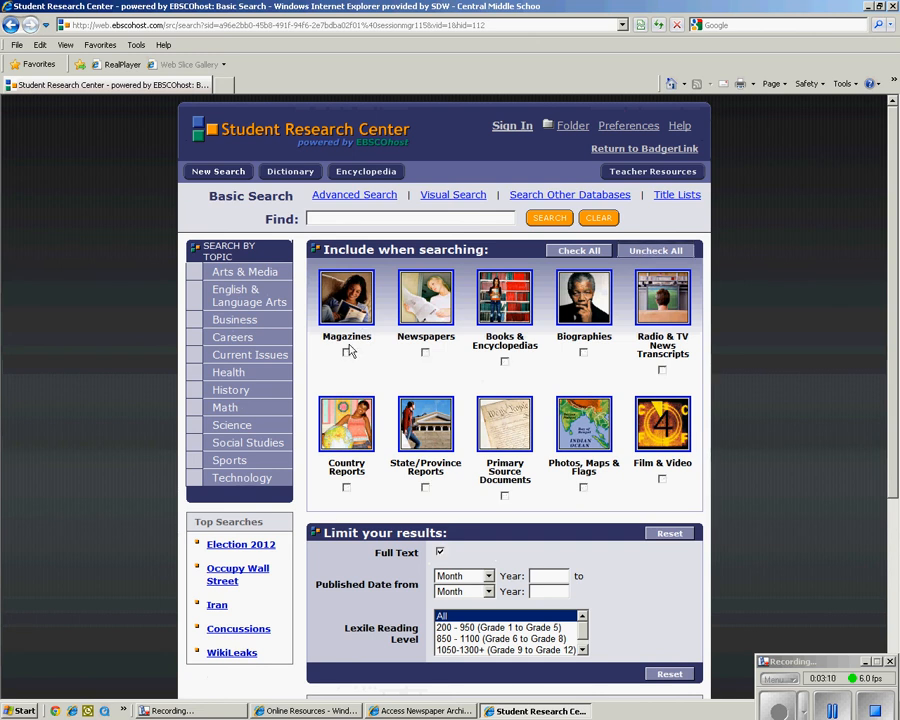
{"action": "left_click", "coordinate": [346, 351]}
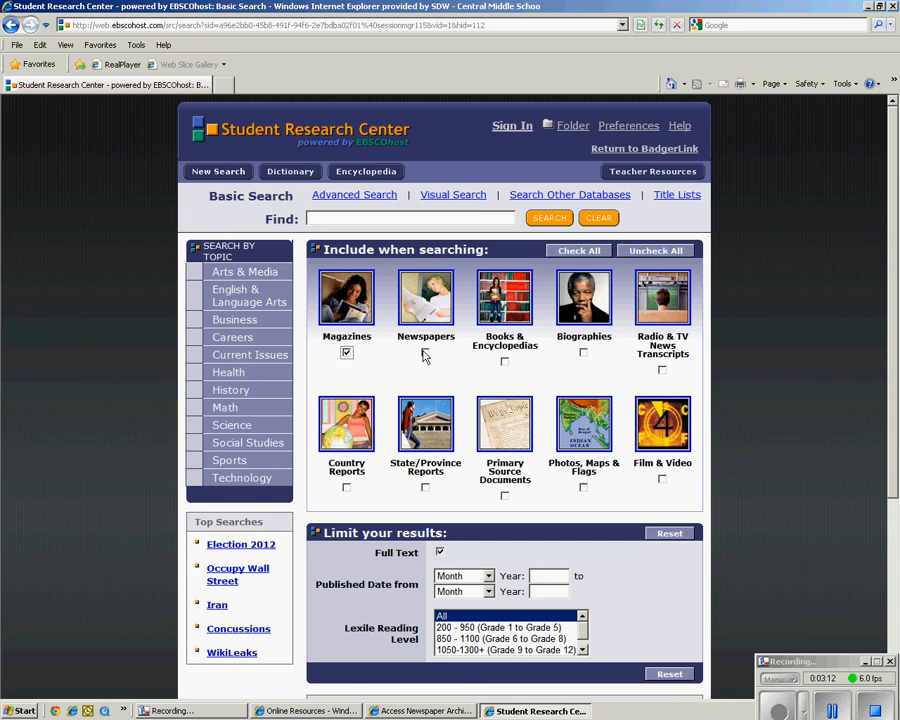
{"action": "left_click", "coordinate": [425, 352]}
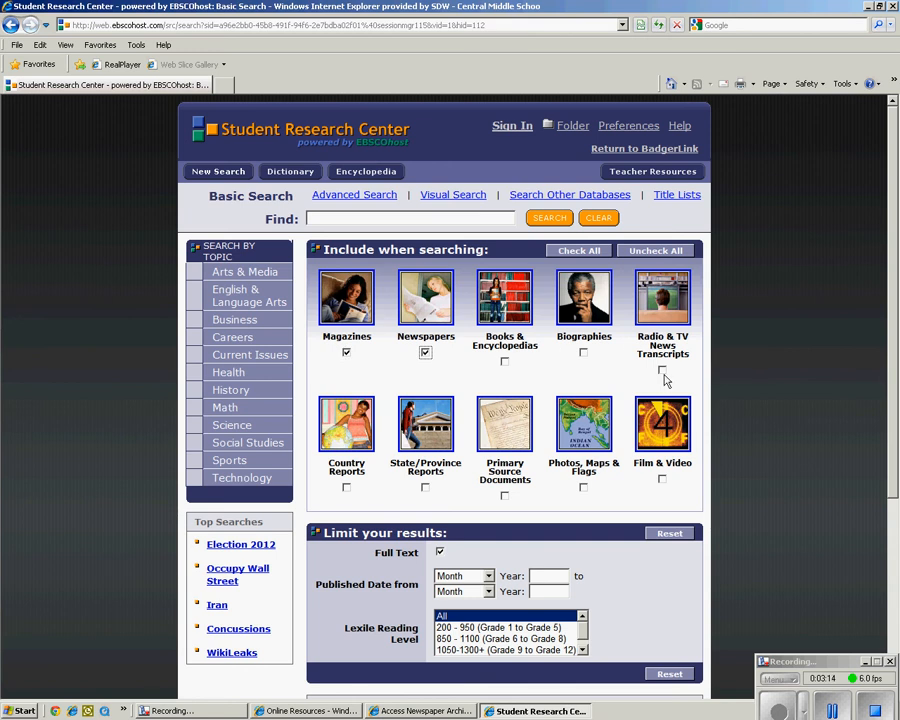
{"action": "mouse_move", "coordinate": [661, 374]}
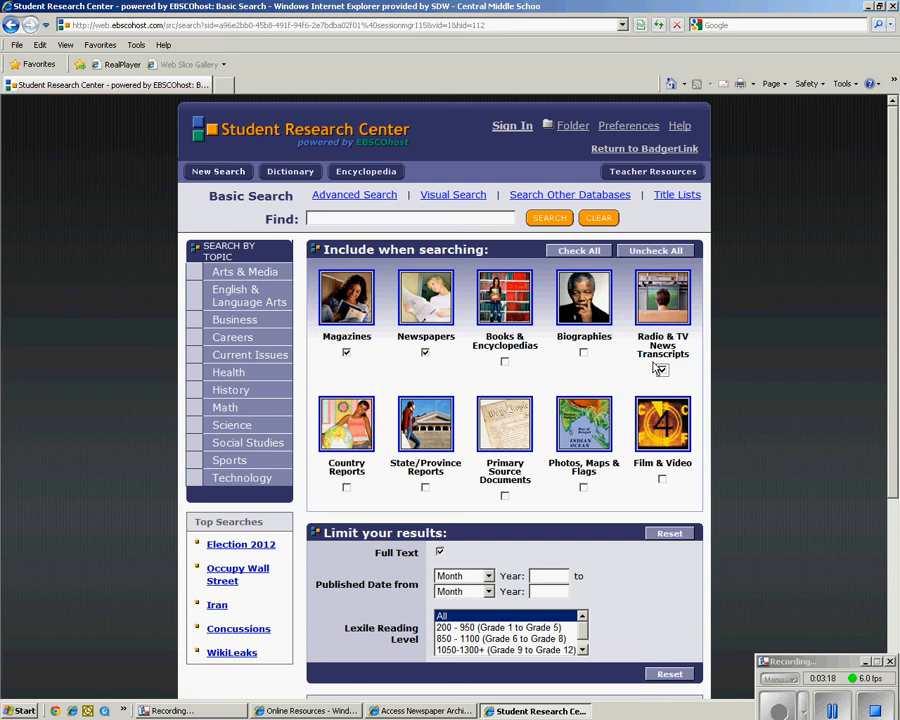
{"action": "left_click", "coordinate": [662, 370]}
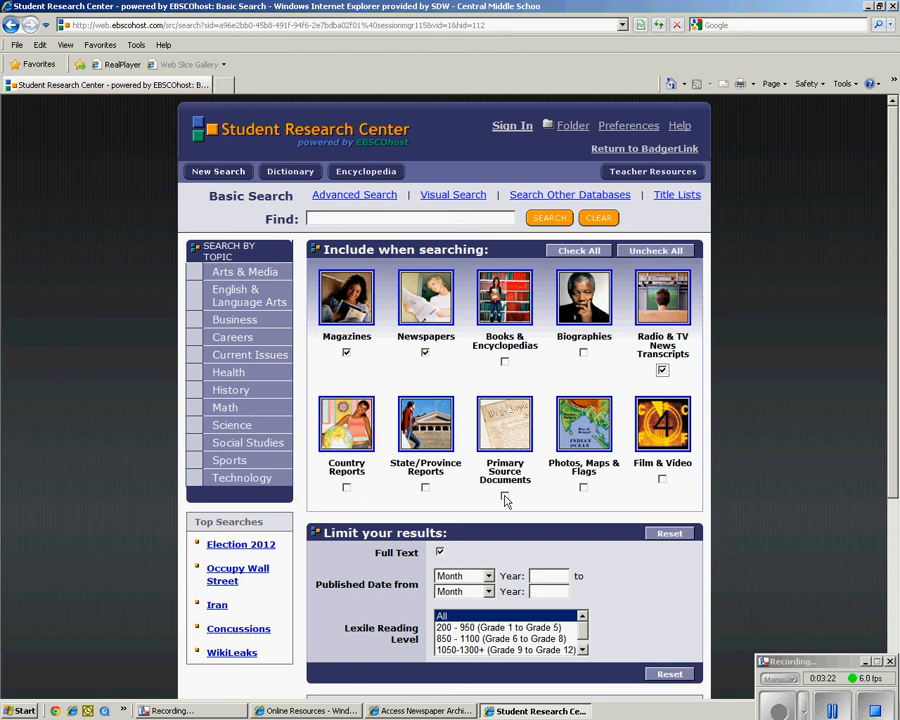
{"action": "left_click", "coordinate": [505, 496]}
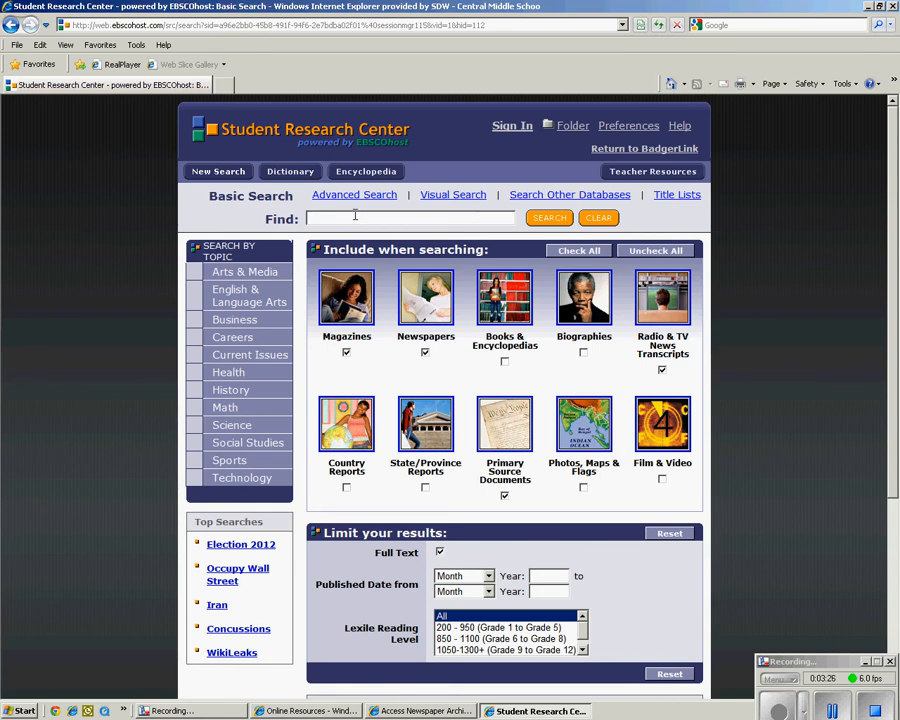
- Search for 'martin luther king' and scroll the 19,712 results
{"action": "type", "text": "martin luther king"}
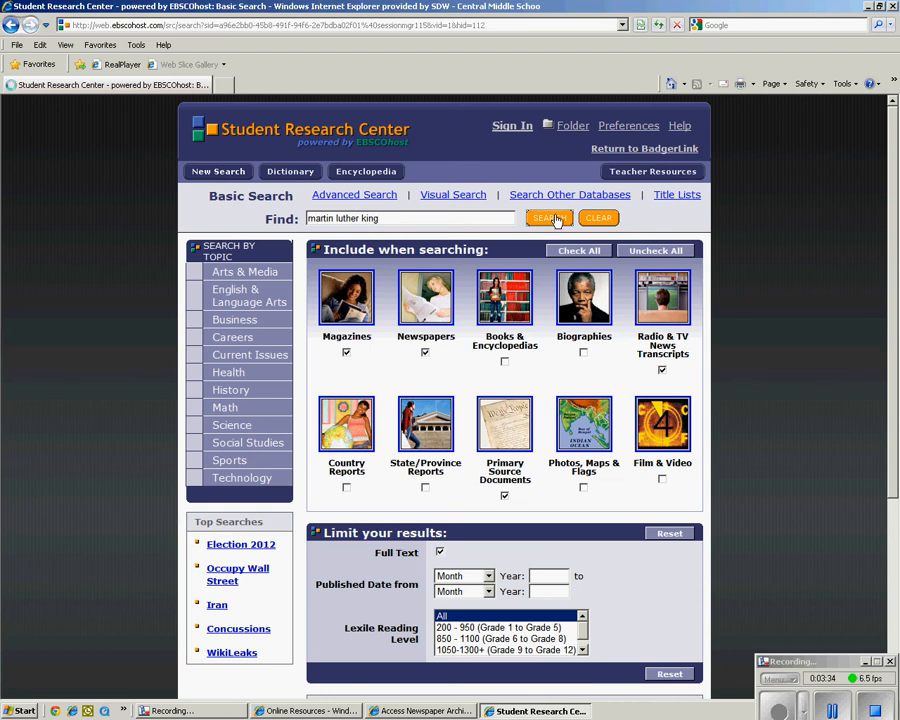
{"action": "left_click", "coordinate": [548, 218]}
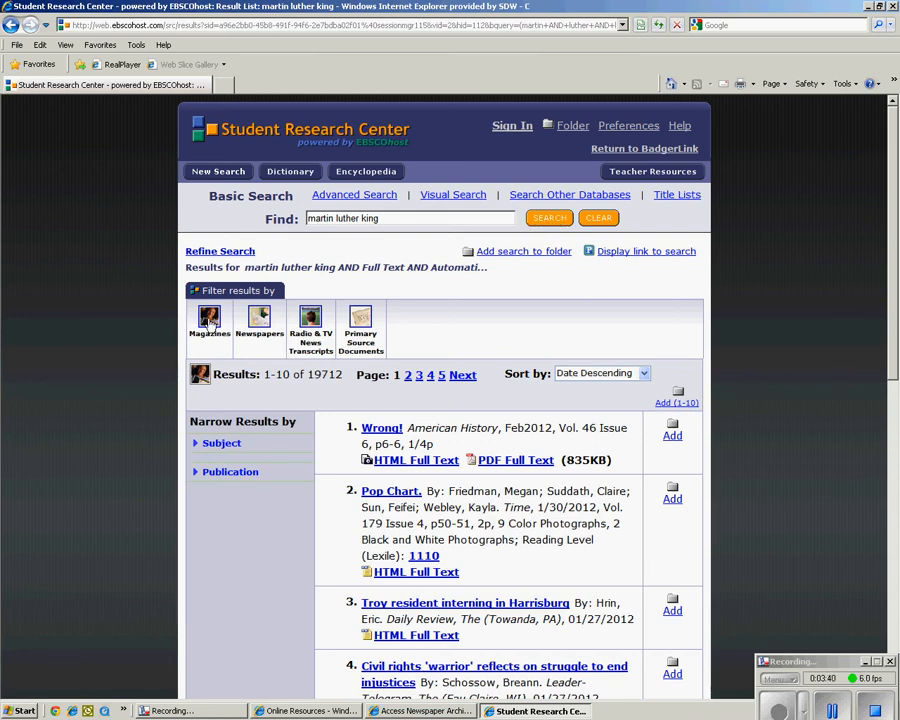
{"action": "mouse_move", "coordinate": [330, 323]}
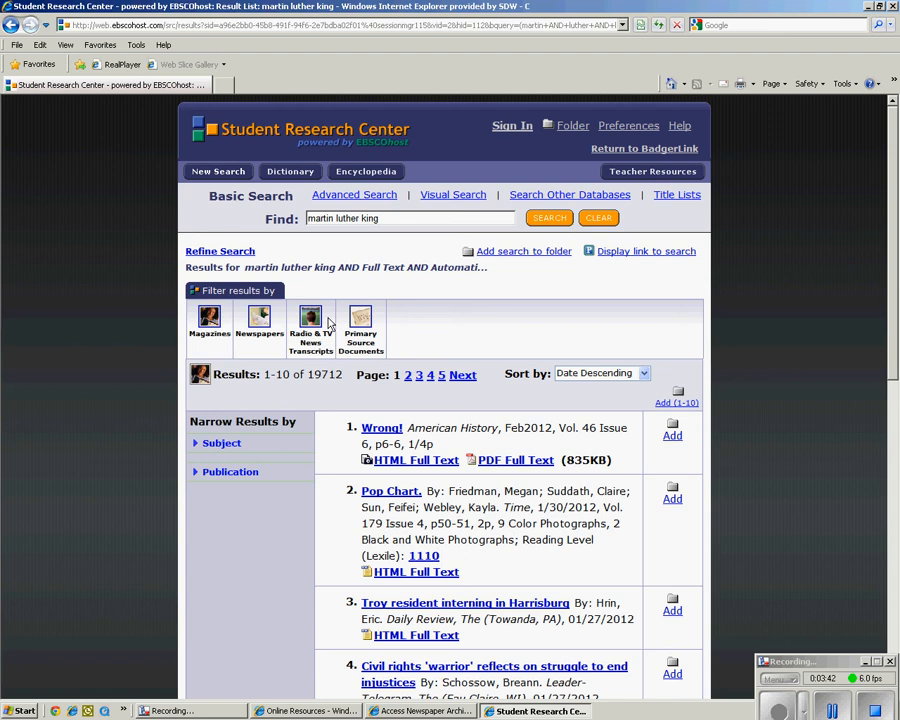
{"action": "mouse_move", "coordinate": [303, 428]}
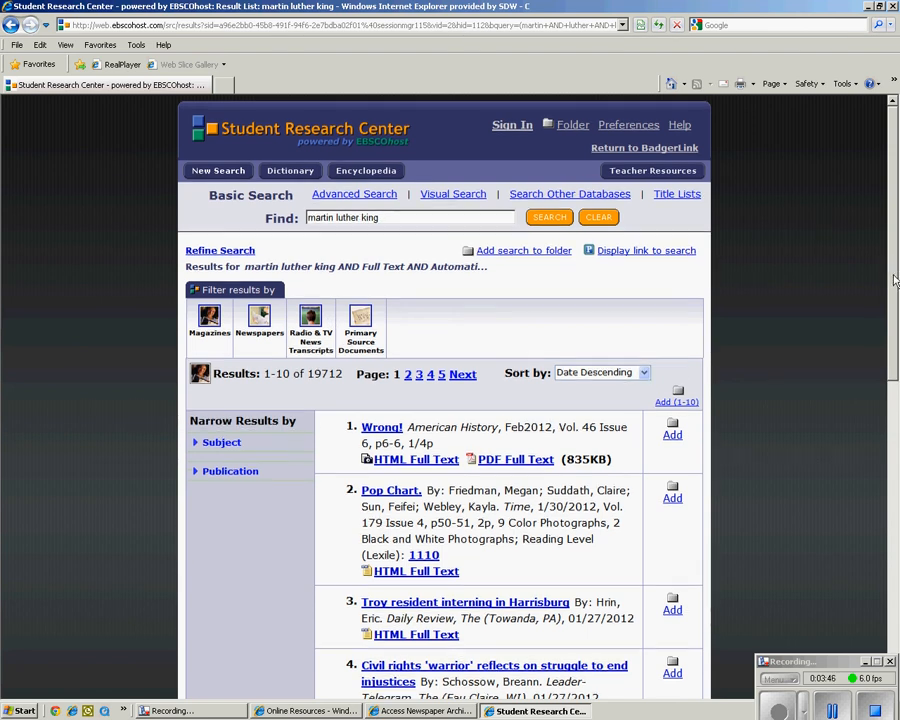
{"action": "scroll", "scroll_direction": "down", "scroll_amount": 3}
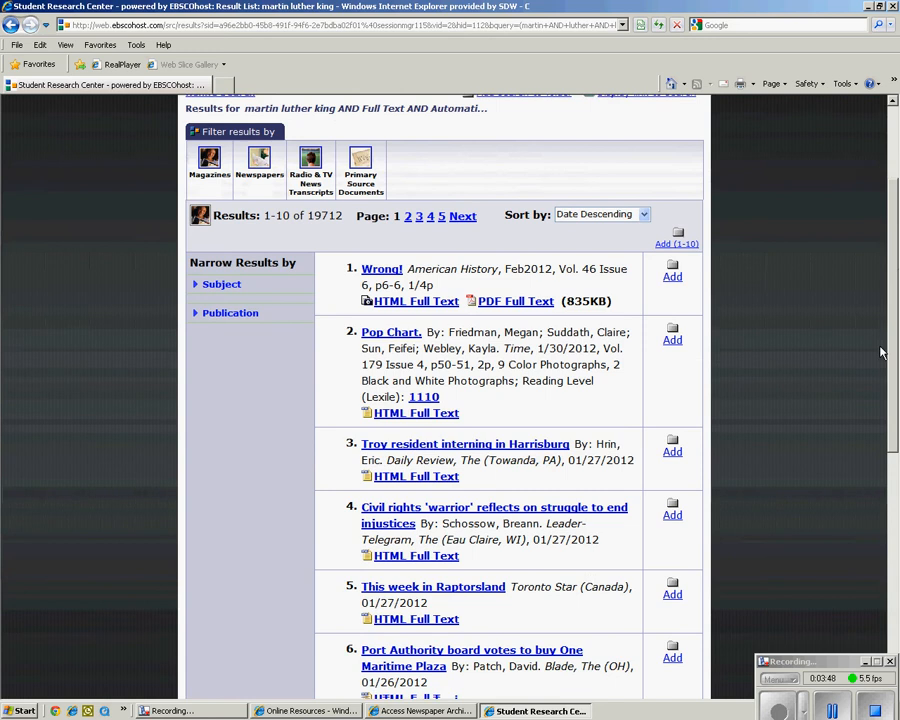
{"action": "scroll", "scroll_direction": "down", "scroll_amount": 3}
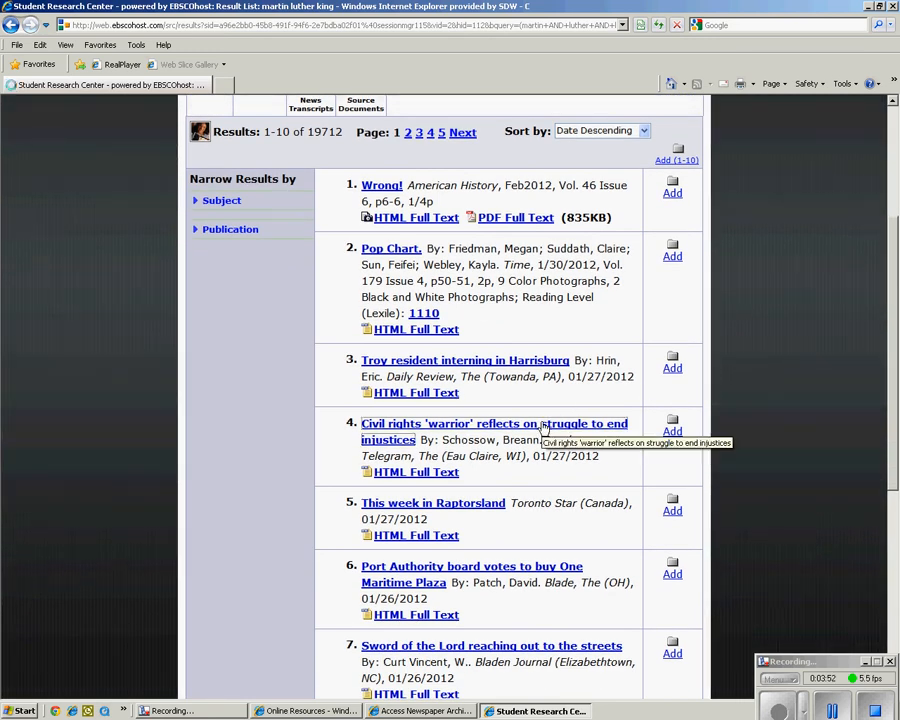
- Read the full text of result 4, Civil rights 'warrior' reflects on struggle
{"action": "left_click", "coordinate": [494, 423]}
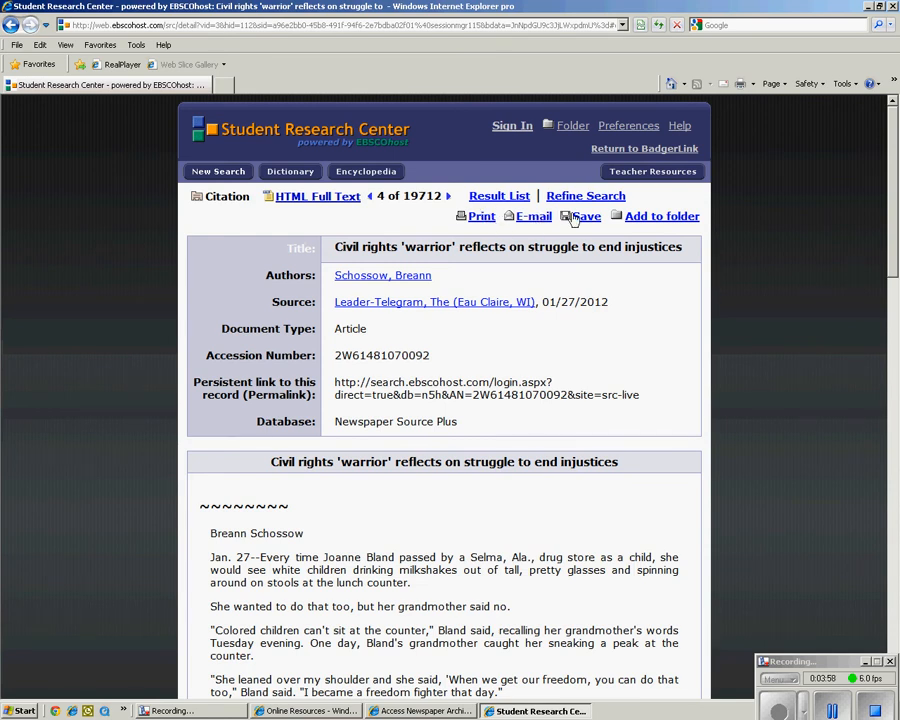
{"action": "mouse_move", "coordinate": [585, 195]}
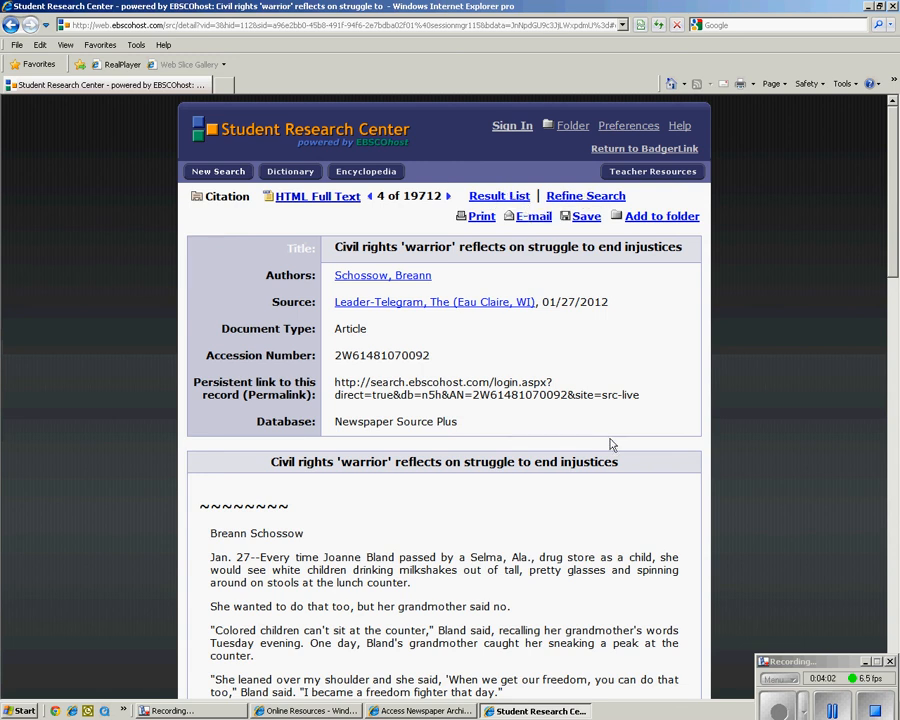
{"action": "mouse_move", "coordinate": [385, 371]}
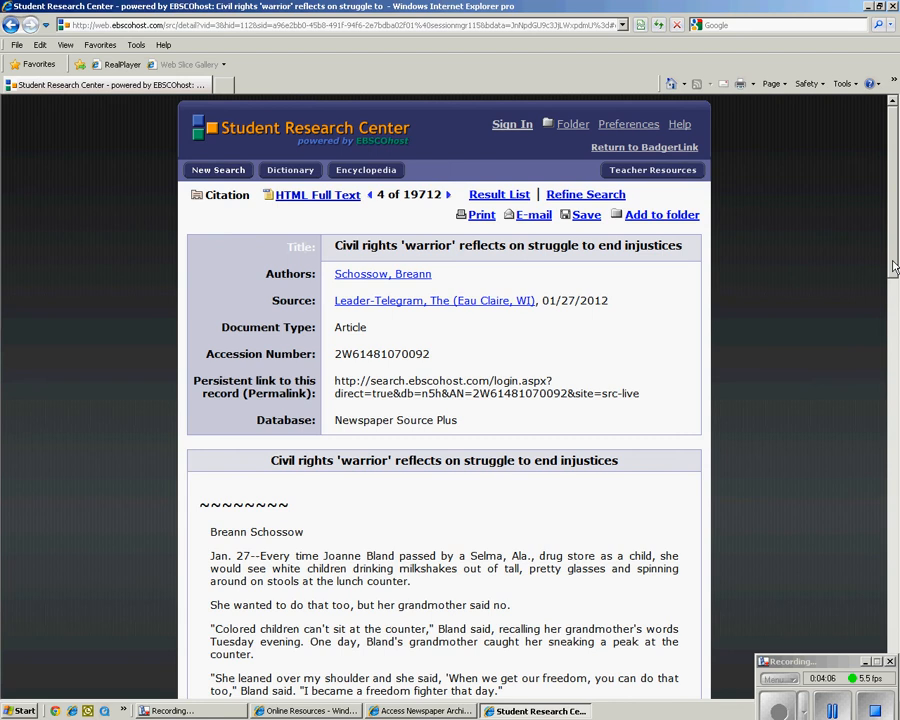
{"action": "scroll", "scroll_direction": "down", "scroll_amount": 3}
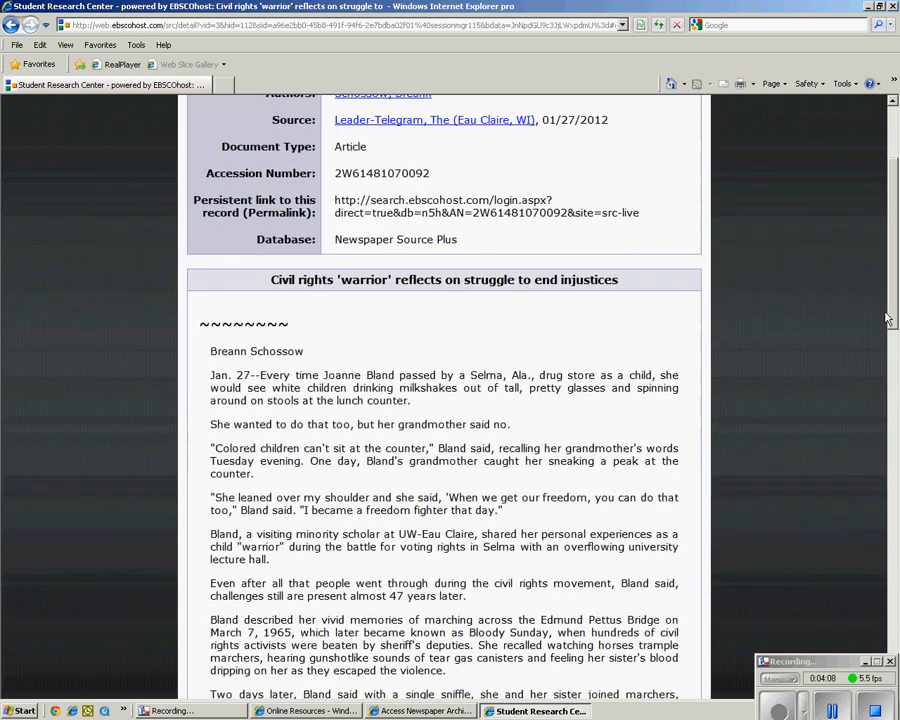
{"action": "scroll", "scroll_direction": "down", "scroll_amount": 3}
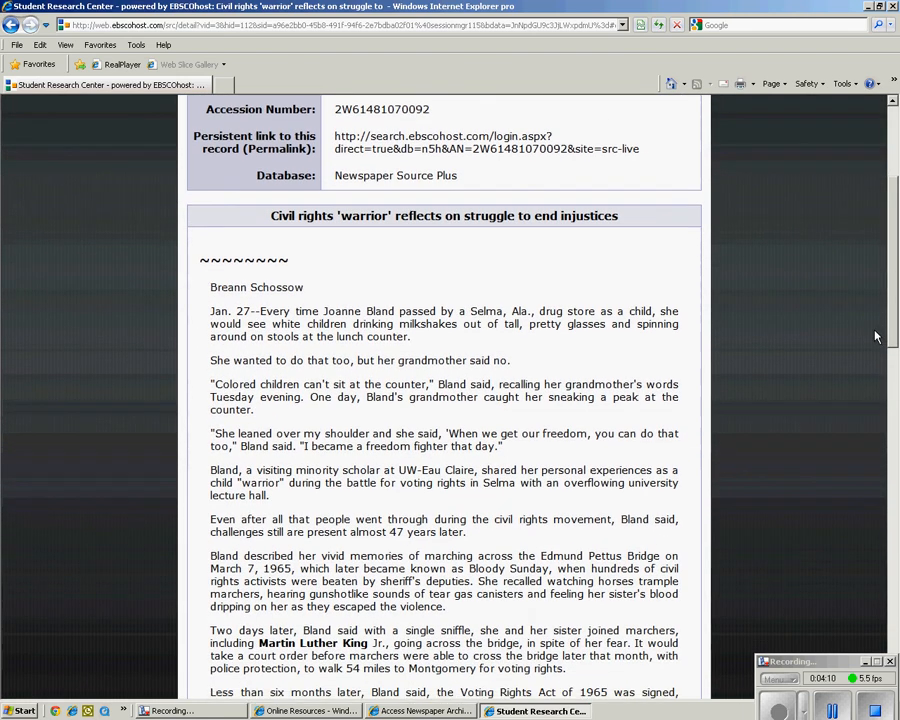
{"action": "scroll", "scroll_direction": "down", "scroll_amount": 3}
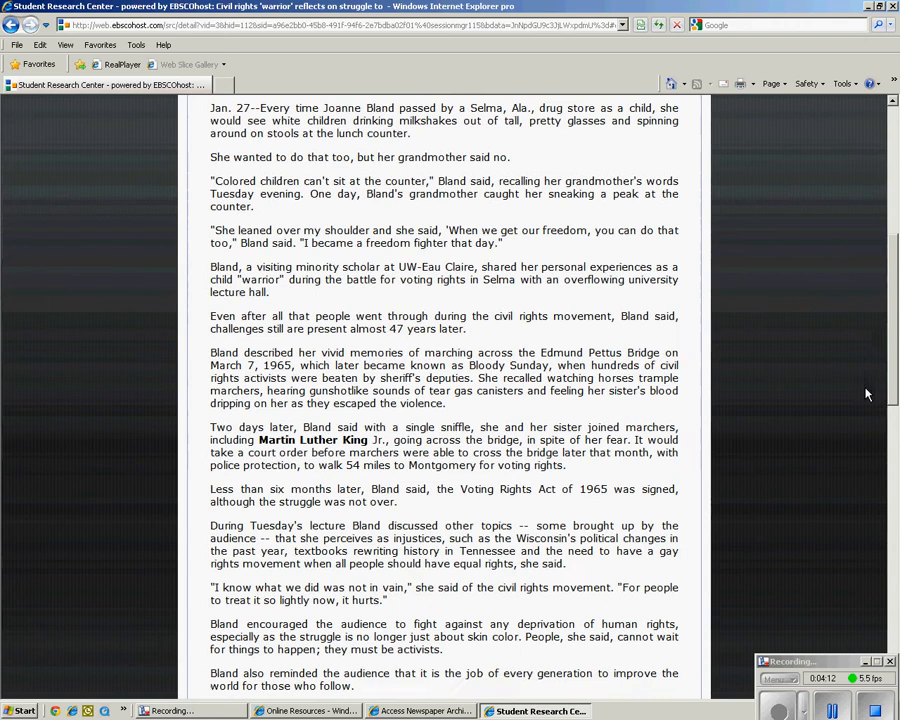
{"action": "scroll", "scroll_direction": "down", "scroll_amount": 3}
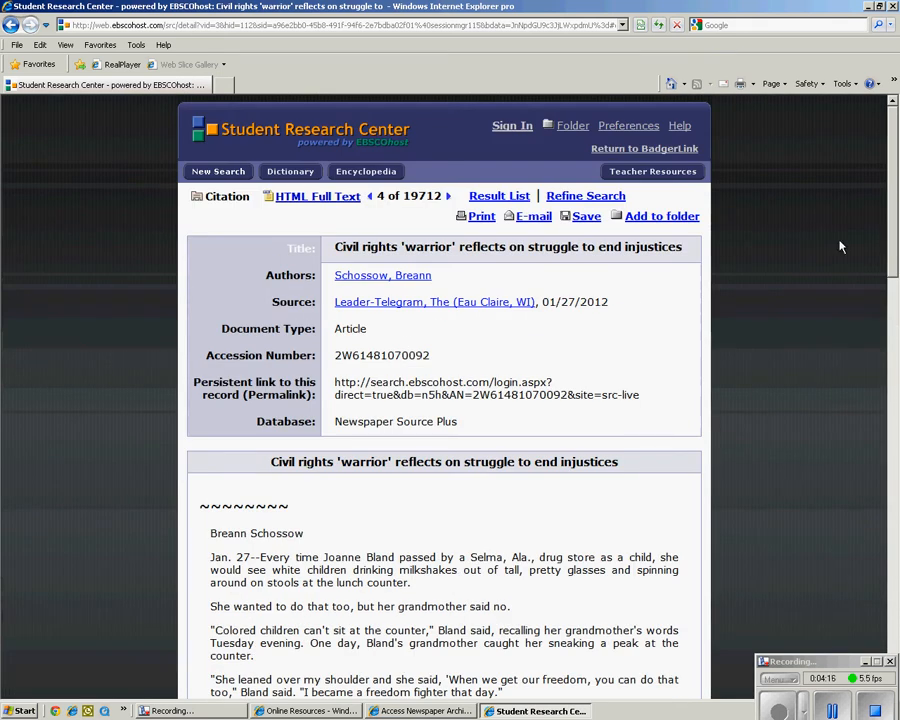
{"action": "mouse_move", "coordinate": [625, 152]}
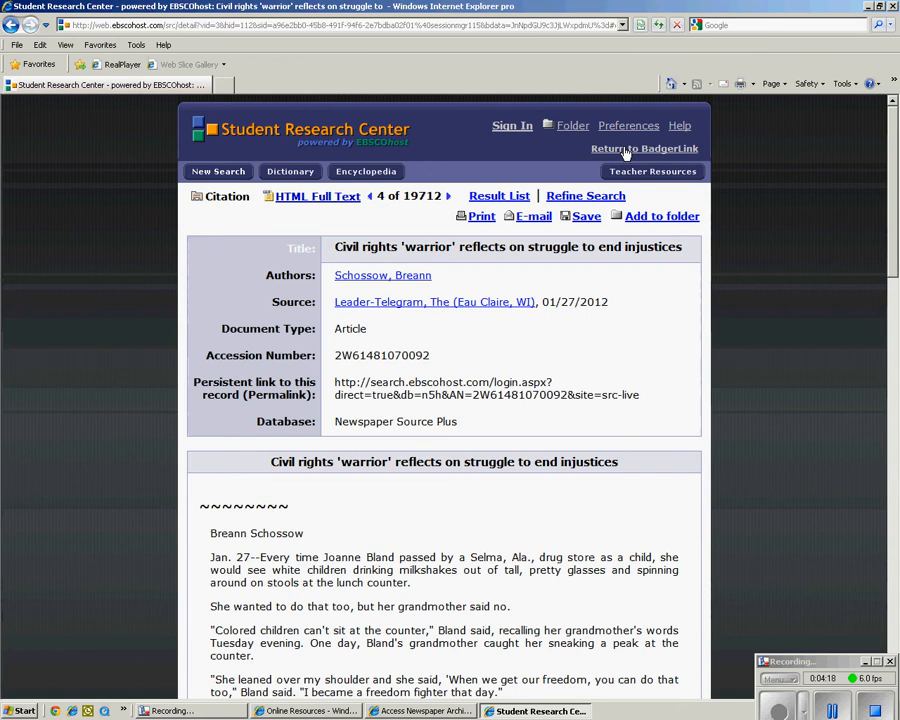
- Return to BadgerLink and open NoveList under EBSCO
{"action": "left_click", "coordinate": [644, 148]}
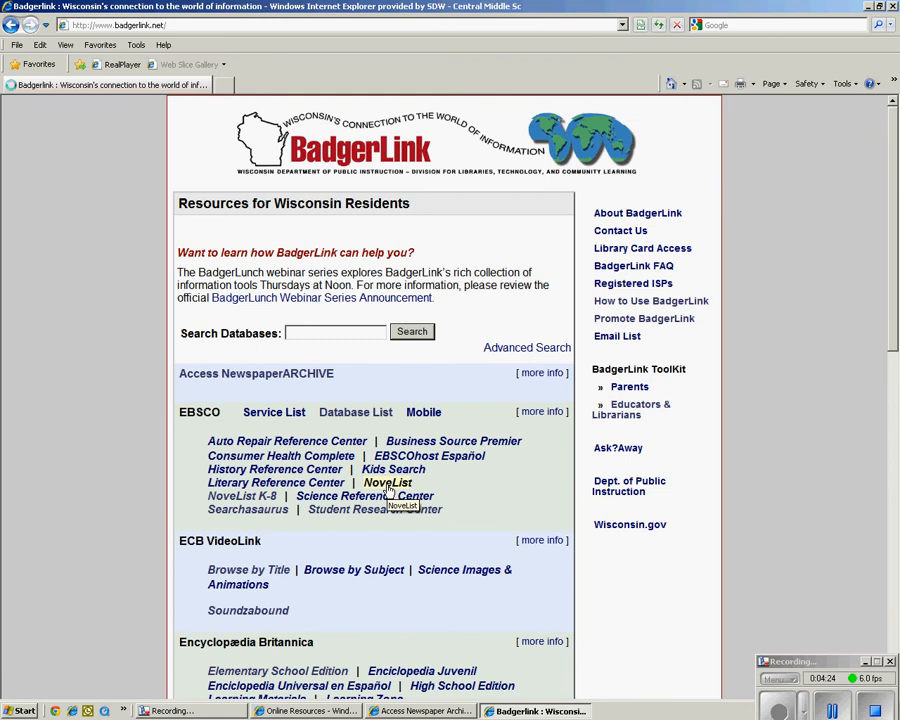
{"action": "left_click", "coordinate": [387, 482]}
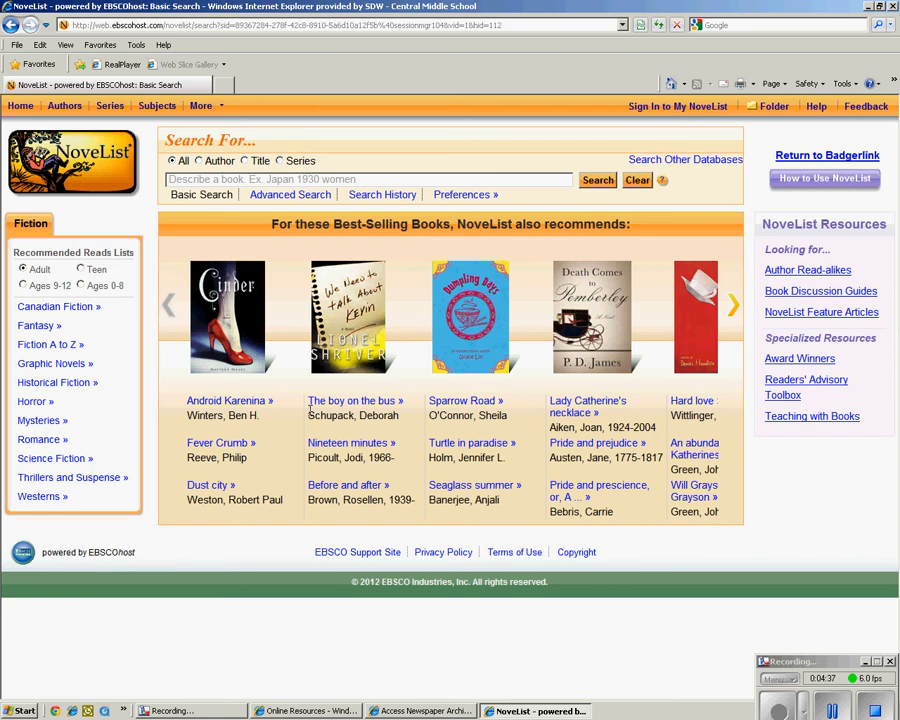
{"action": "mouse_move", "coordinate": [65, 453]}
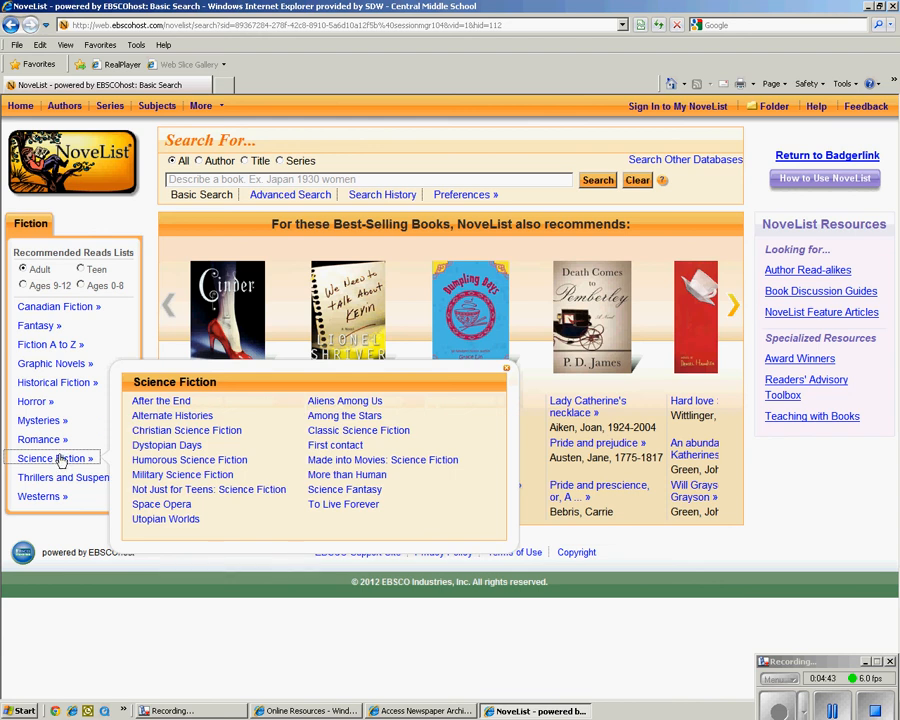
{"action": "mouse_move", "coordinate": [170, 438]}
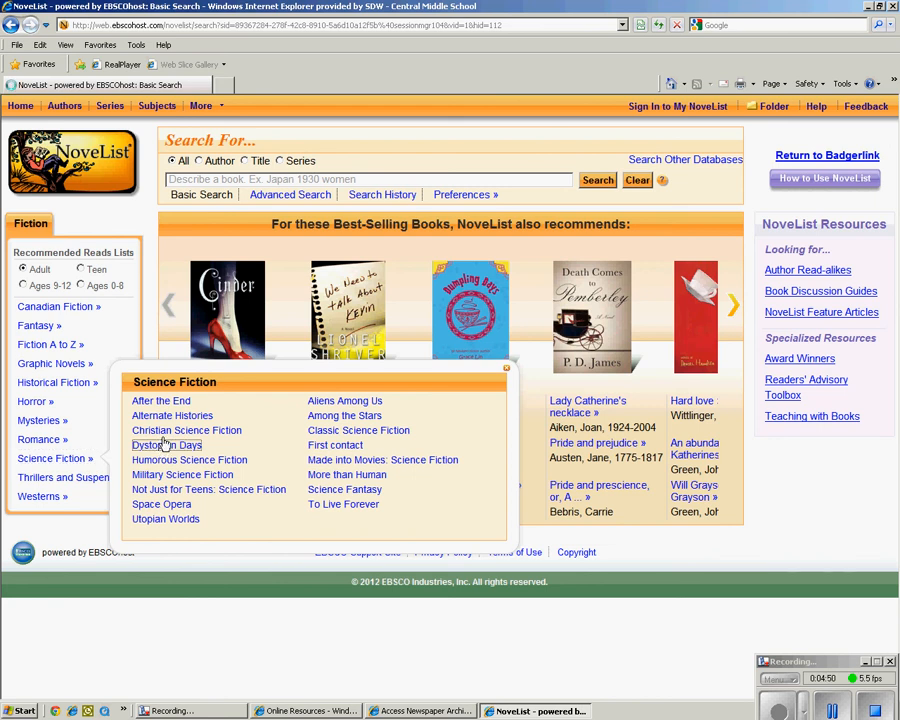
- Open the Dystopian Days science fiction list and scroll its books
{"action": "left_click", "coordinate": [167, 445]}
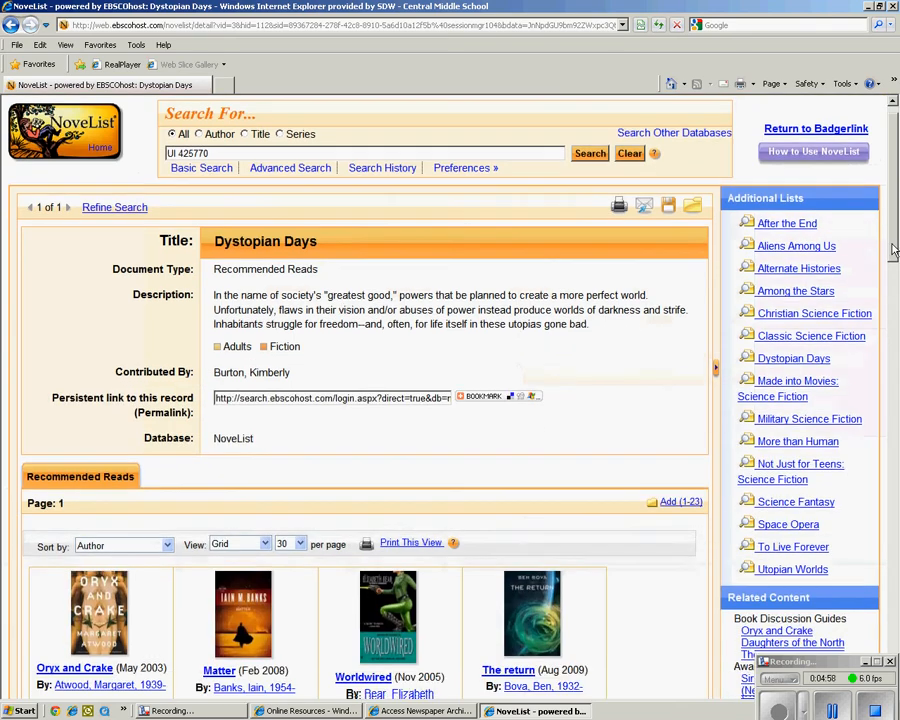
{"action": "scroll", "scroll_direction": "down", "scroll_amount": 3}
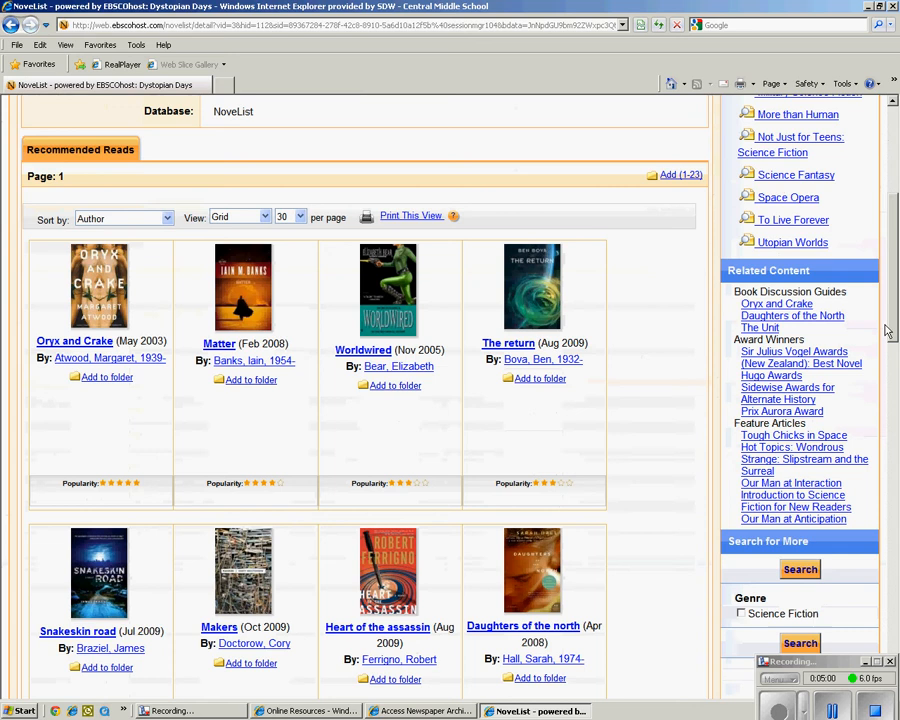
{"action": "scroll", "scroll_direction": "down", "scroll_amount": 3}
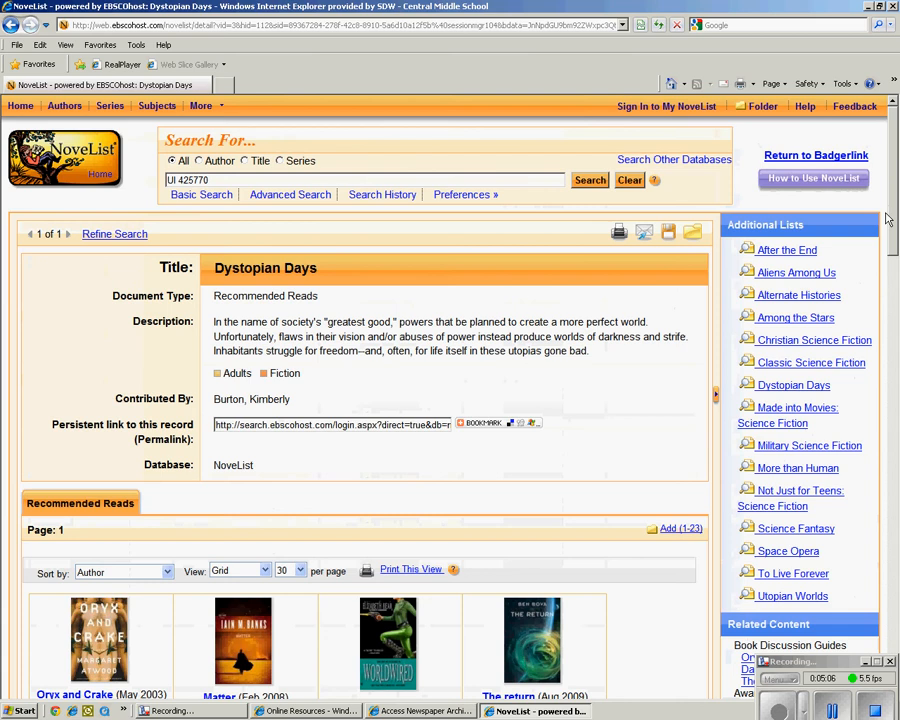
{"action": "mouse_move", "coordinate": [819, 155]}
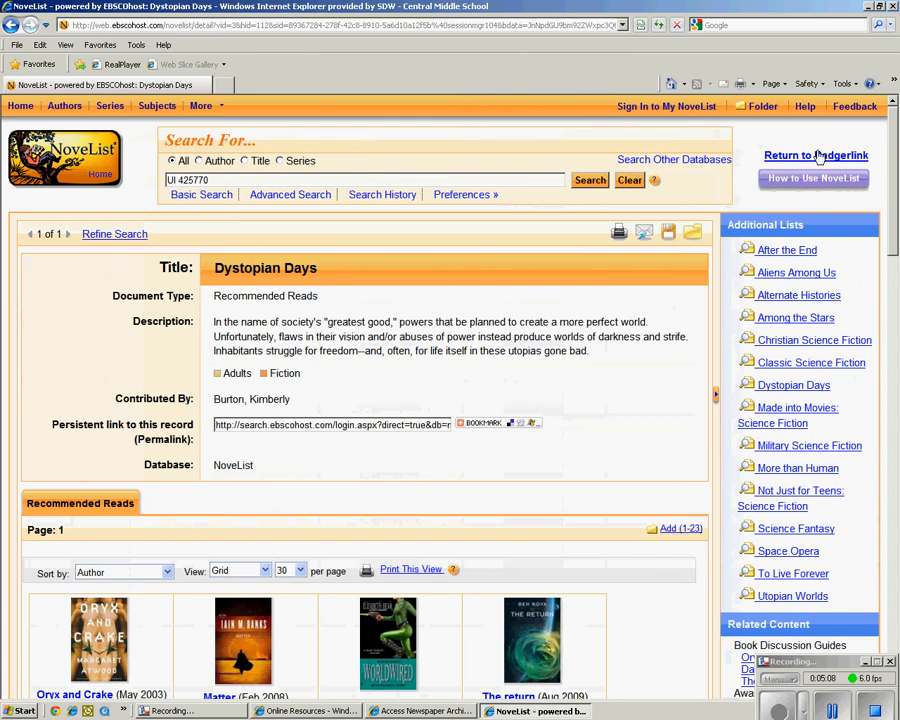
- Go back from NoveList to the BadgerLink home page and open Searchasaurus under EBSCO
{"action": "left_click", "coordinate": [816, 155]}
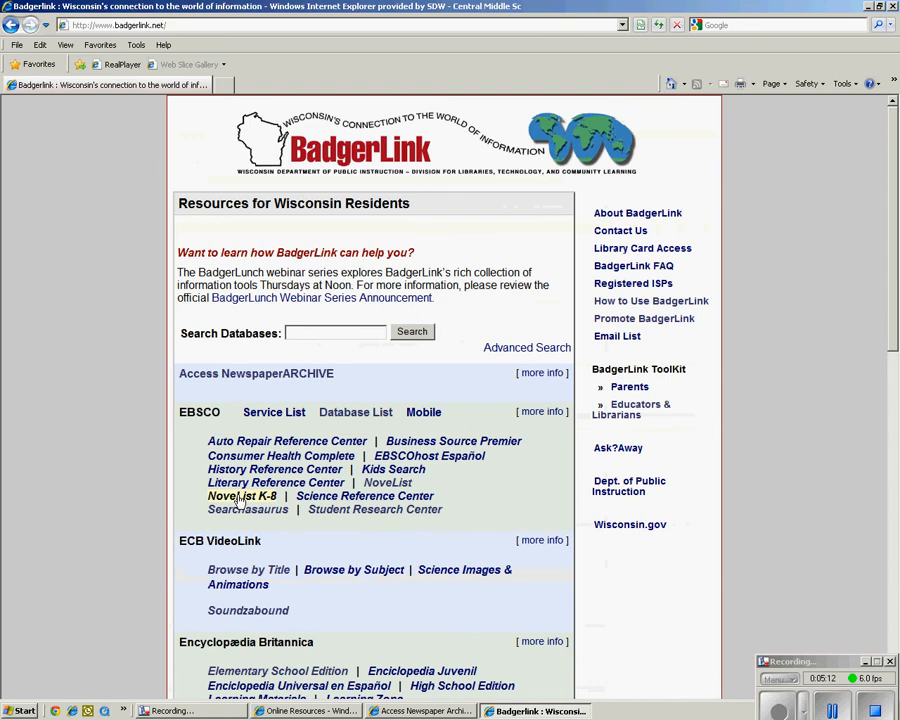
{"action": "mouse_move", "coordinate": [243, 496]}
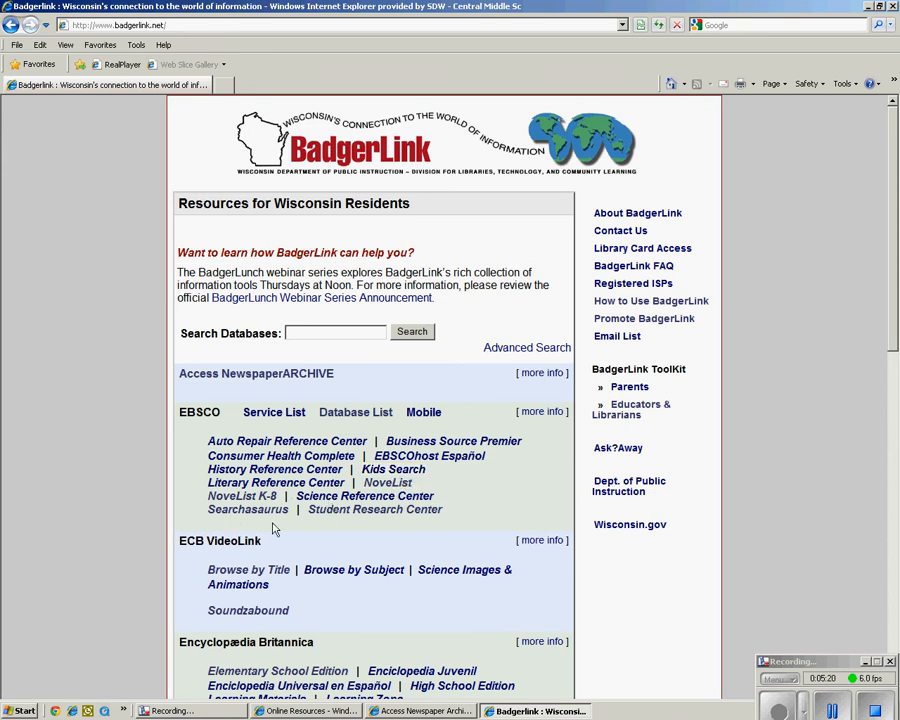
{"action": "left_click", "coordinate": [248, 509]}
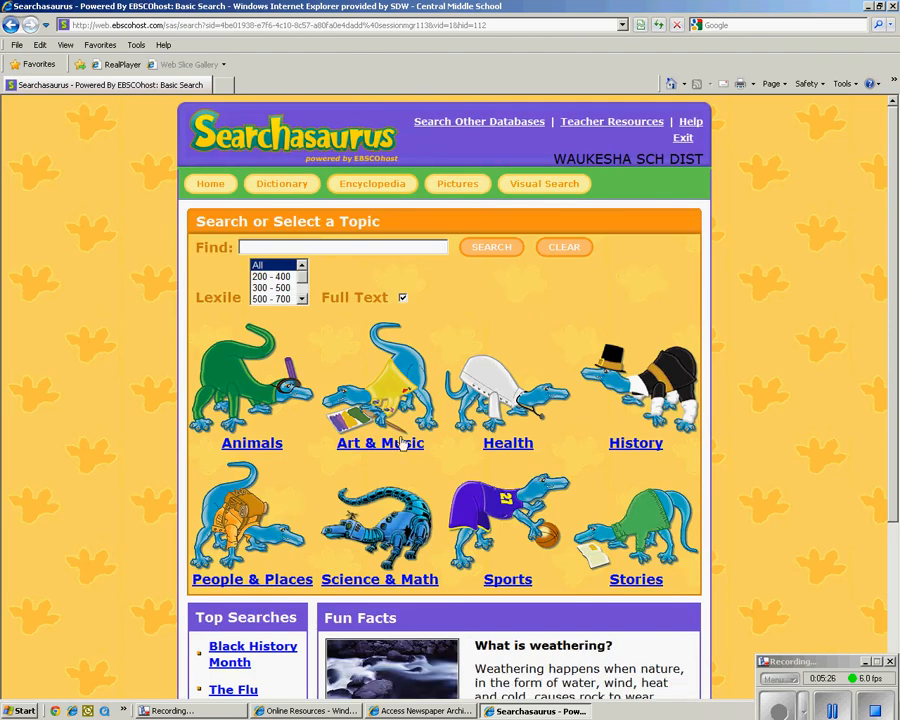
{"action": "mouse_move", "coordinate": [348, 502]}
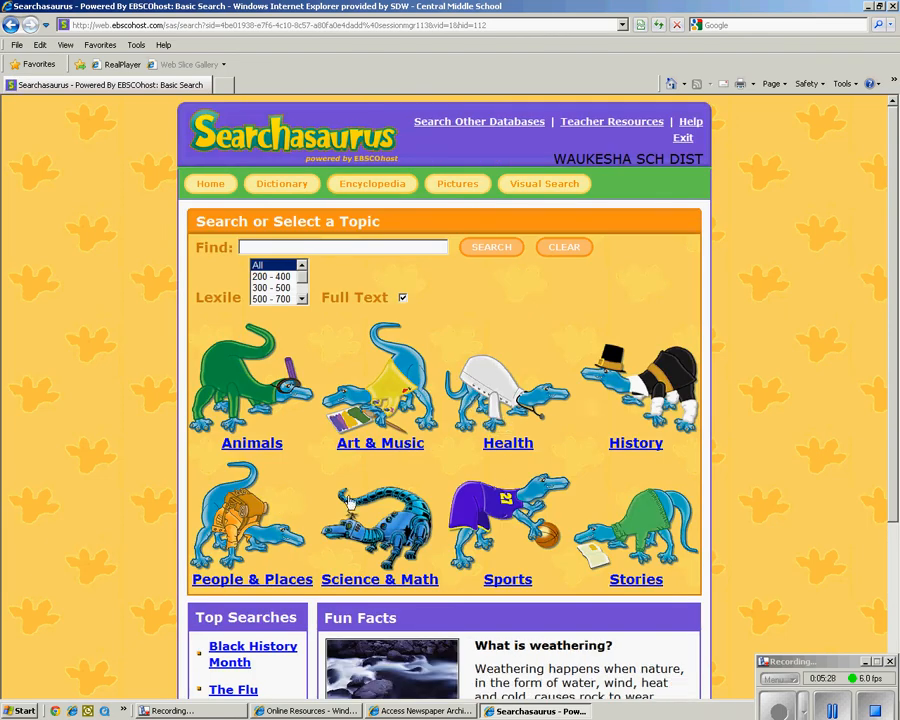
{"action": "scroll", "scroll_direction": "down", "scroll_amount": 3}
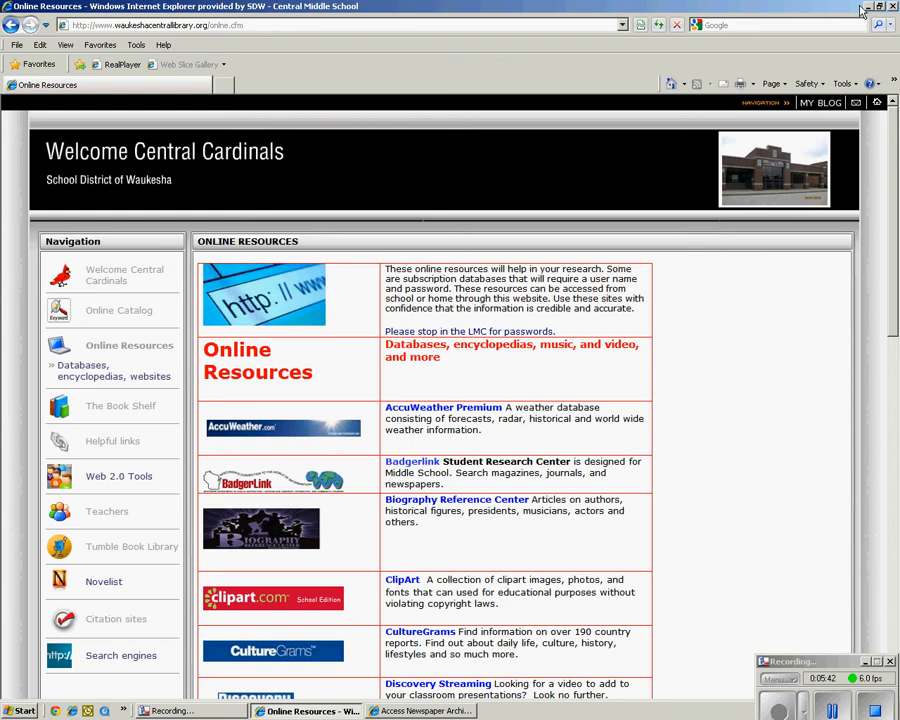
{"action": "mouse_move", "coordinate": [412, 461]}
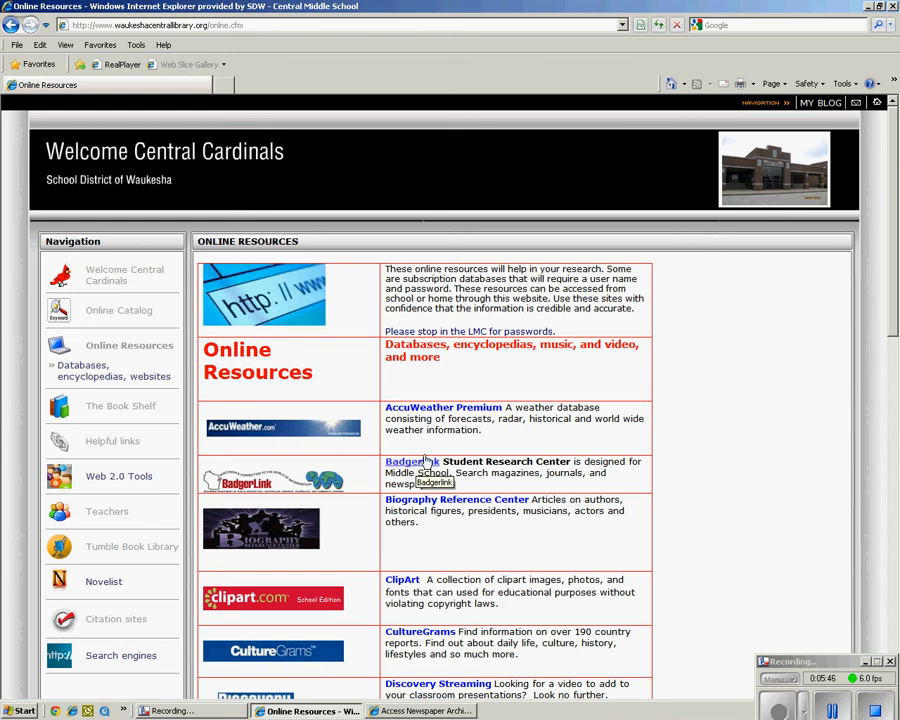
- Launch BadgerLink in a new window from the library's Online Resources table
{"action": "left_click", "coordinate": [407, 461]}
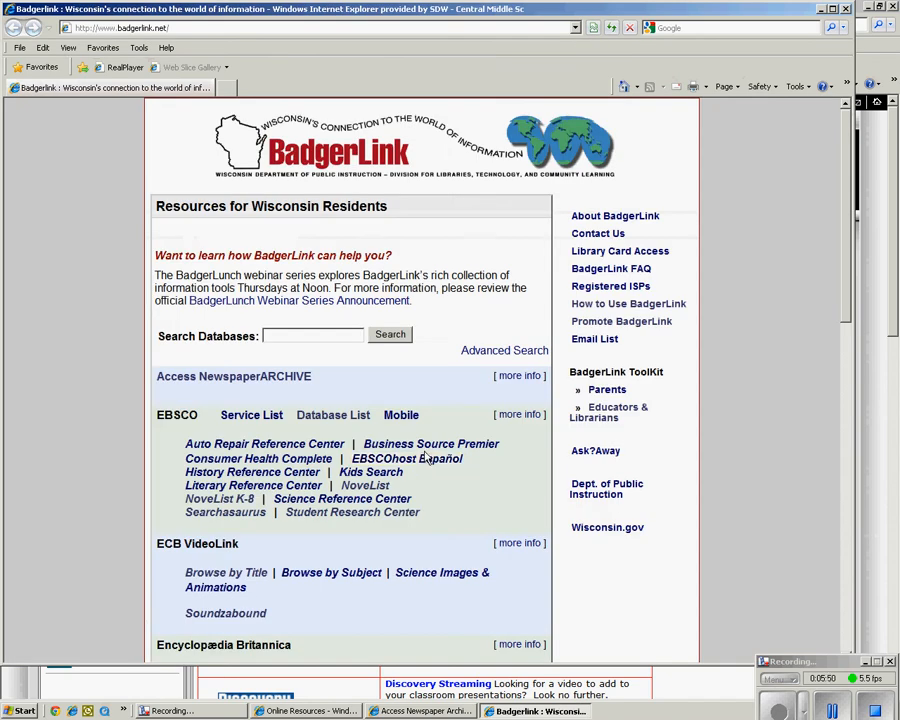
- Scroll the BadgerLink page down to ECB VideoLink's Browse by Title link
{"action": "scroll", "scroll_direction": "down", "scroll_amount": 3}
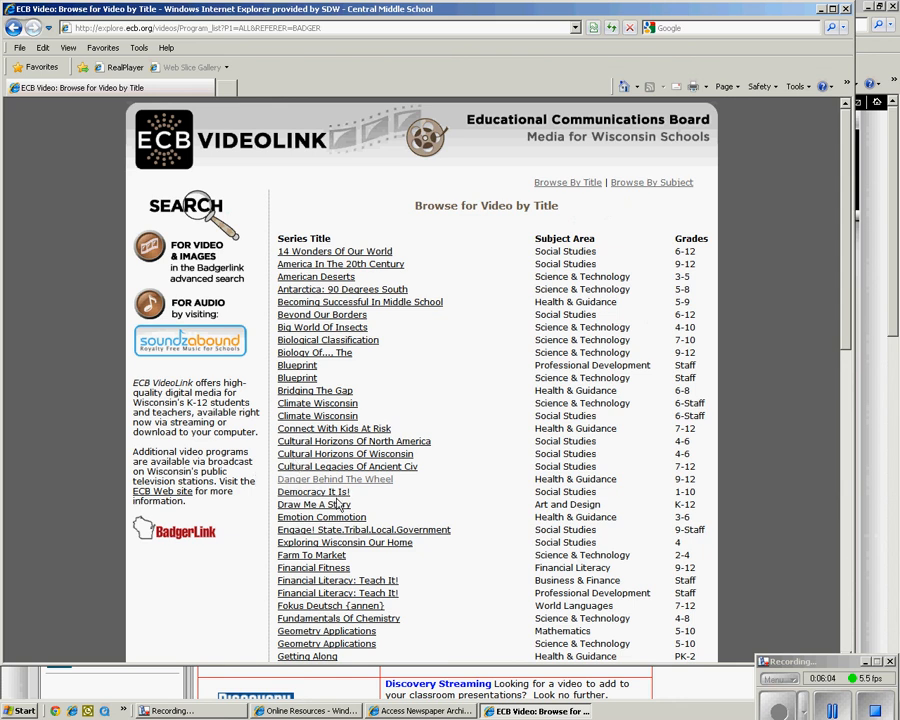
- Open the Danger Behind the Wheel series and follow its Soundzabound logo to the music library
{"action": "left_click", "coordinate": [334, 479]}
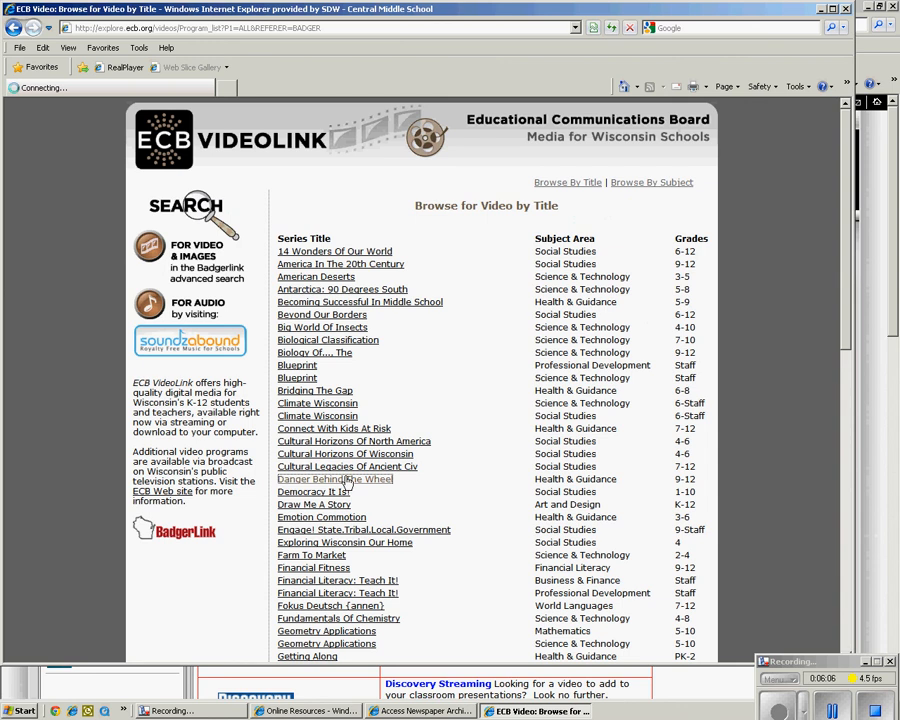
{"action": "left_click", "coordinate": [334, 479]}
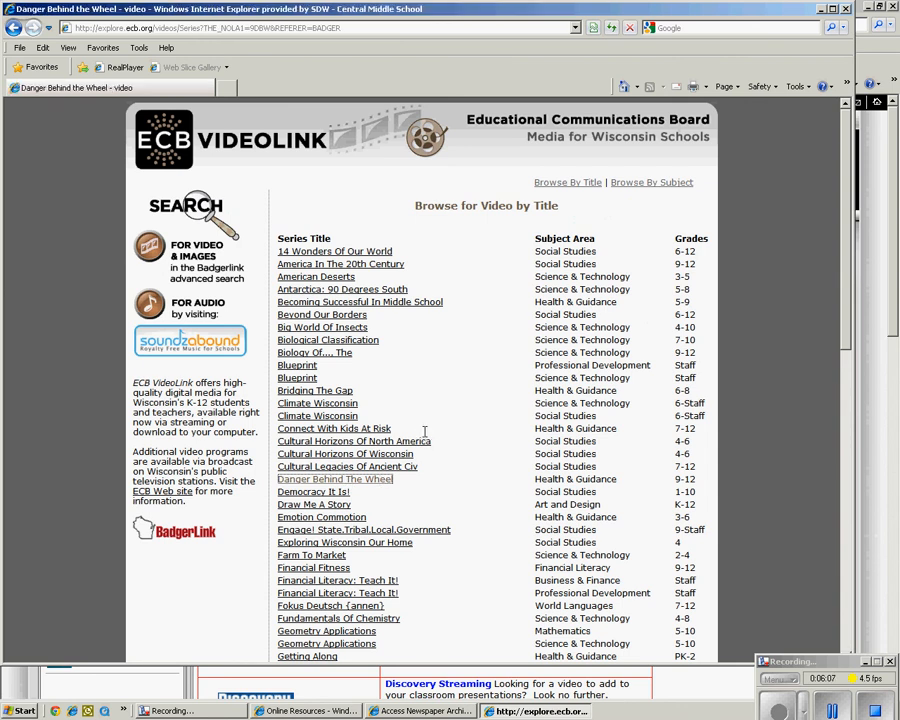
{"action": "left_click", "coordinate": [334, 478]}
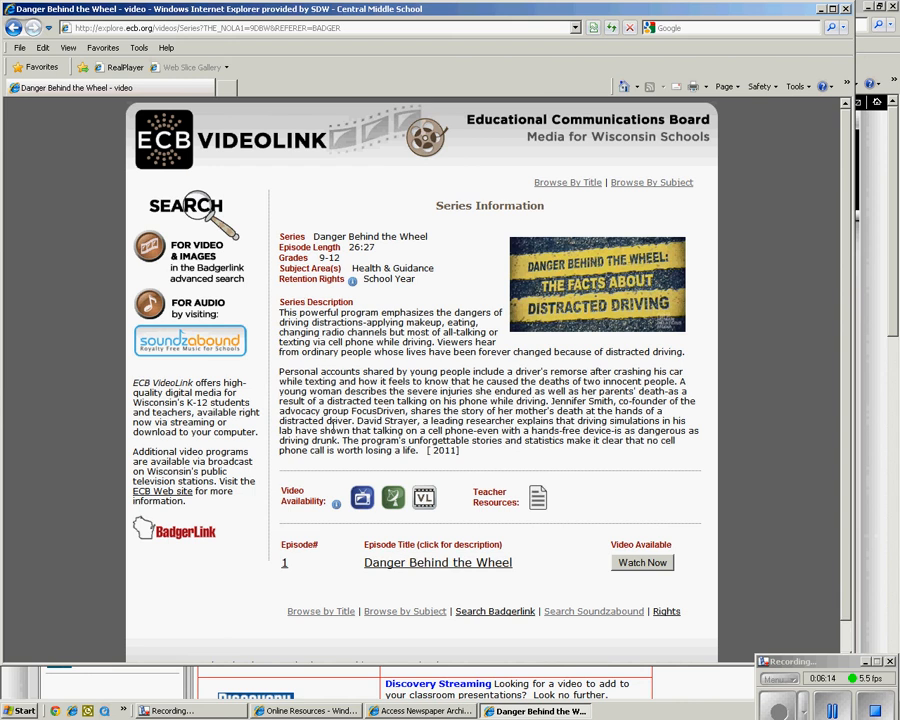
{"action": "mouse_move", "coordinate": [438, 298]}
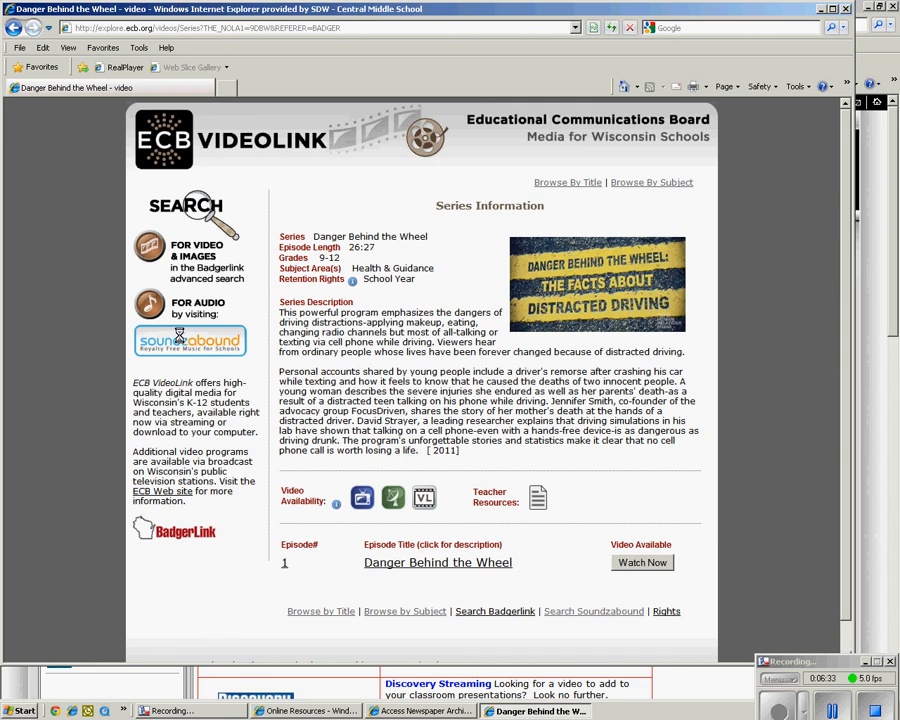
{"action": "left_click", "coordinate": [642, 562]}
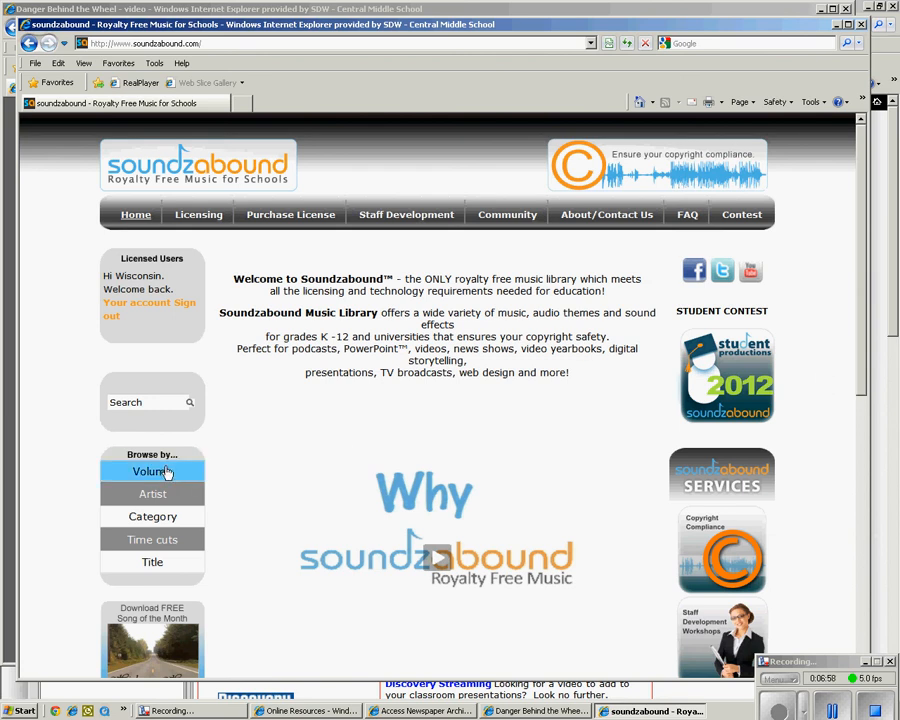
{"action": "mouse_move", "coordinate": [152, 494]}
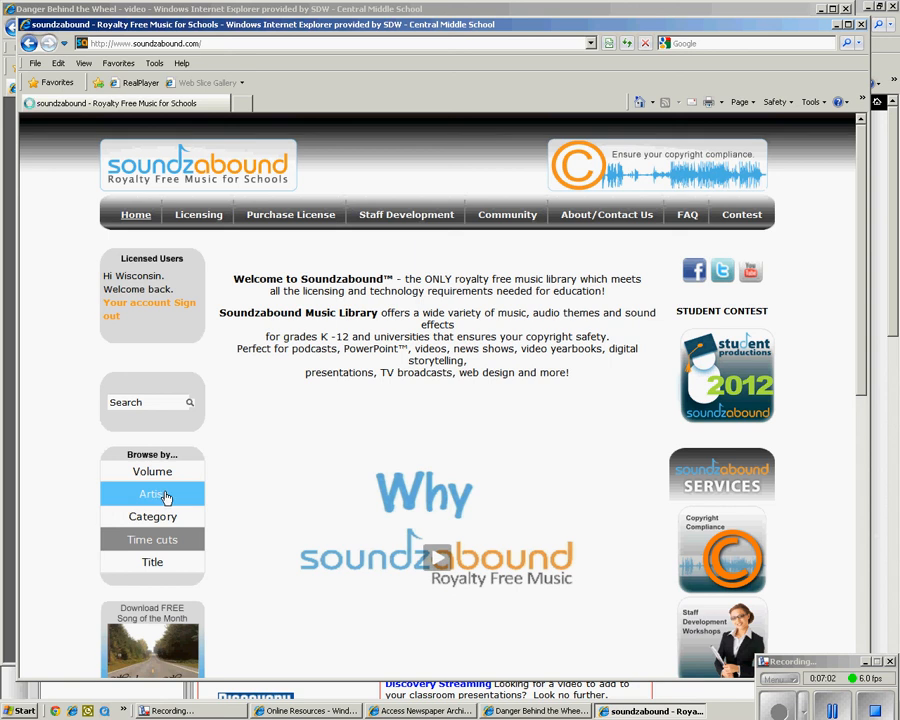
- Browse Soundzabound's music by artist, scroll the list, then close the library window
{"action": "left_click", "coordinate": [152, 493]}
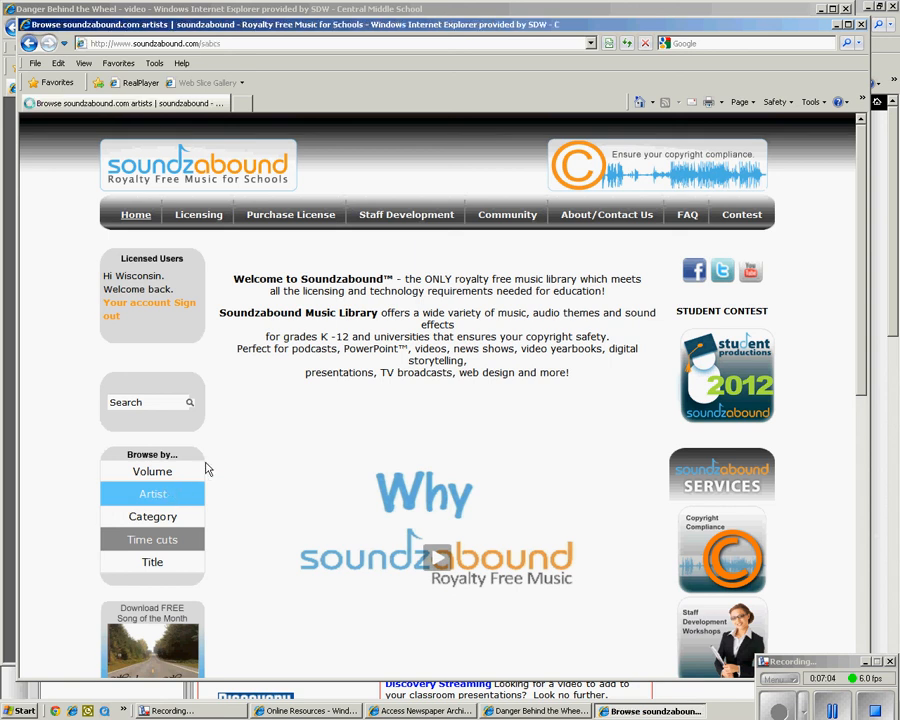
{"action": "mouse_move", "coordinate": [283, 436]}
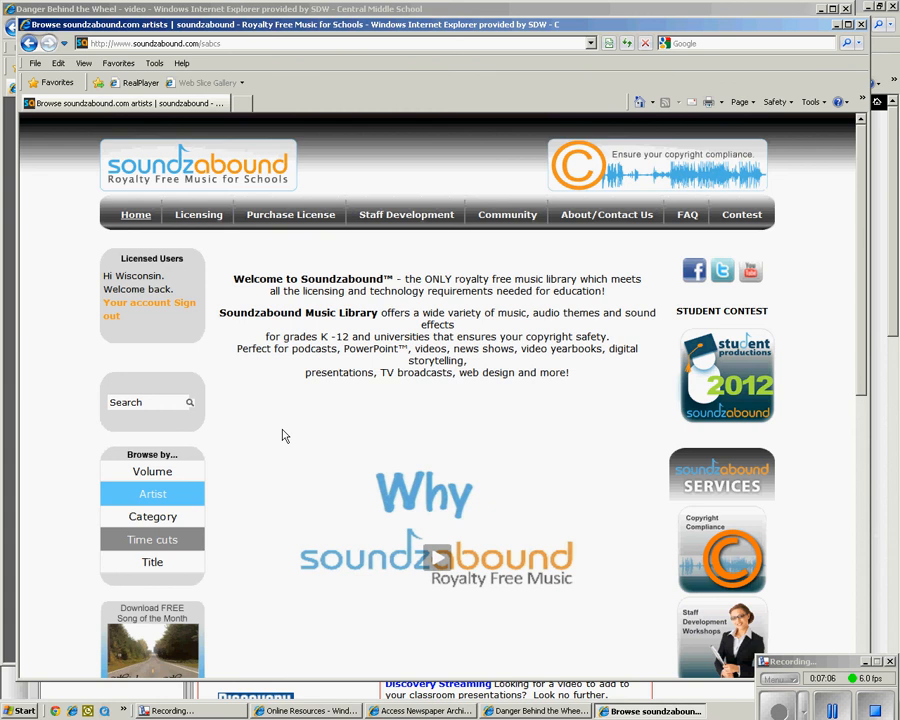
{"action": "left_click", "coordinate": [152, 493]}
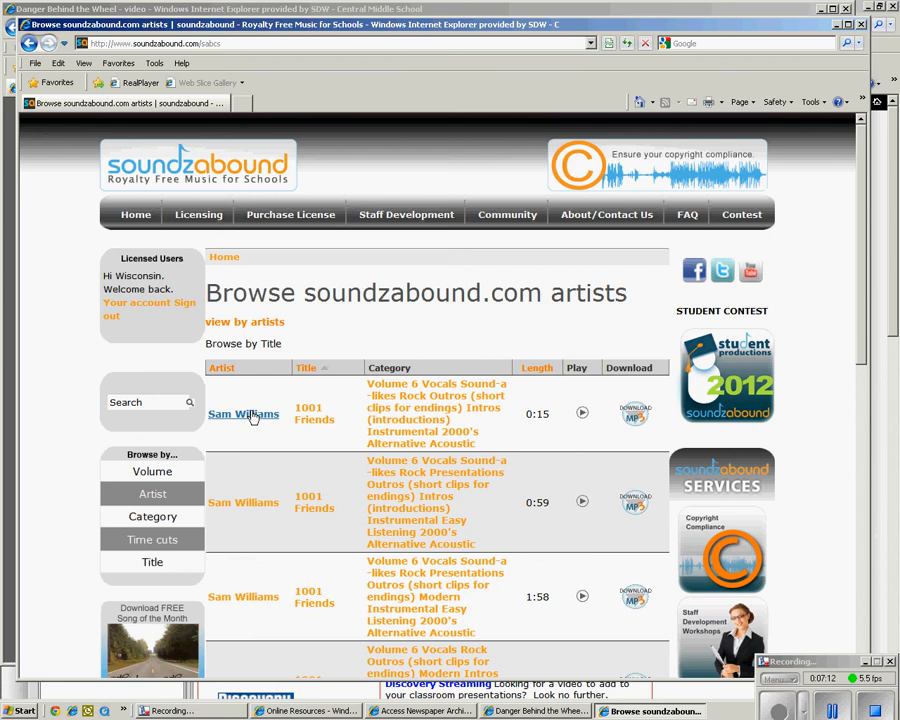
{"action": "mouse_move", "coordinate": [257, 414]}
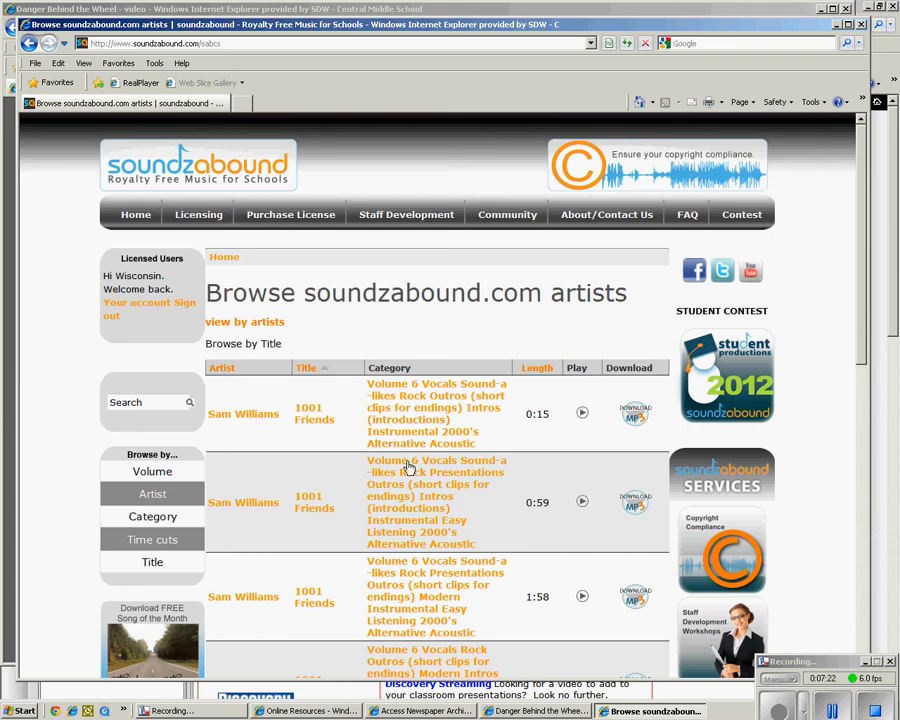
{"action": "mouse_move", "coordinate": [585, 408]}
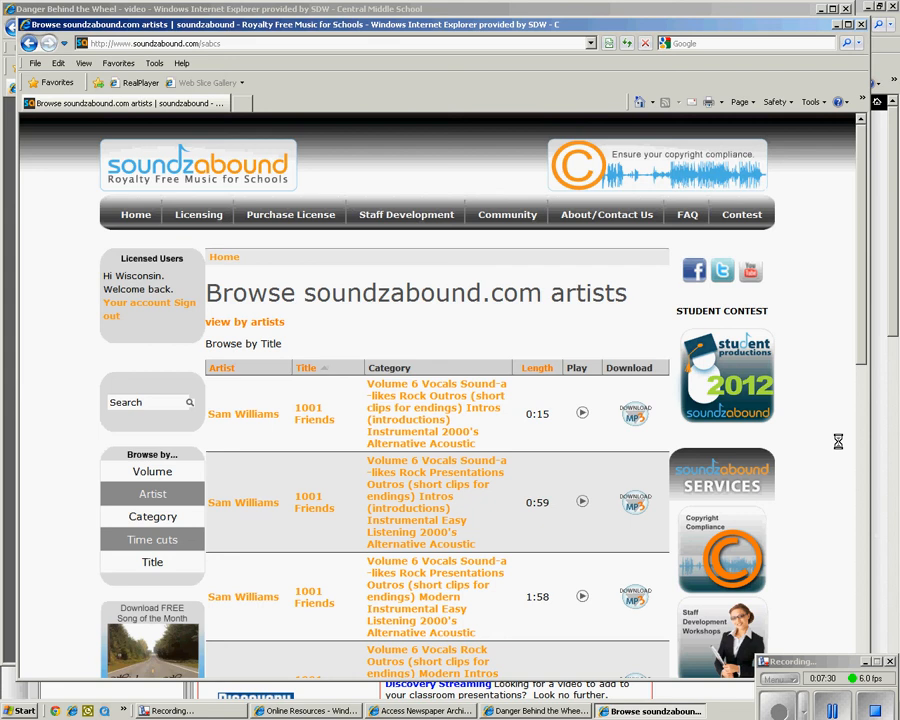
{"action": "scroll", "scroll_direction": "down", "scroll_amount": 3}
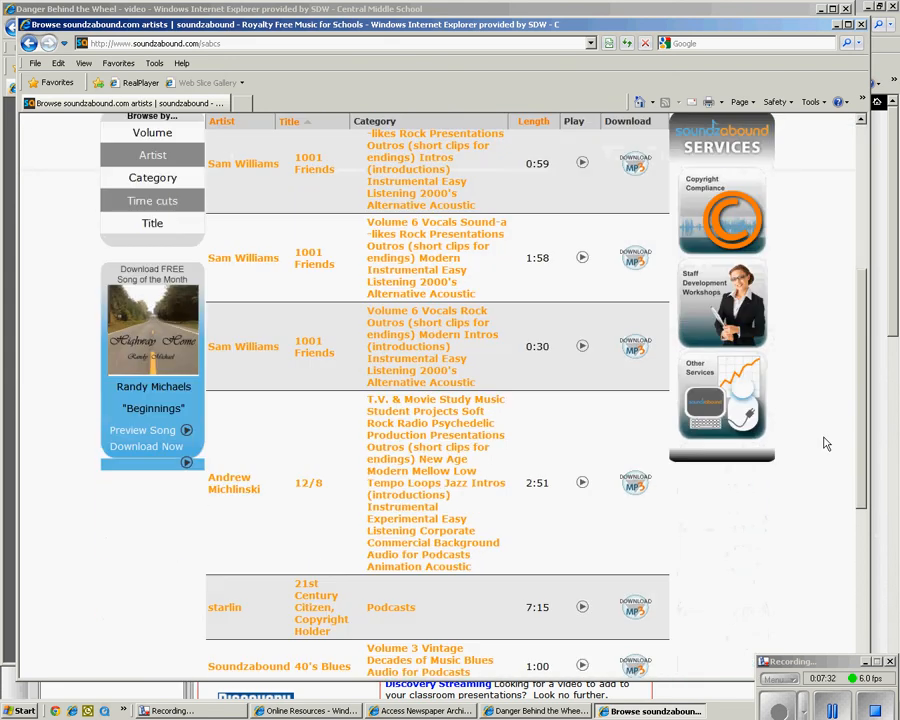
{"action": "scroll", "scroll_direction": "down", "scroll_amount": 3}
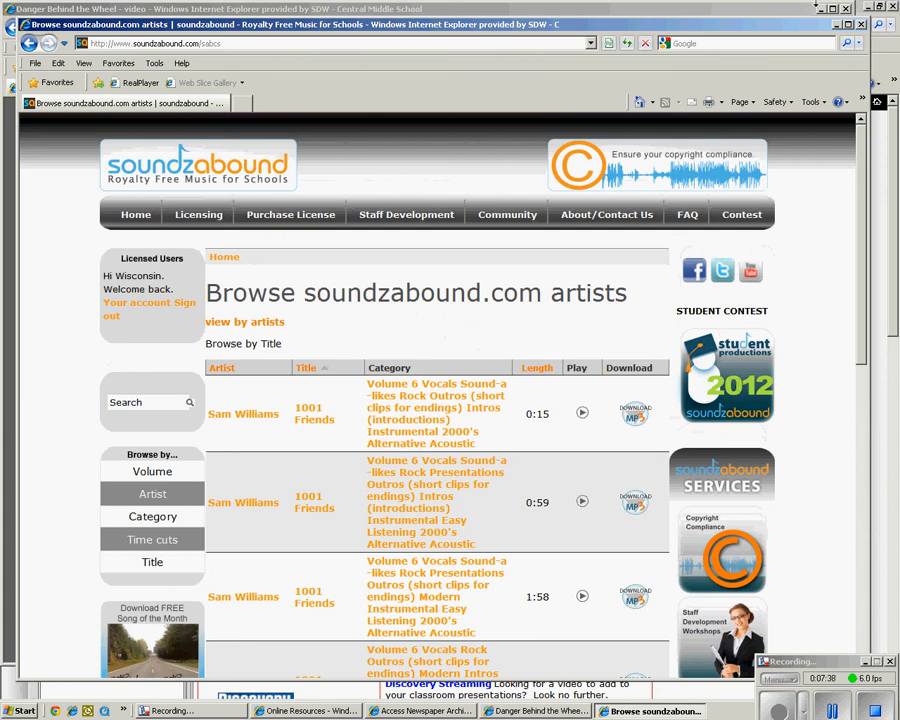
{"action": "left_click", "coordinate": [535, 711]}
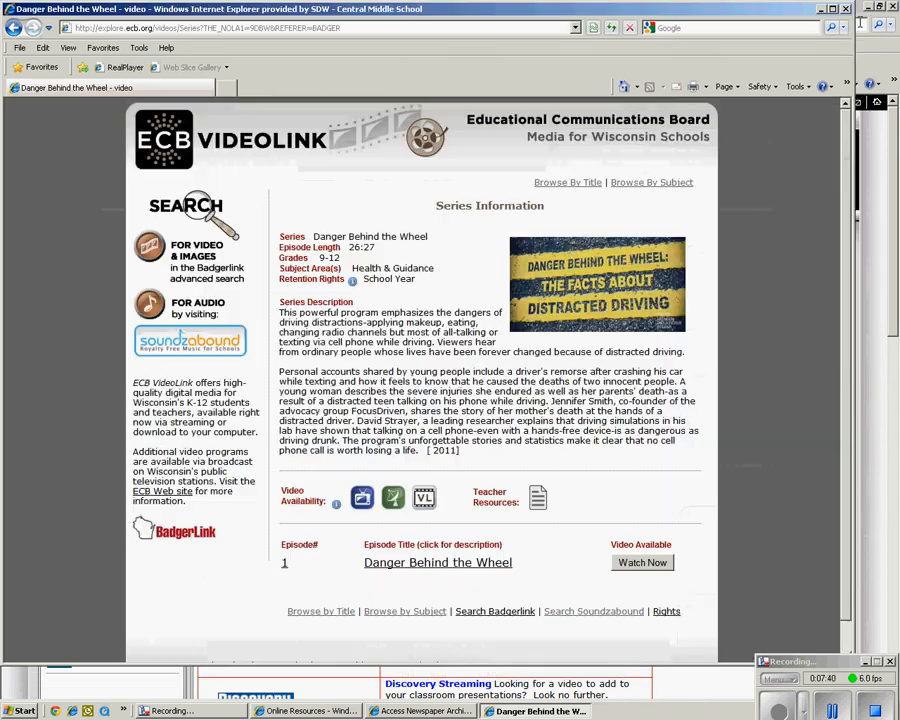
- Close the ECB VideoLink window and scroll BadgerLink to the Encyclopædia Britannica editions
{"action": "left_click", "coordinate": [305, 711]}
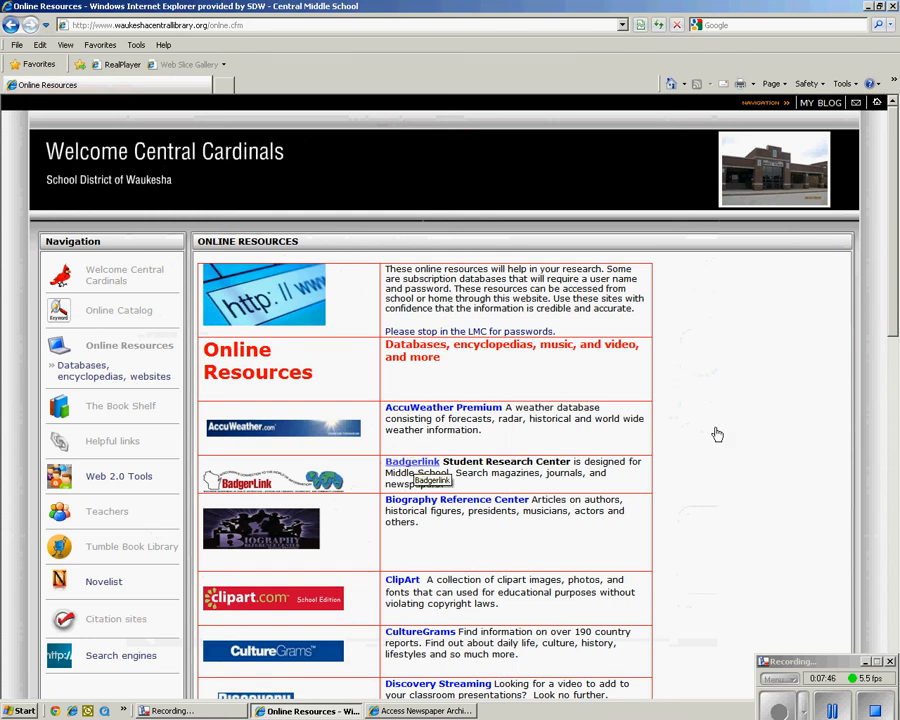
{"action": "left_click", "coordinate": [411, 461]}
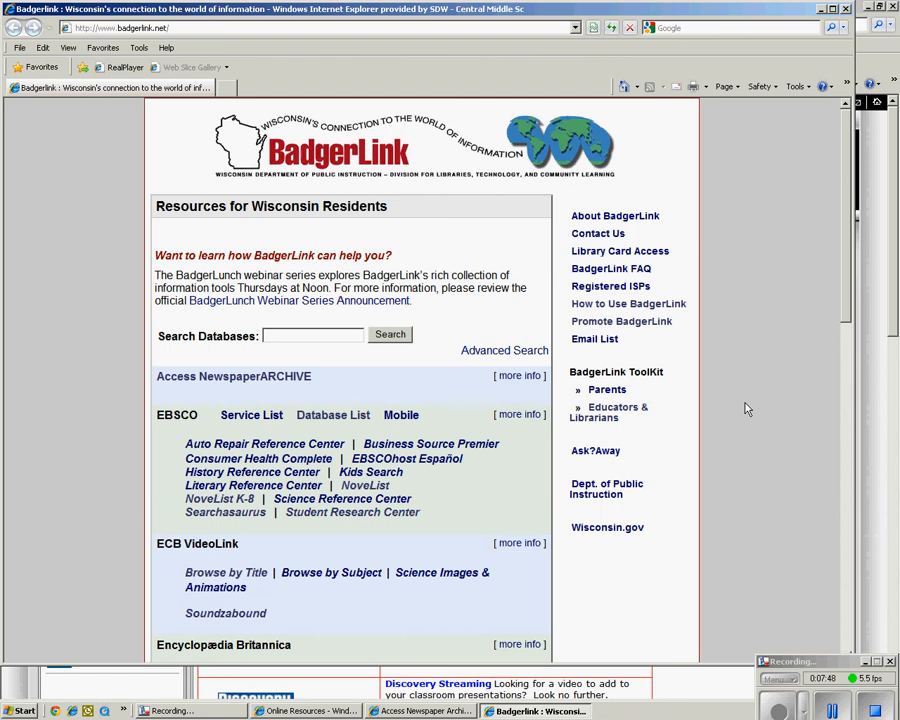
{"action": "scroll", "scroll_direction": "down", "scroll_amount": 3}
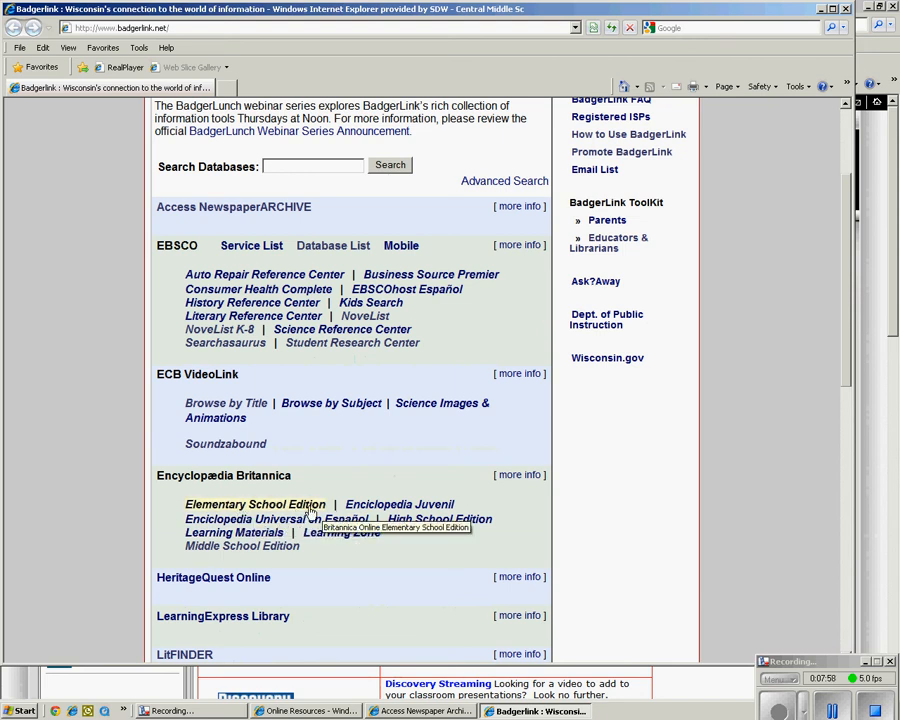
{"action": "mouse_move", "coordinate": [438, 519]}
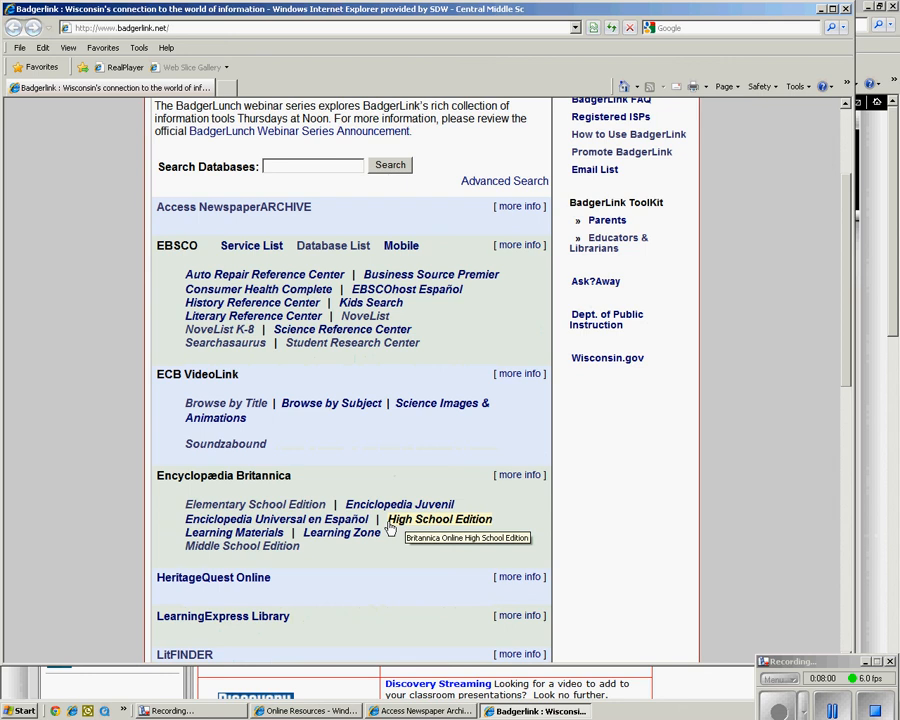
{"action": "mouse_move", "coordinate": [242, 546]}
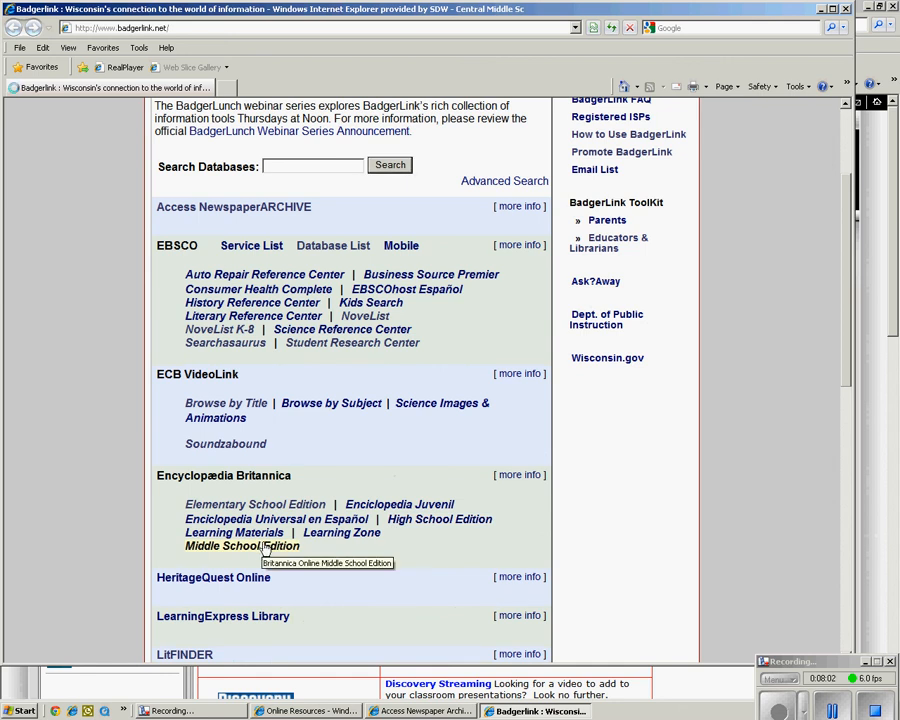
- Open Britannica School's Middle School Edition from BadgerLink
{"action": "left_click", "coordinate": [242, 546]}
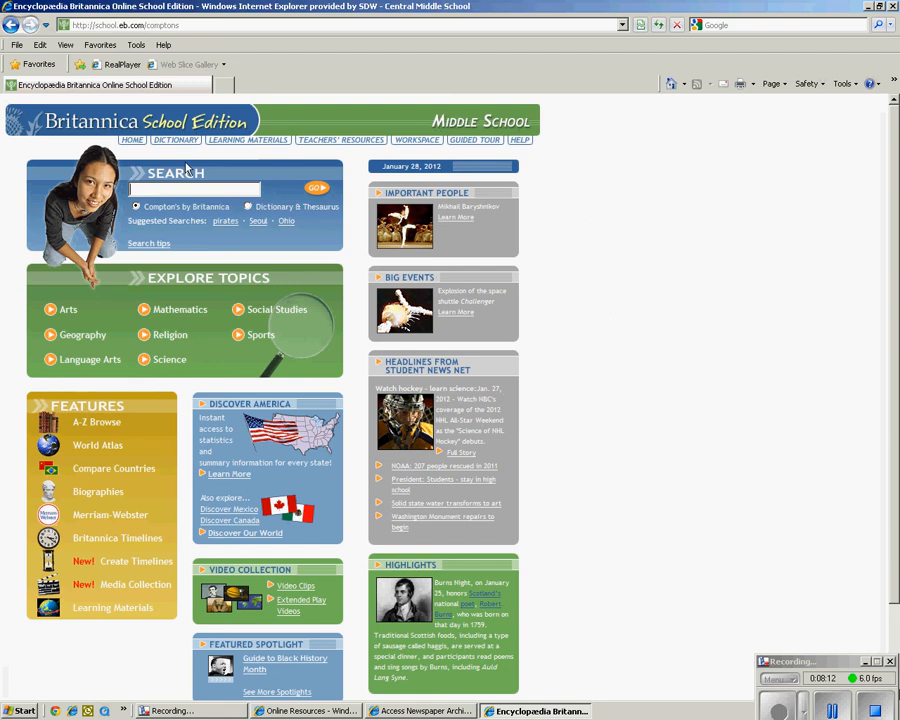
- Search Britannica School for "tornadoes"
{"action": "type", "text": "tornadoes"}
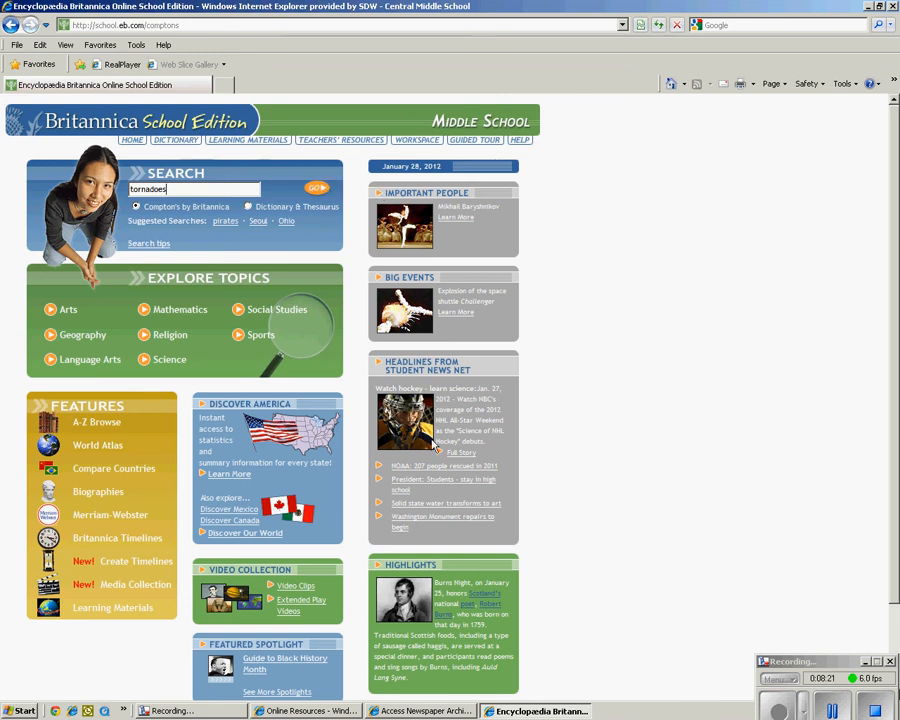
{"action": "mouse_move", "coordinate": [472, 280]}
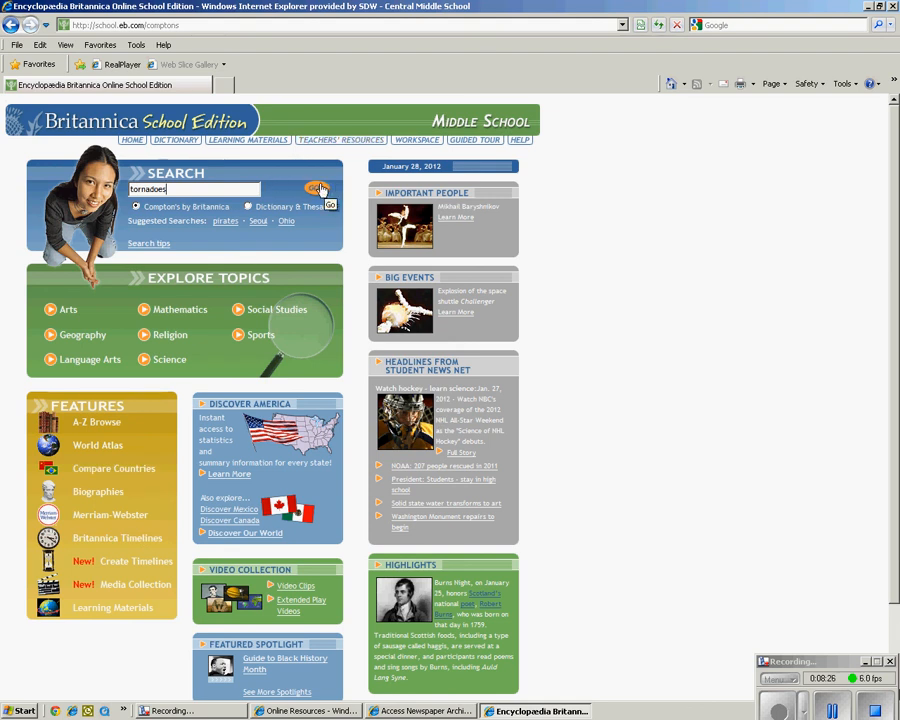
{"action": "left_click", "coordinate": [330, 205]}
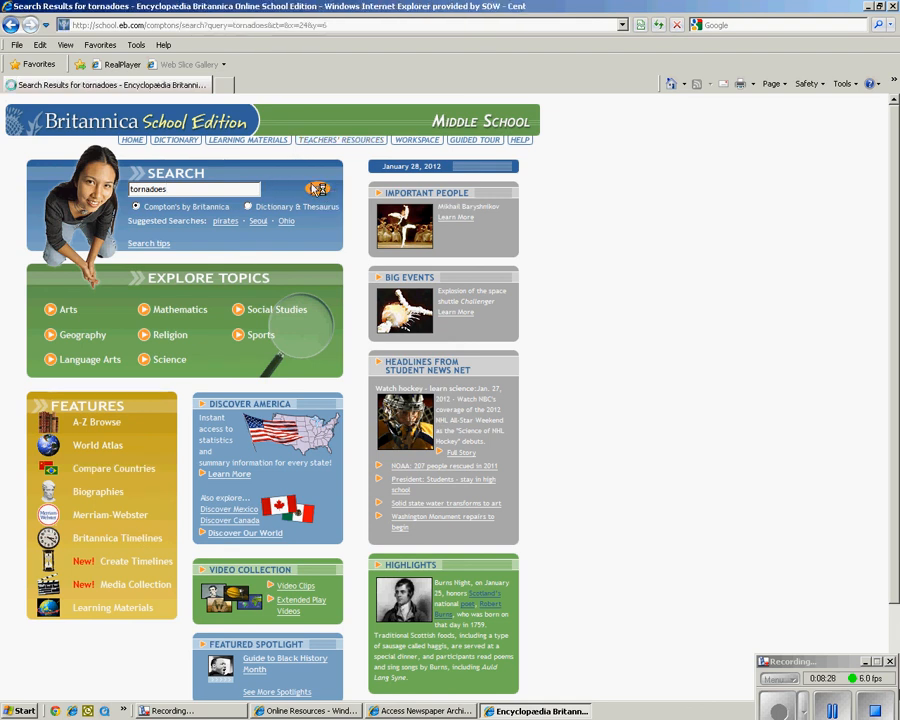
- Open the Tornadoes link from the Compton's Encyclopedia storm article result
{"action": "left_click", "coordinate": [318, 189]}
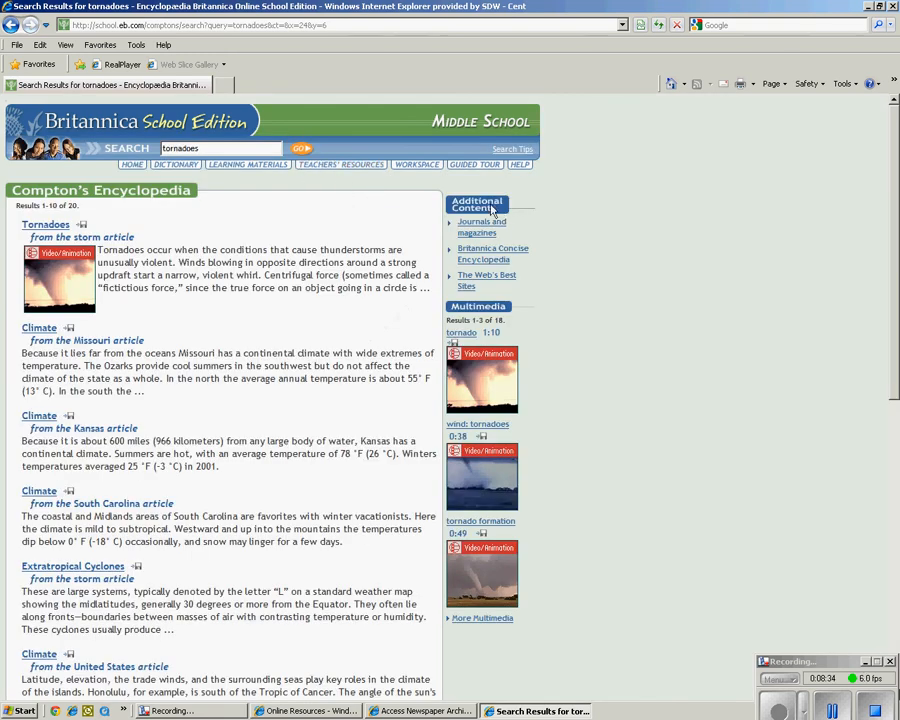
{"action": "mouse_move", "coordinate": [490, 212]}
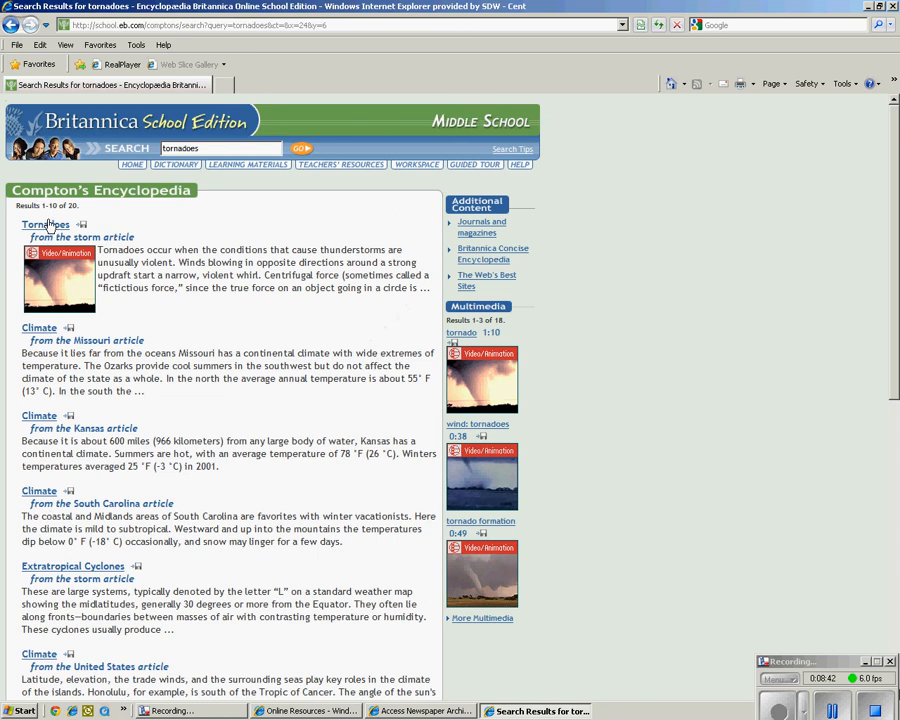
{"action": "left_click", "coordinate": [45, 223]}
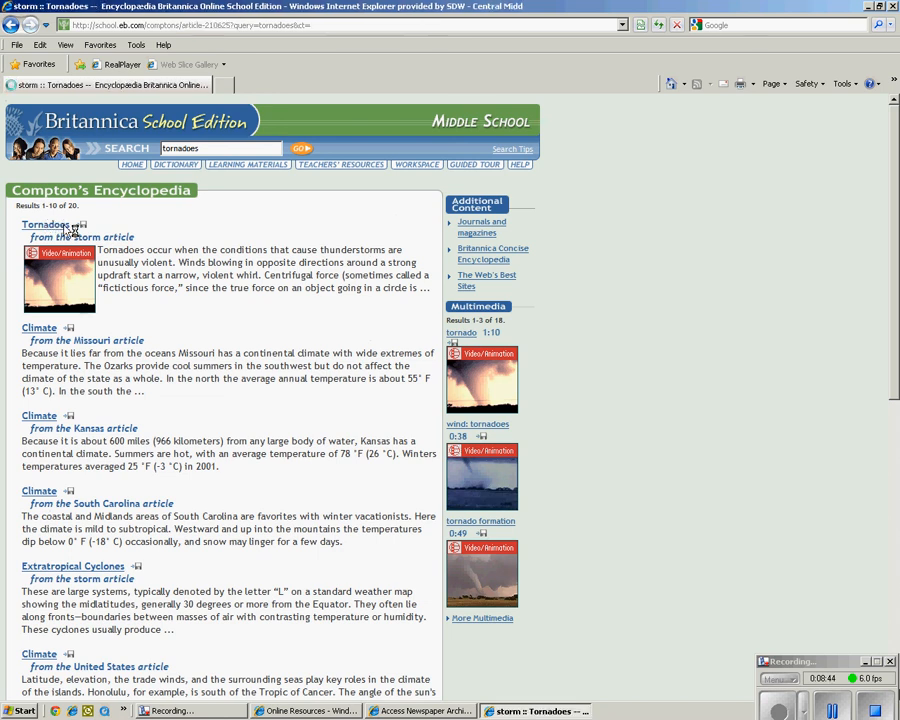
{"action": "left_click", "coordinate": [46, 224]}
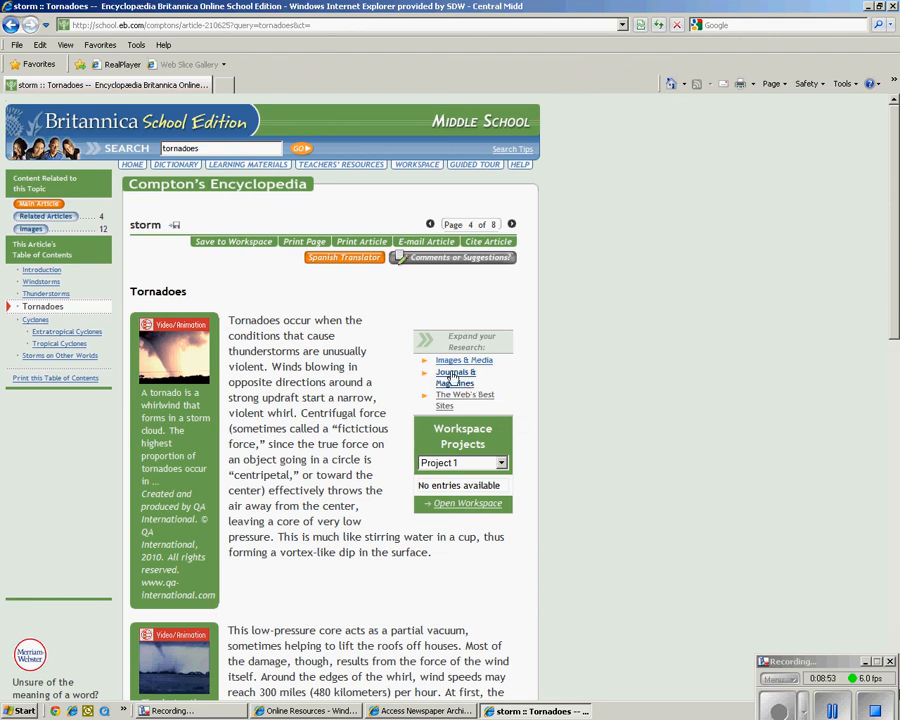
{"action": "mouse_move", "coordinate": [183, 357]}
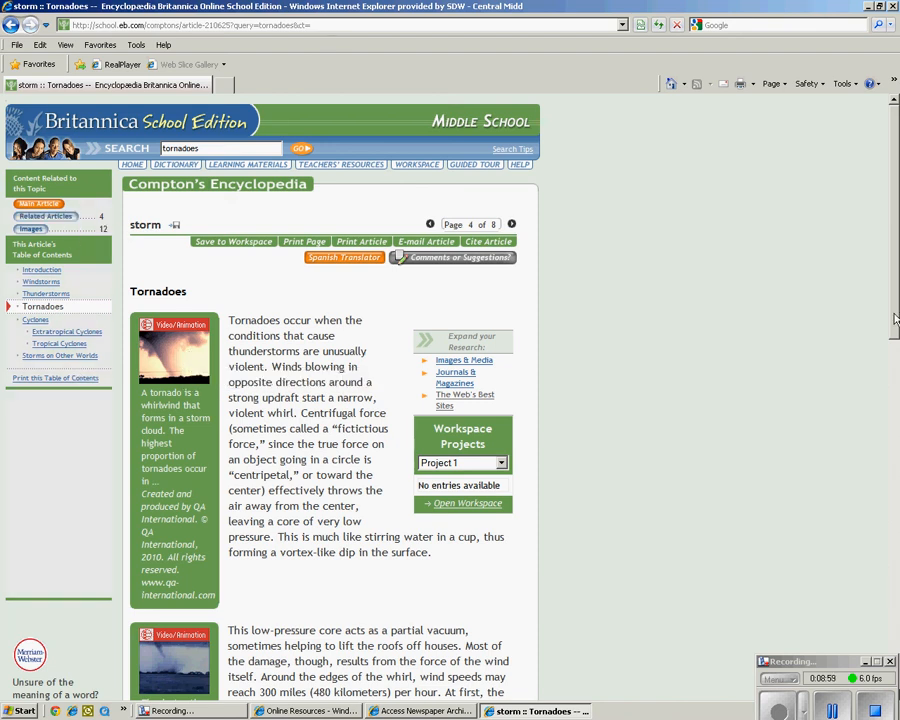
{"action": "scroll", "scroll_direction": "down", "scroll_amount": 3}
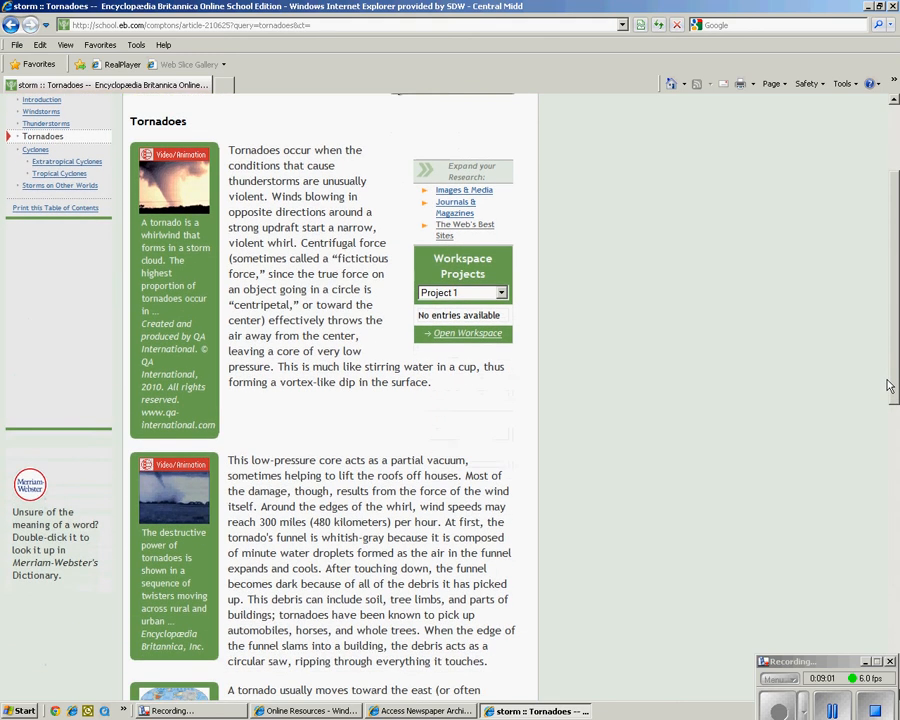
{"action": "scroll", "scroll_direction": "down", "scroll_amount": 3}
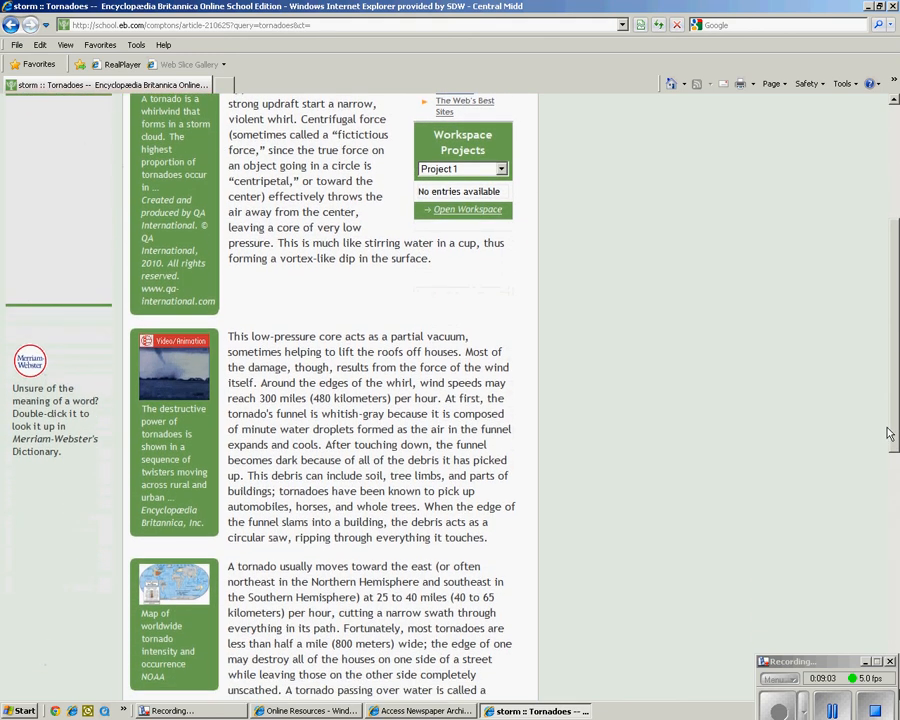
{"action": "scroll", "scroll_direction": "down", "scroll_amount": 3}
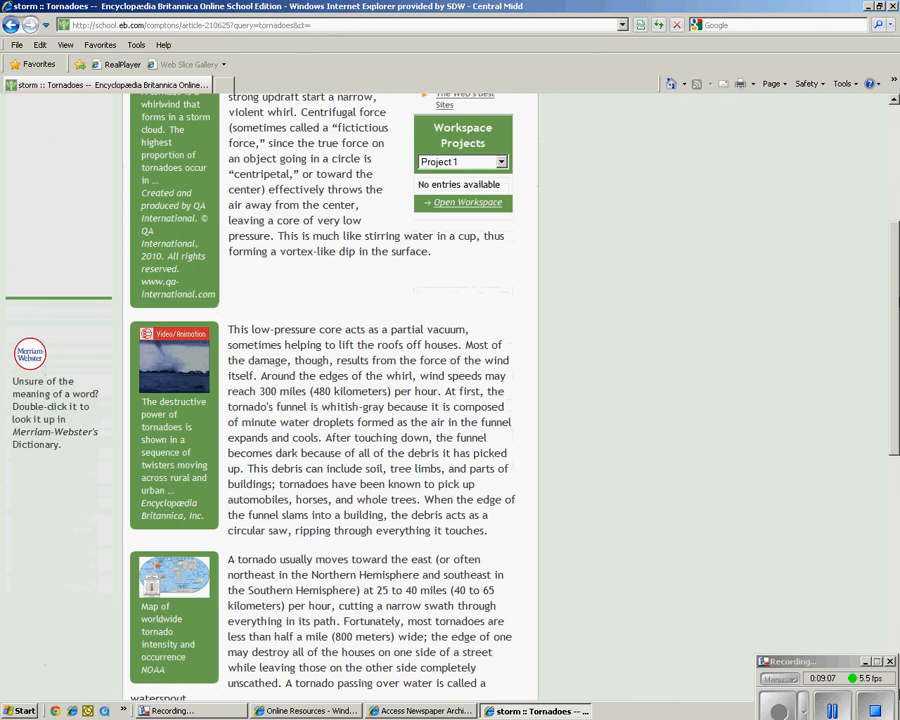
{"action": "scroll", "scroll_direction": "down", "scroll_amount": 3}
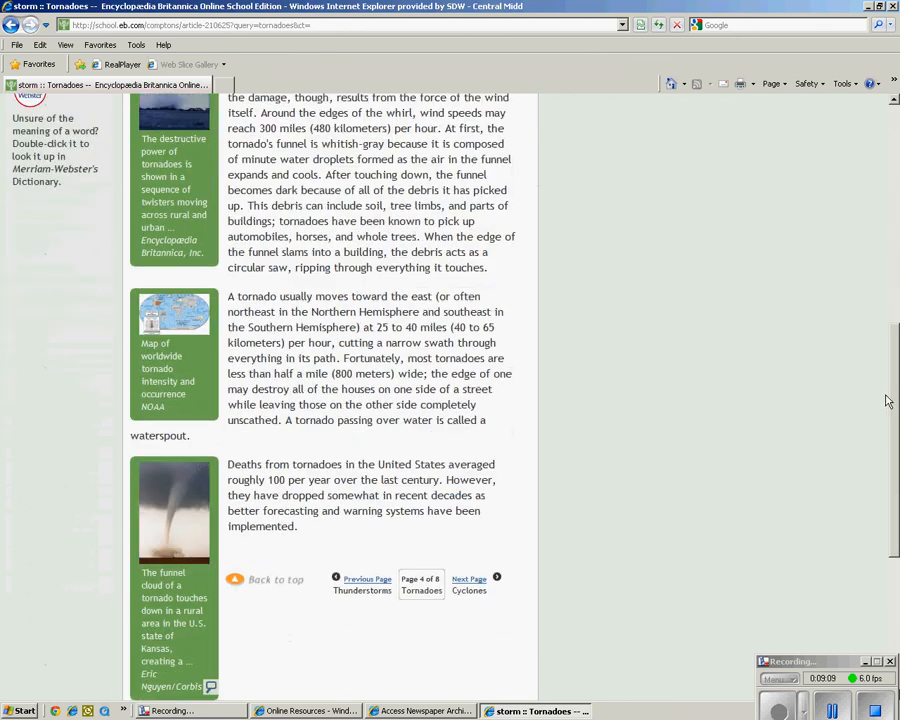
{"action": "scroll", "scroll_direction": "down", "scroll_amount": 3}
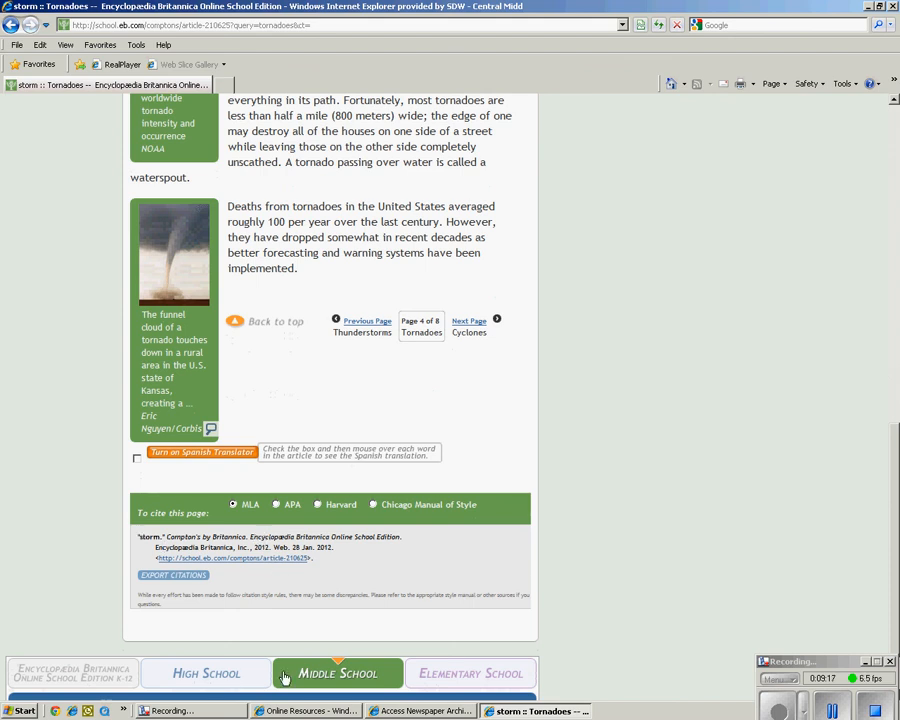
{"action": "mouse_move", "coordinate": [470, 672]}
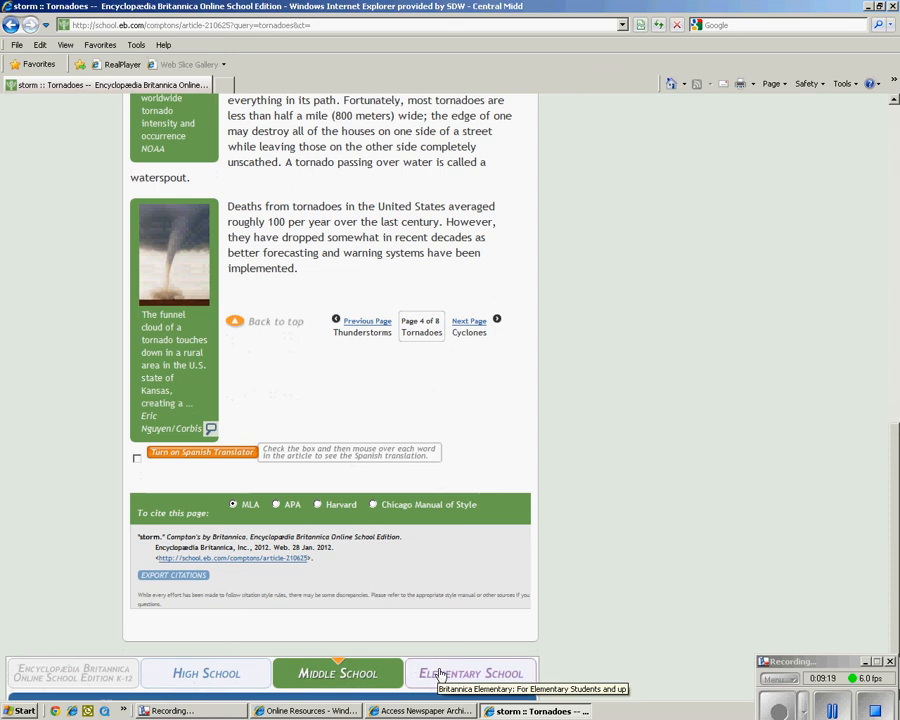
{"action": "mouse_move", "coordinate": [850, 545]}
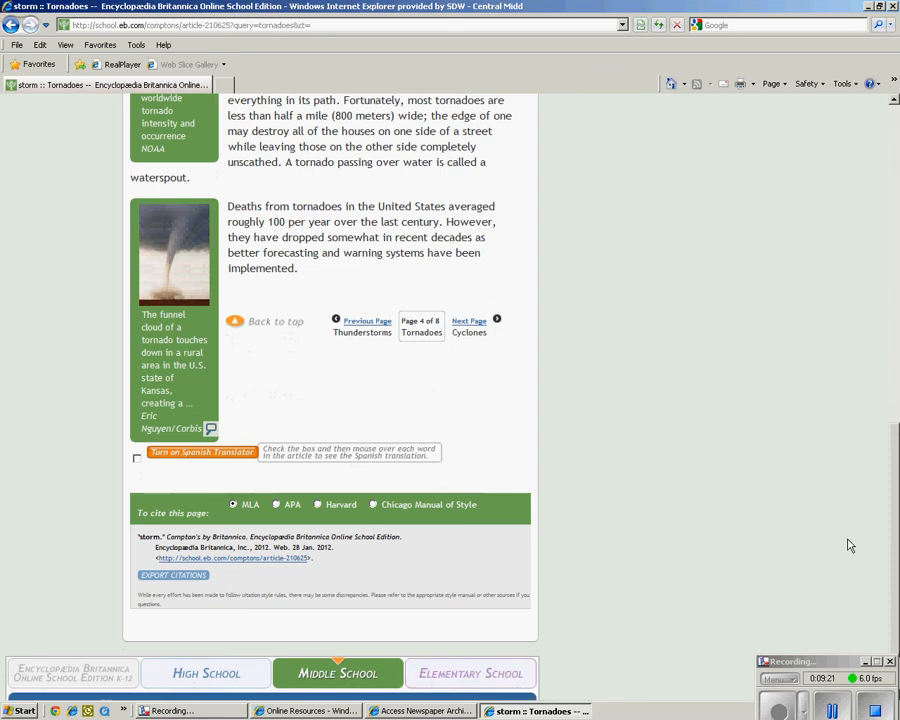
{"action": "scroll", "scroll_direction": "up", "scroll_amount": 3}
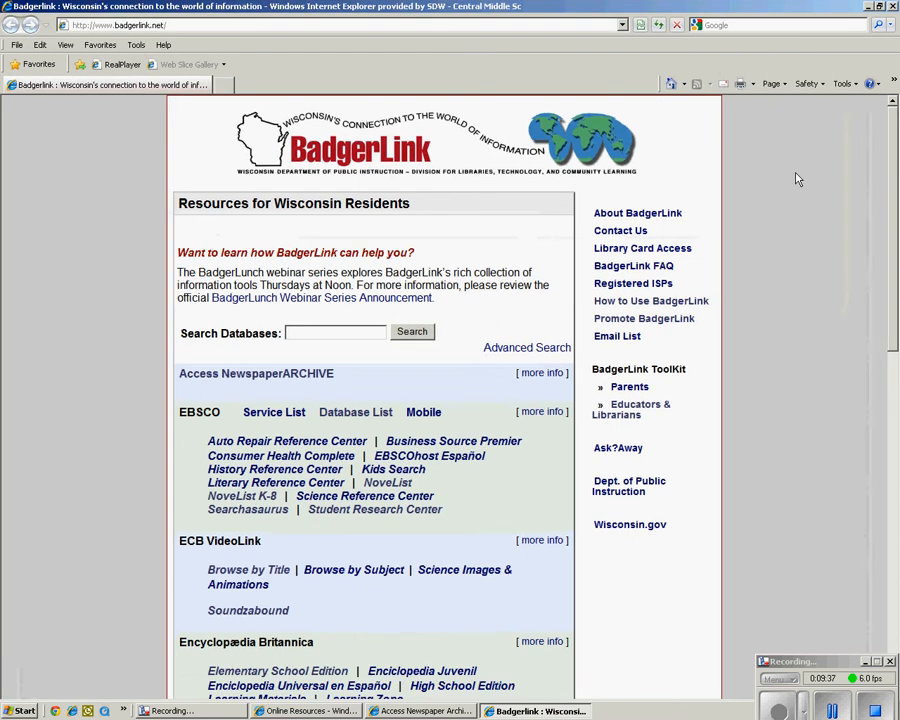
- Scroll BadgerLink's resource list and open TeachingBooks
{"action": "scroll", "scroll_direction": "down", "scroll_amount": 3}
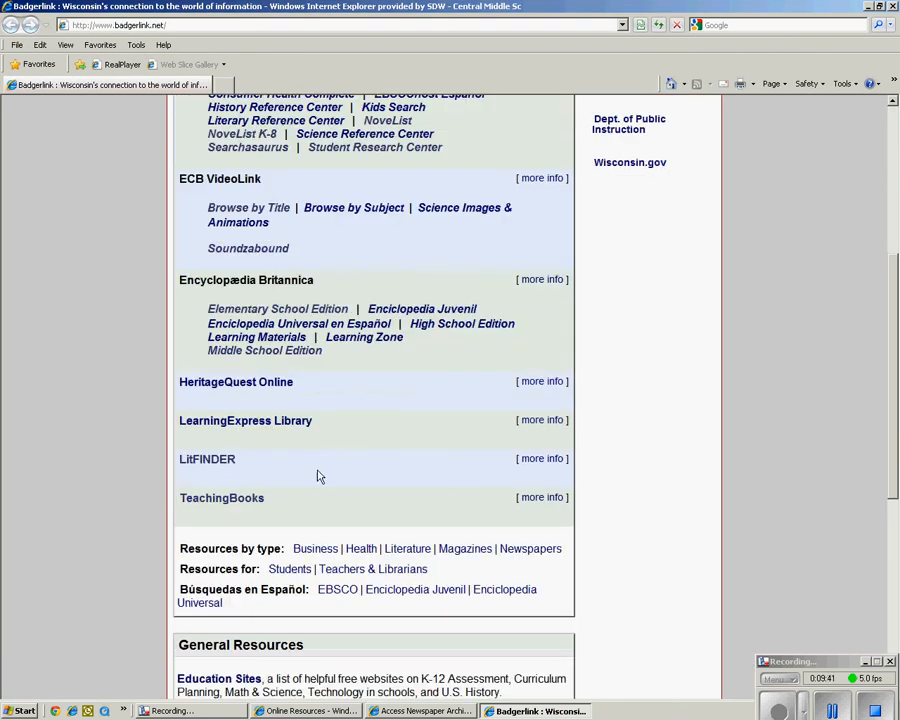
{"action": "mouse_move", "coordinate": [221, 497]}
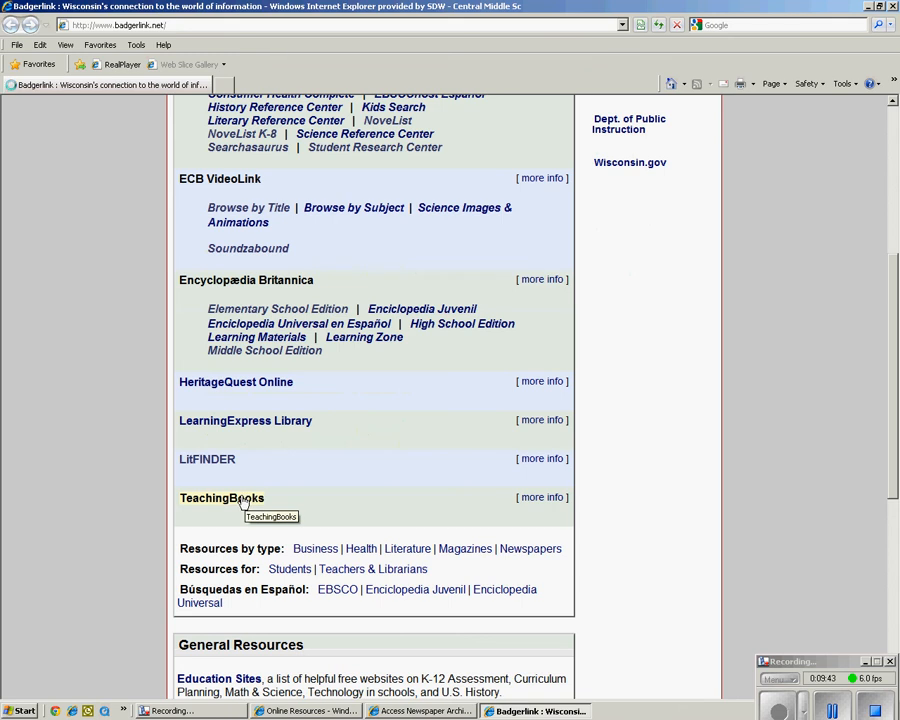
{"action": "left_click", "coordinate": [221, 498]}
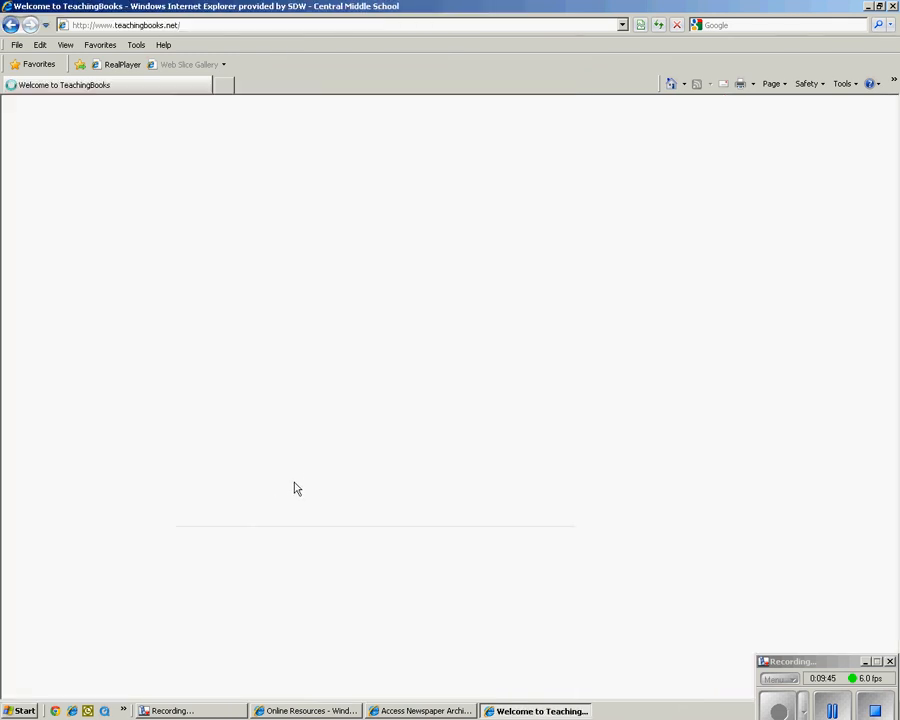
{"action": "mouse_move", "coordinate": [311, 478]}
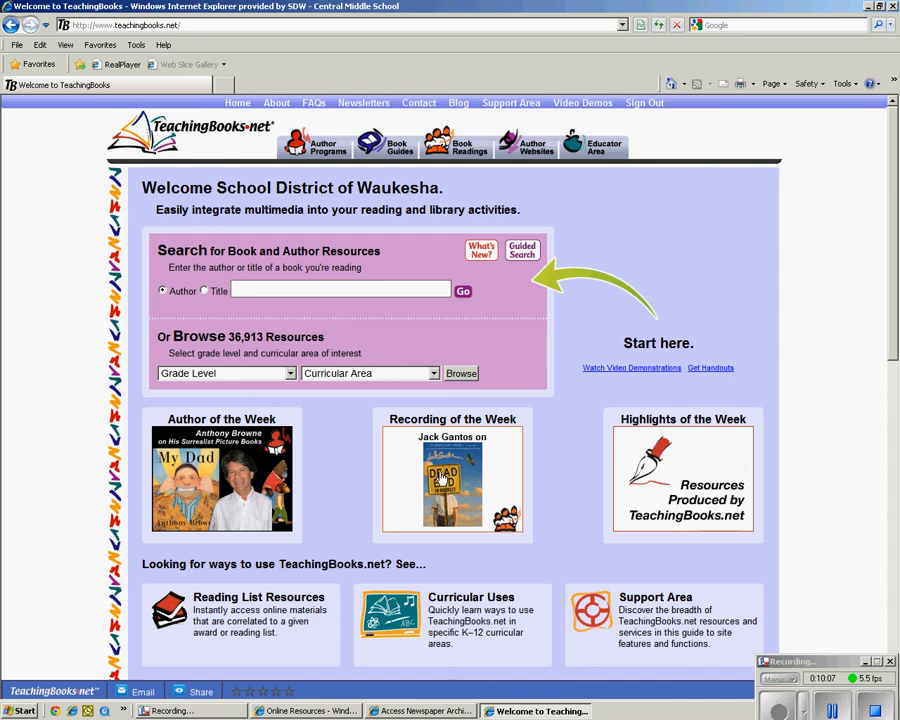
{"action": "mouse_move", "coordinate": [488, 480]}
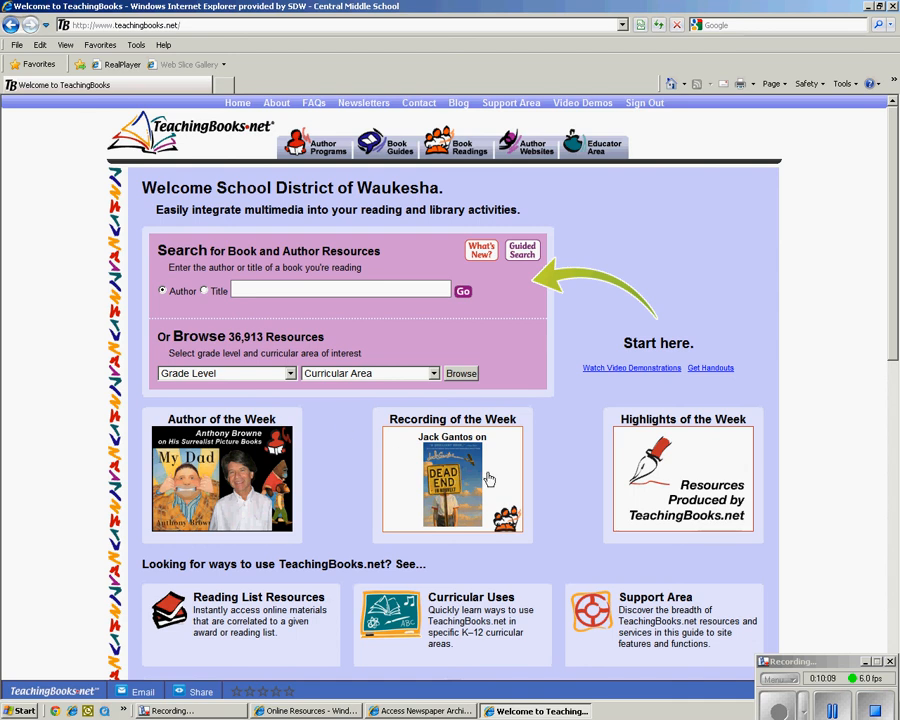
{"action": "mouse_move", "coordinate": [308, 460]}
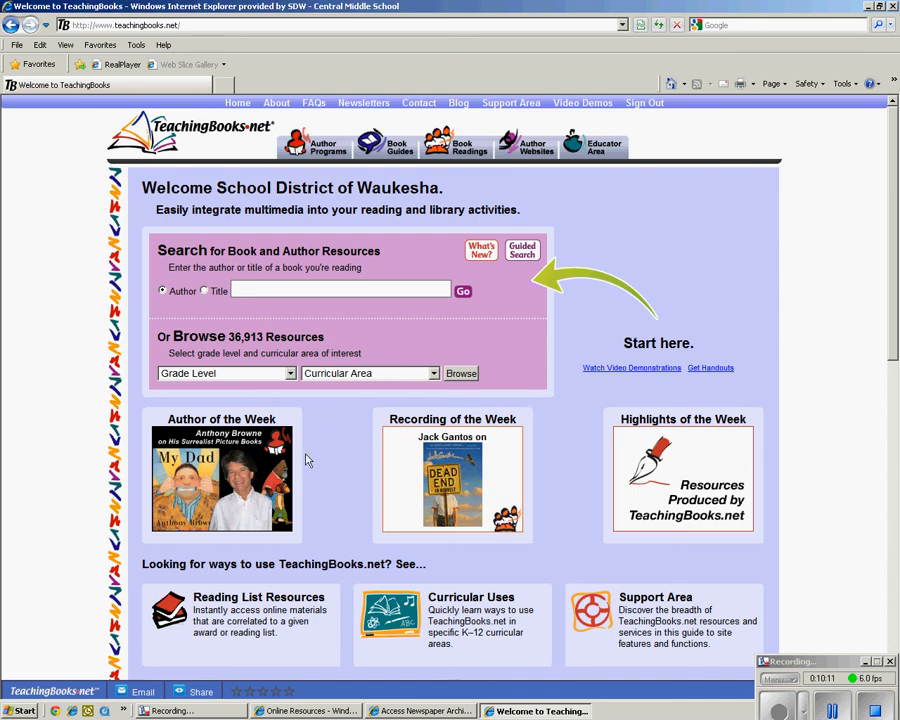
{"action": "scroll", "scroll_direction": "down", "scroll_amount": 3}
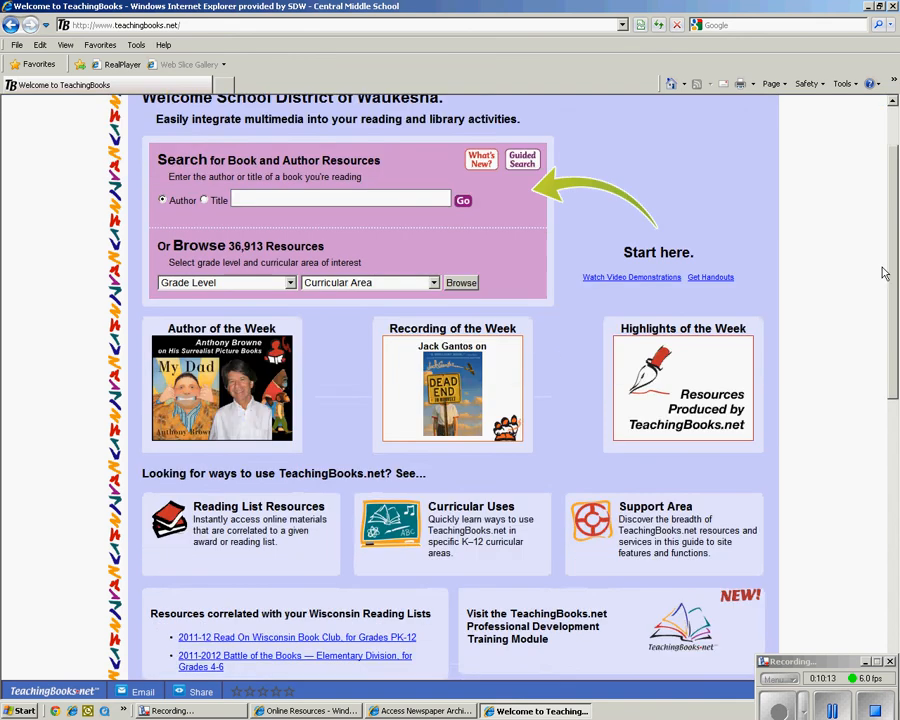
{"action": "scroll", "scroll_direction": "down", "scroll_amount": 3}
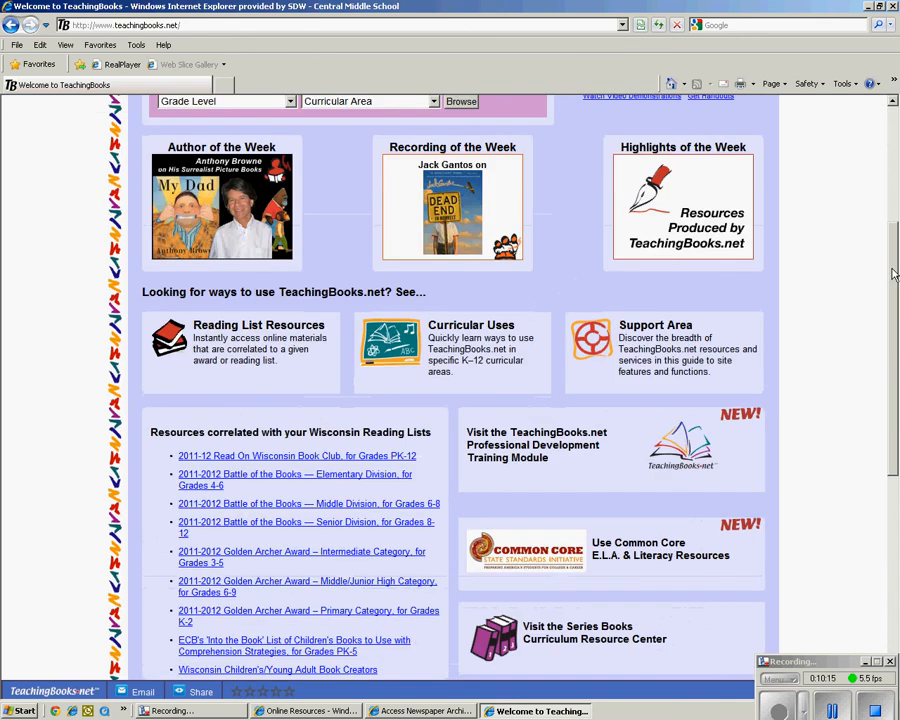
{"action": "scroll", "scroll_direction": "down", "scroll_amount": 3}
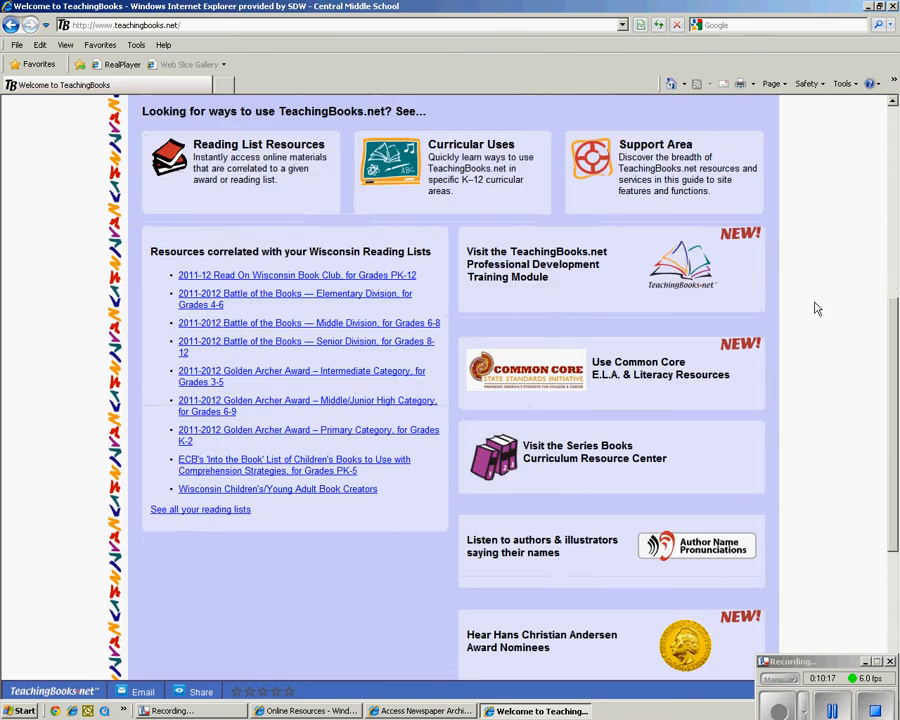
{"action": "scroll", "scroll_direction": "down", "scroll_amount": 3}
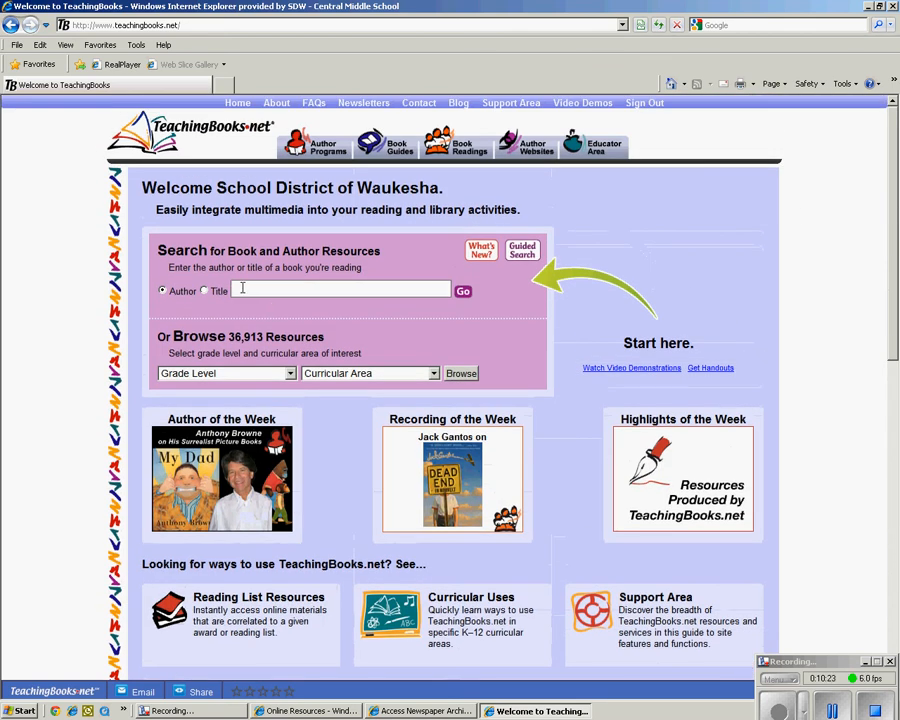
- Search authors for 'Haddix', show all 10 Margaret Peterson Haddix author programs, and scroll to Valuable Links
{"action": "type", "text": "had"}
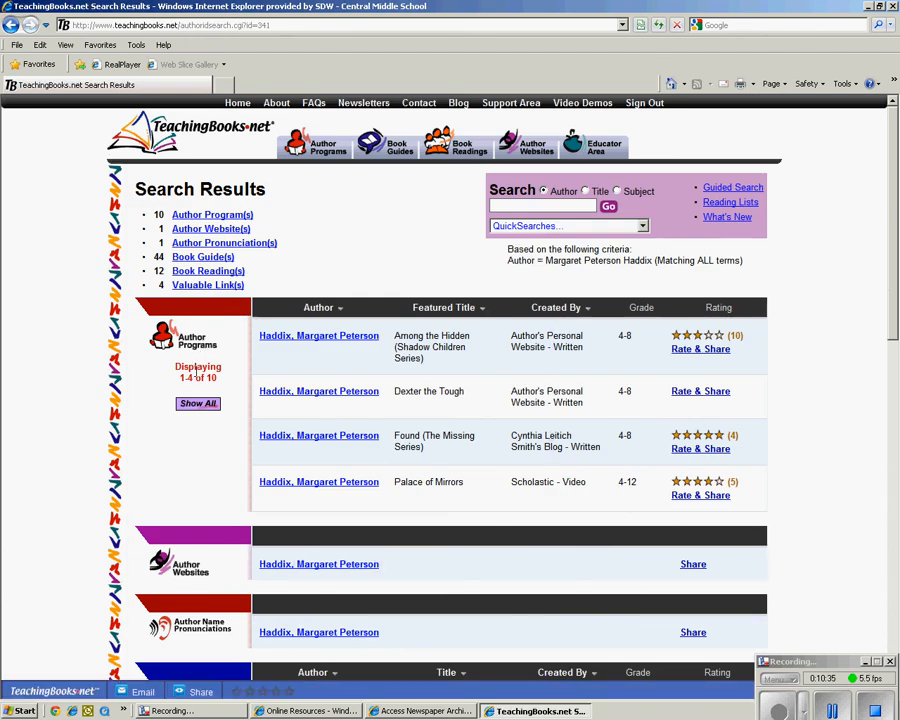
{"action": "left_click", "coordinate": [197, 403]}
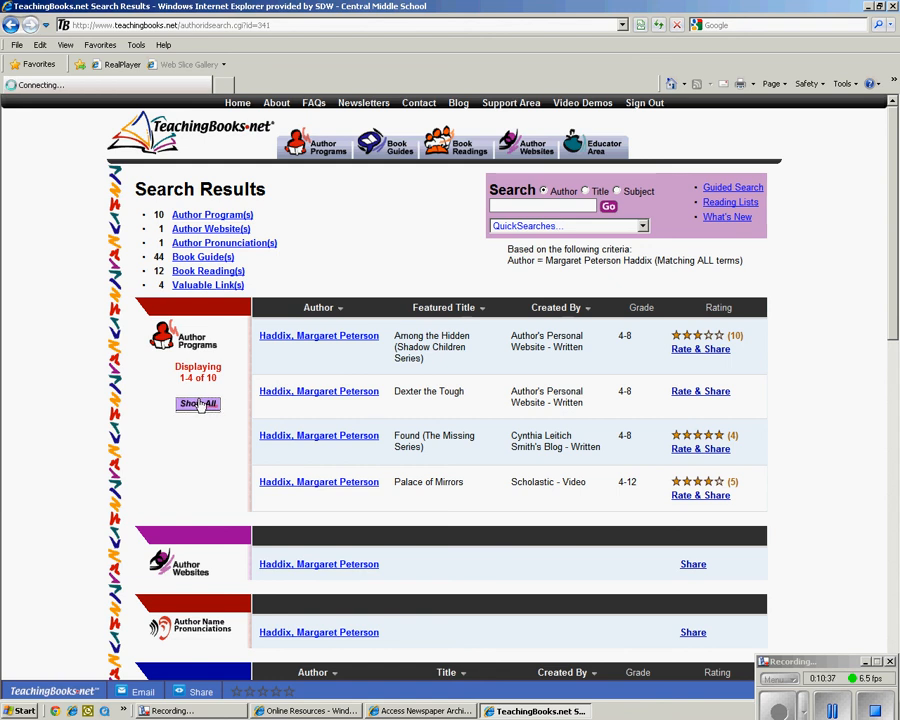
{"action": "left_click", "coordinate": [197, 404]}
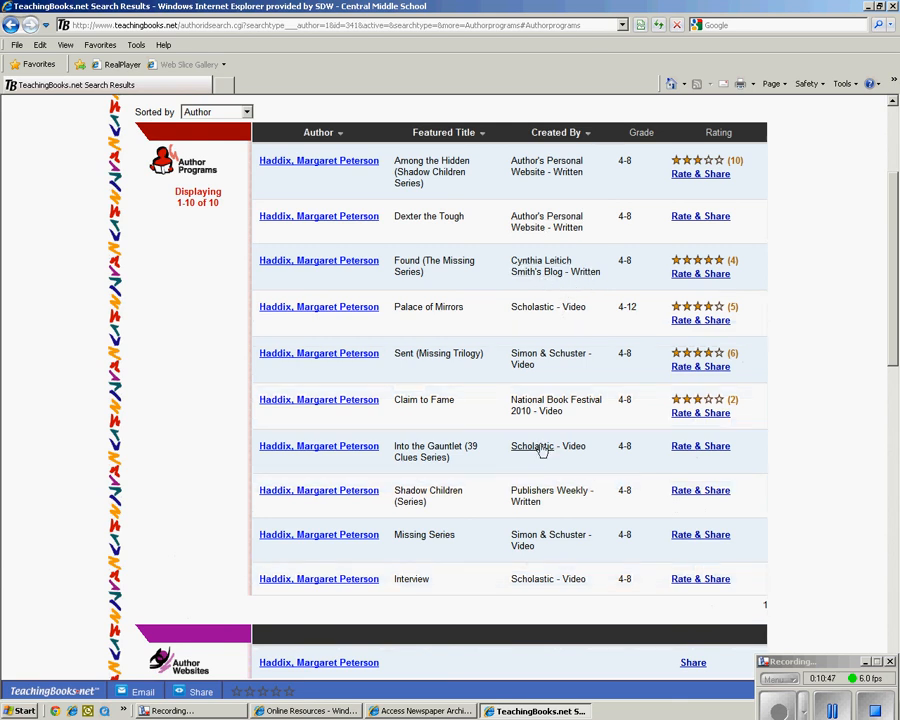
{"action": "mouse_move", "coordinate": [780, 500]}
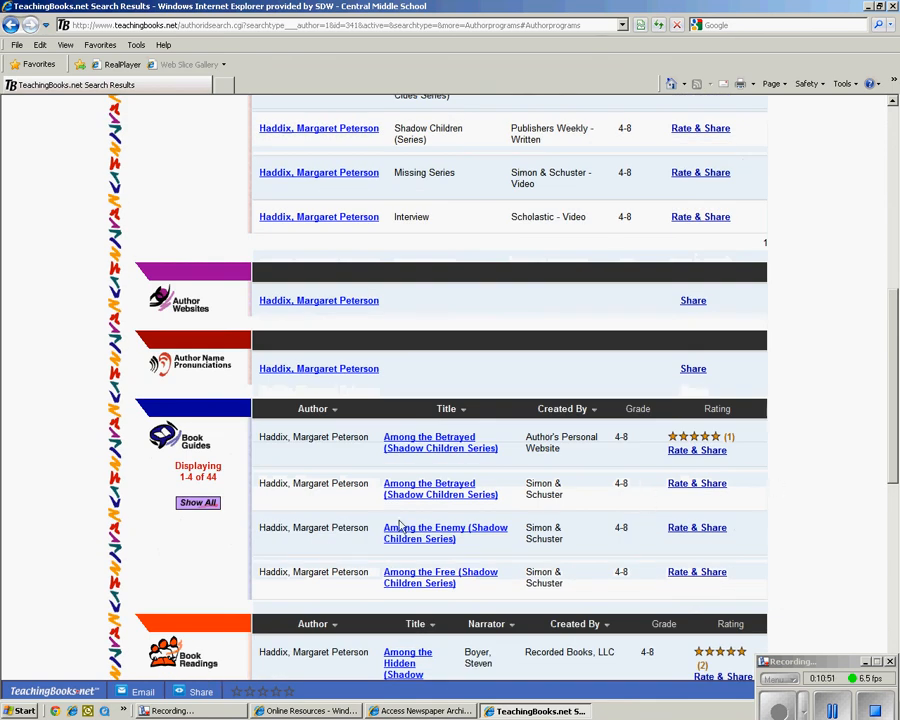
{"action": "mouse_move", "coordinate": [235, 365]}
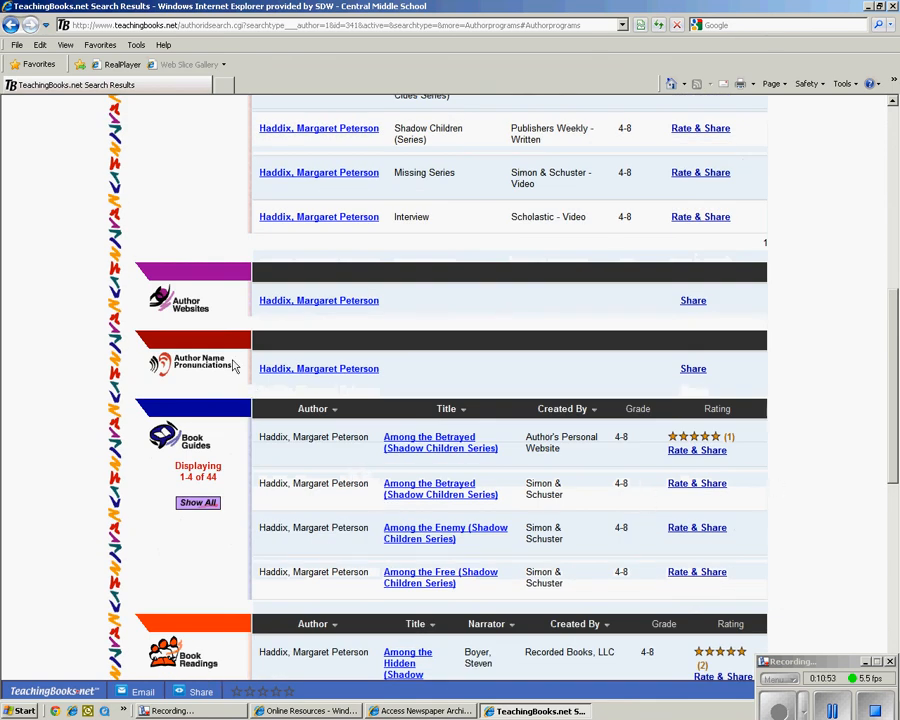
{"action": "scroll", "scroll_direction": "down", "scroll_amount": 3}
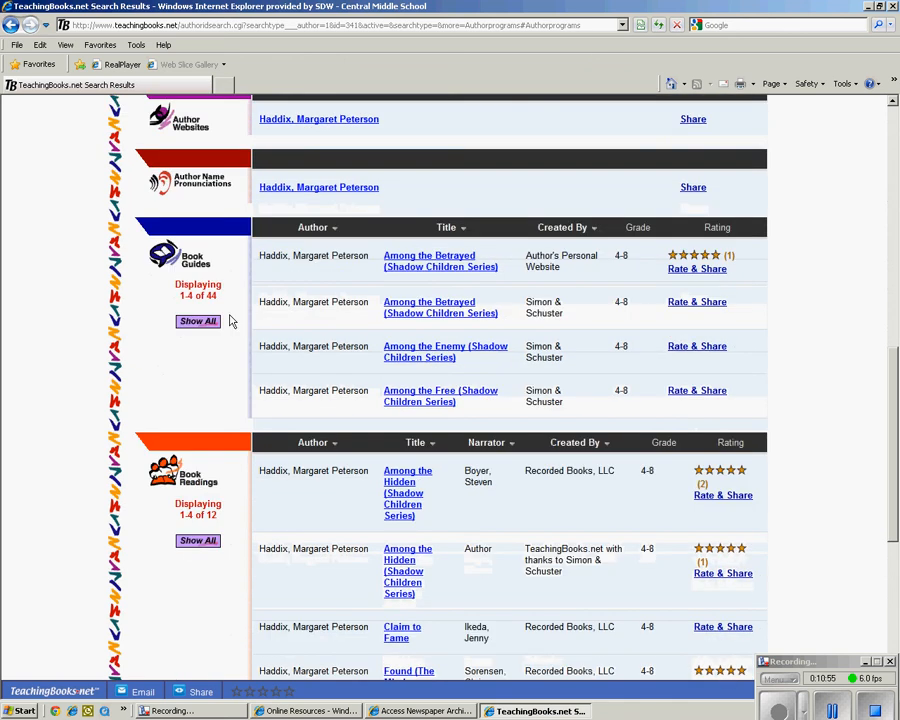
{"action": "scroll", "scroll_direction": "down", "scroll_amount": 3}
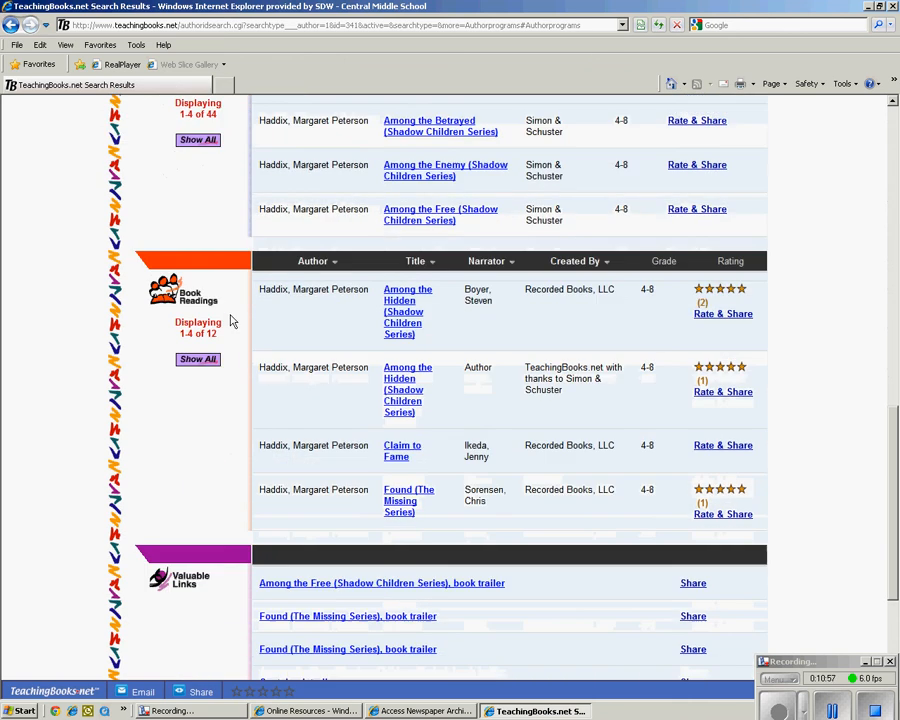
{"action": "scroll", "scroll_direction": "down", "scroll_amount": 3}
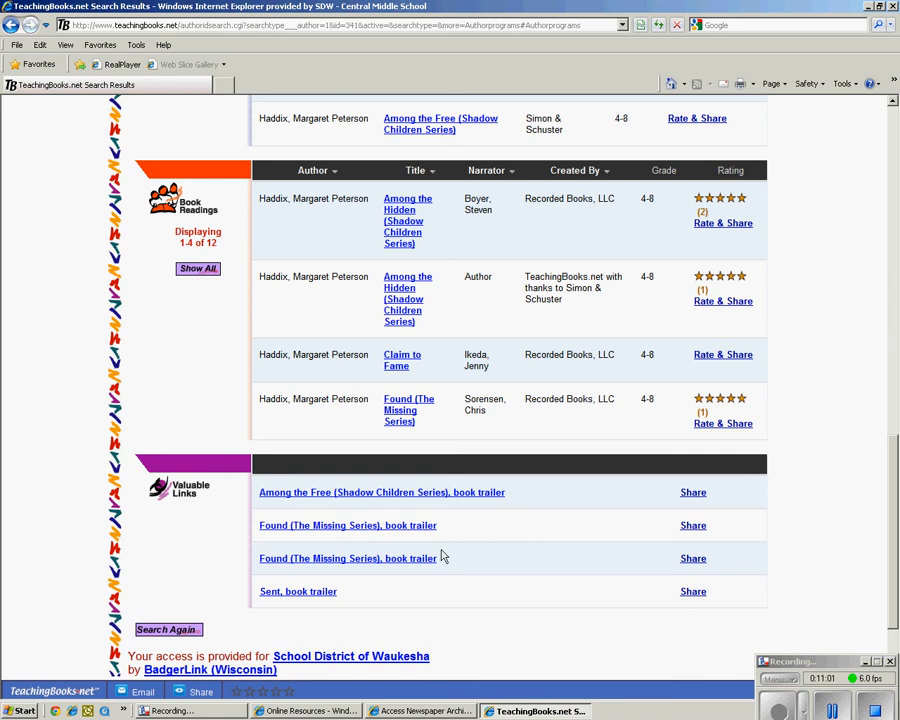
{"action": "mouse_move", "coordinate": [590, 535]}
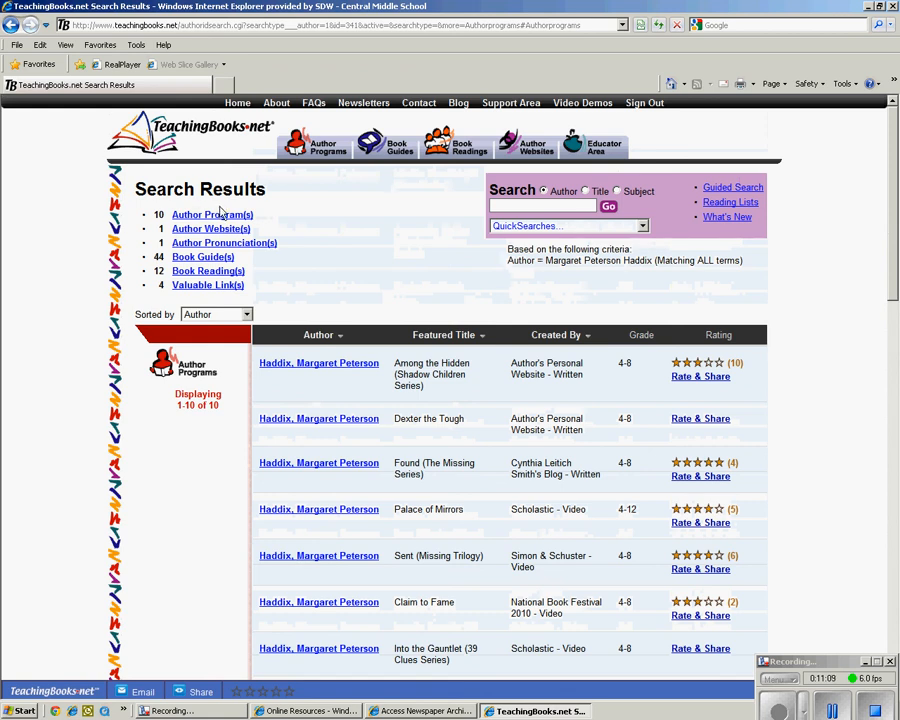
{"action": "mouse_move", "coordinate": [345, 222]}
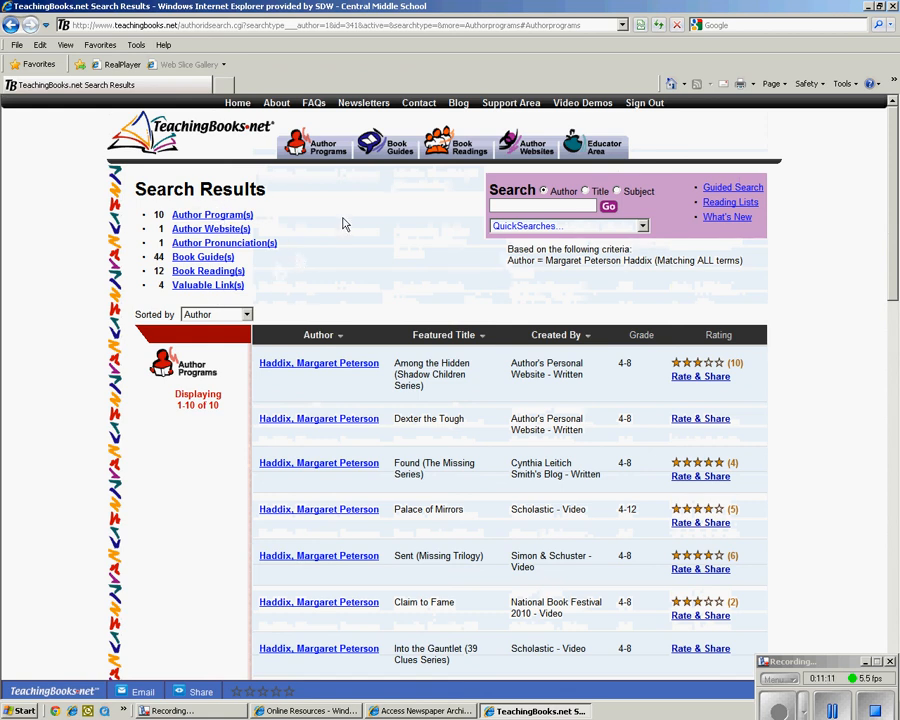